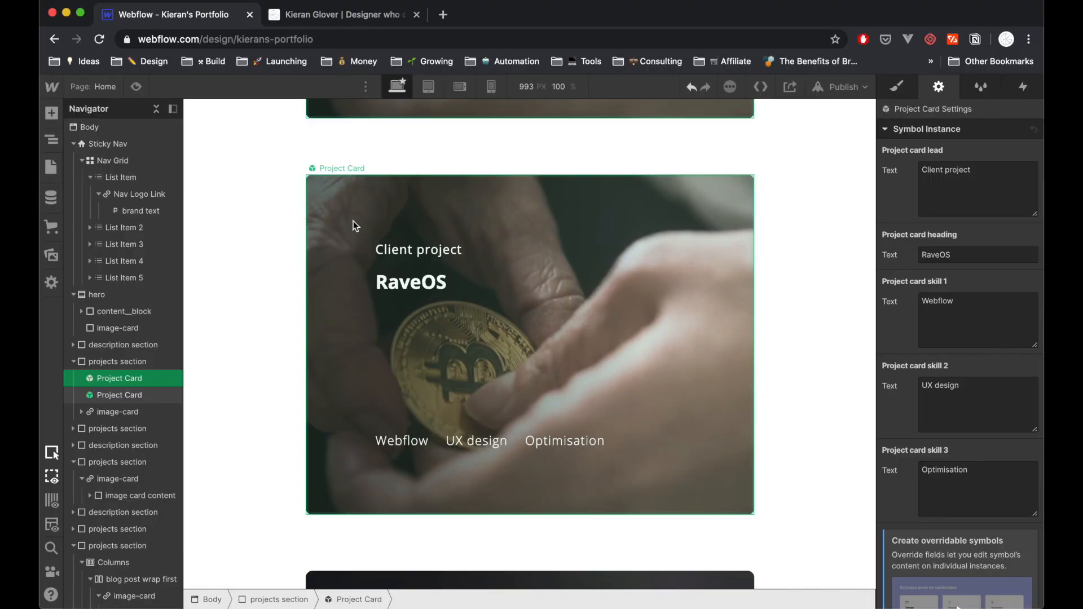
Open the Kieran's Portfolio project from the Webflow Dashboard into the Designer.
click(118, 394)
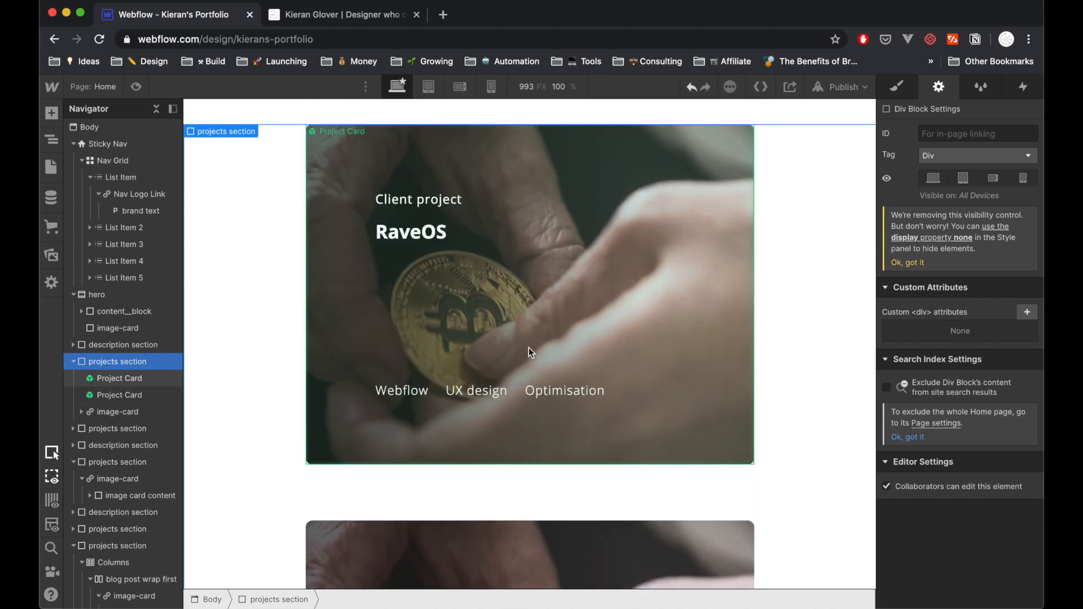
scroll(down, 3)
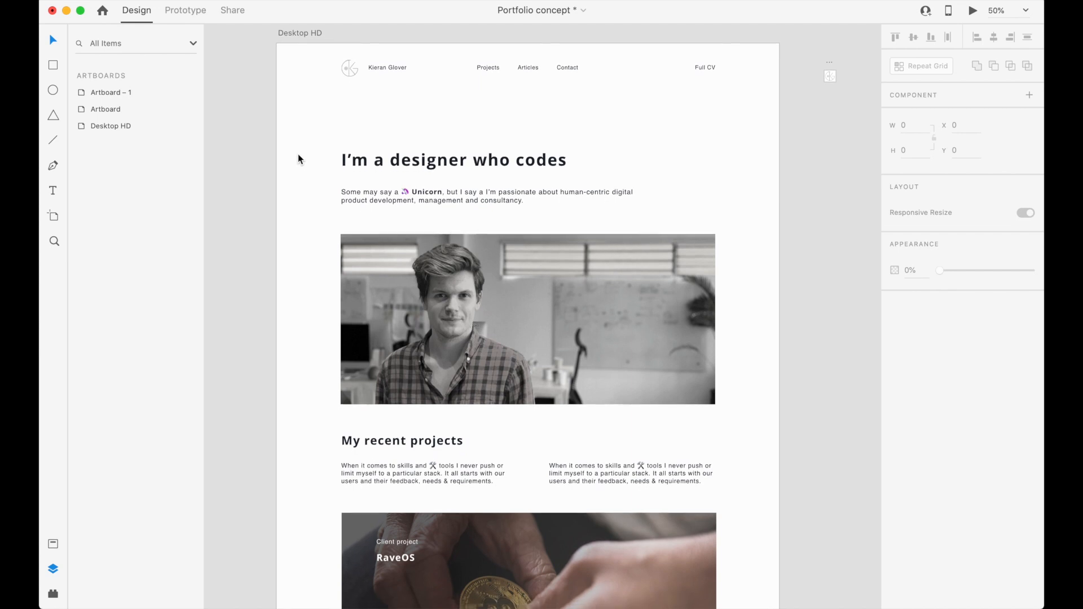
scroll(down, 3)
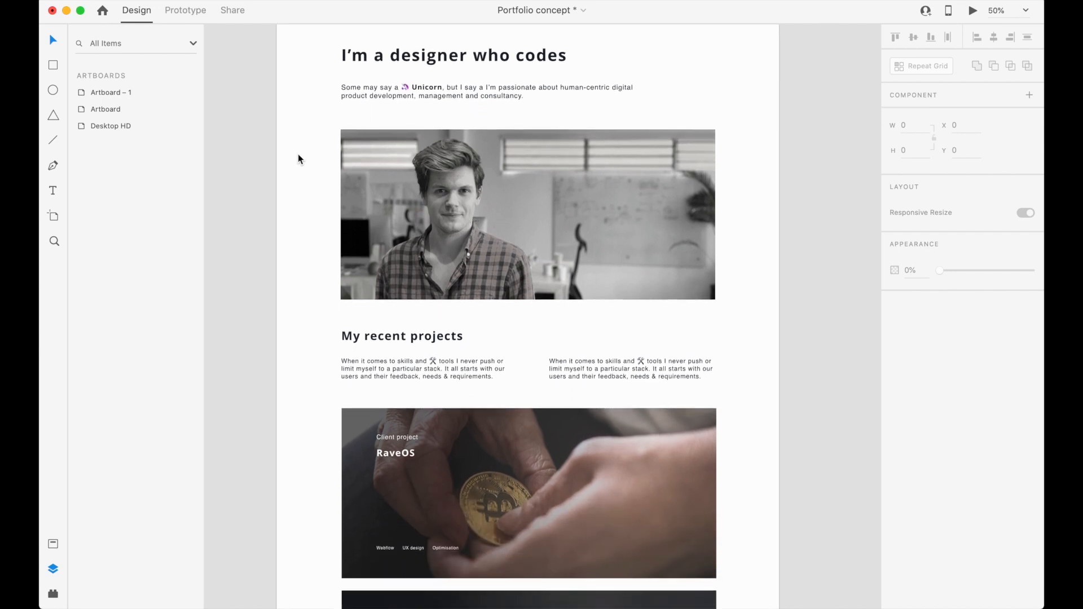
scroll(down, 3)
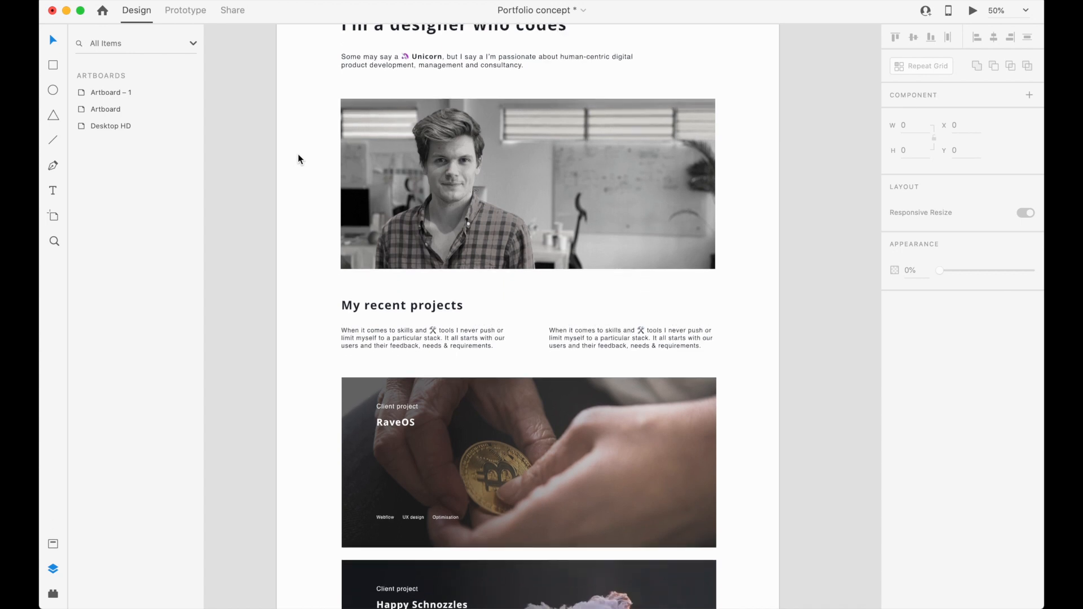
scroll(down, 3)
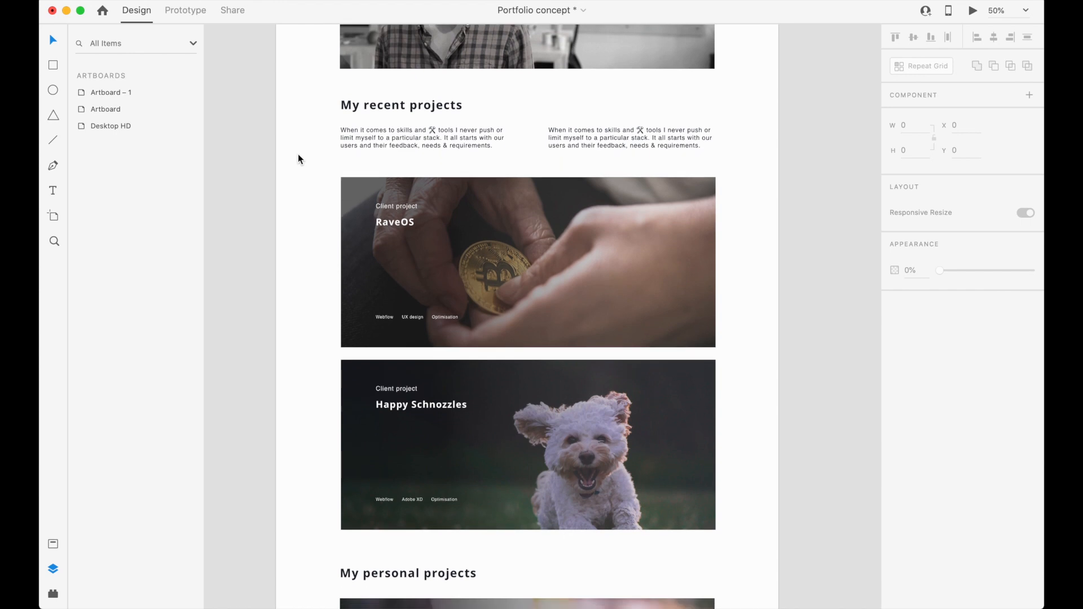
scroll(down, 3)
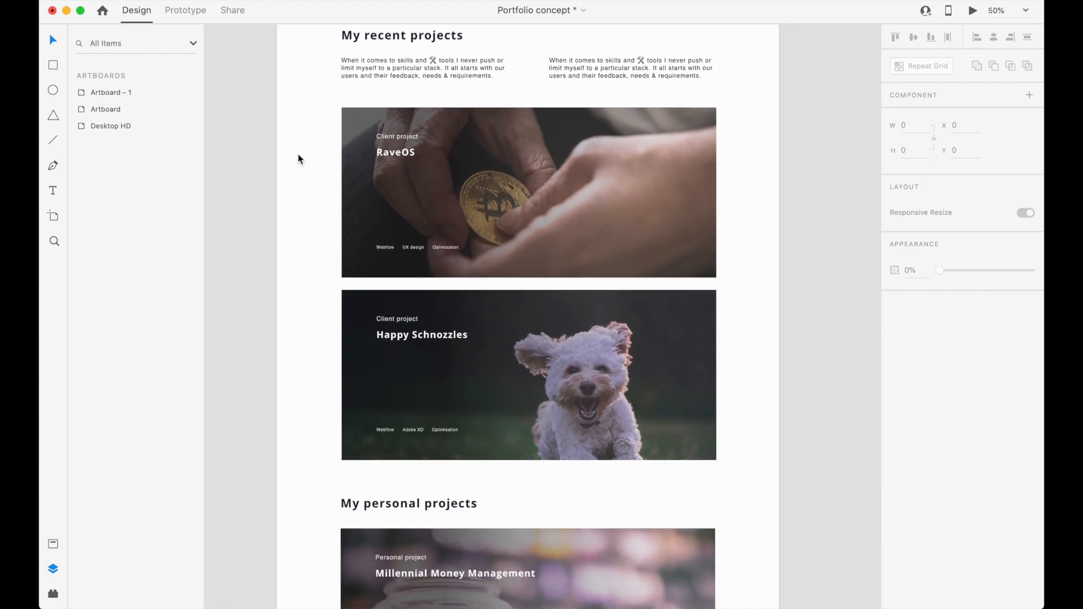
scroll(down, 3)
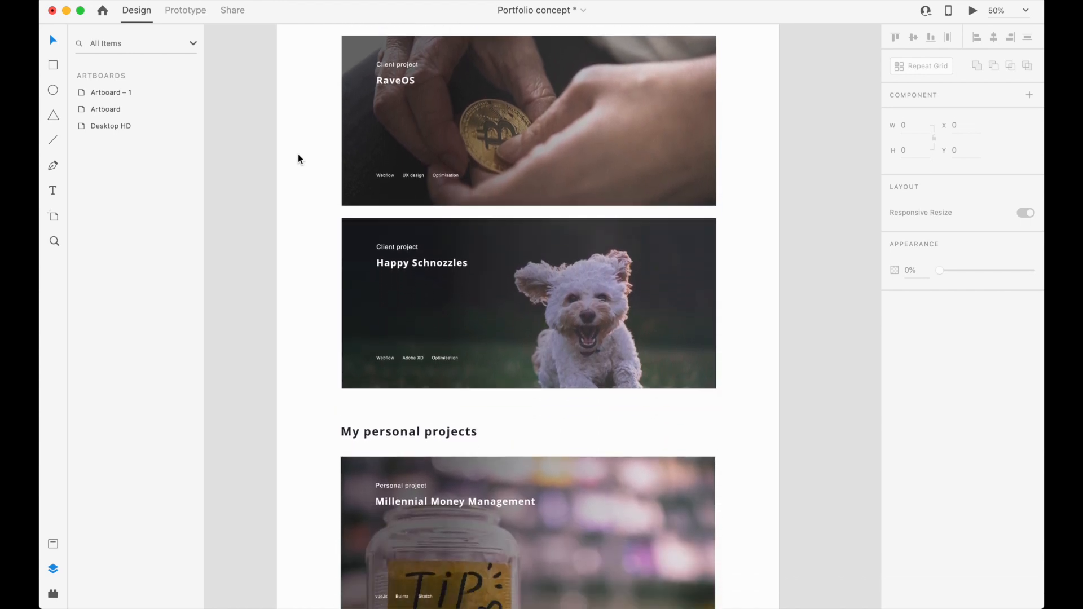
scroll(down, 3)
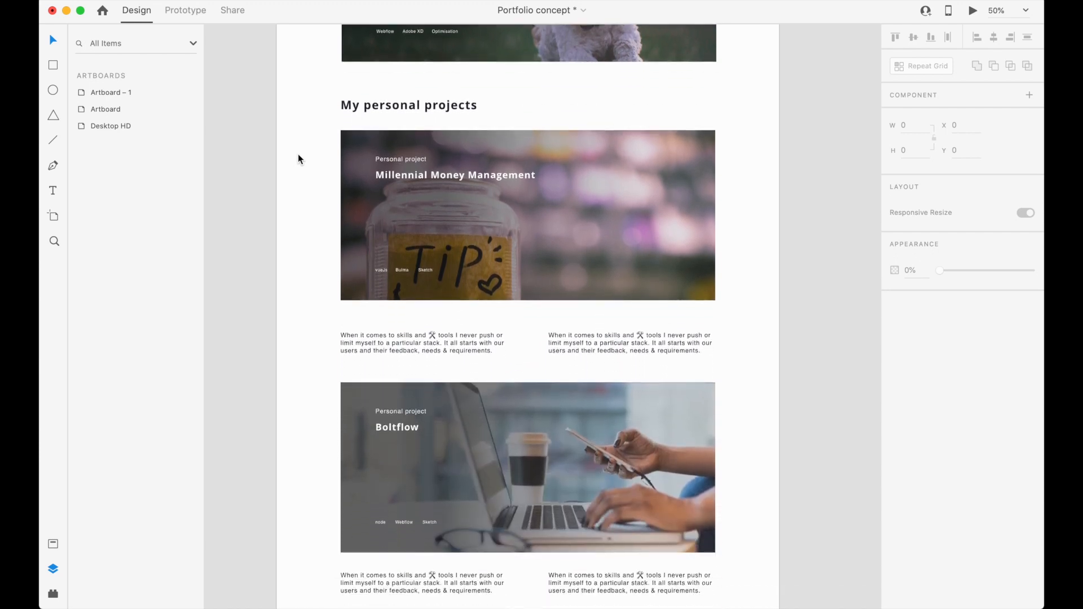
scroll(down, 3)
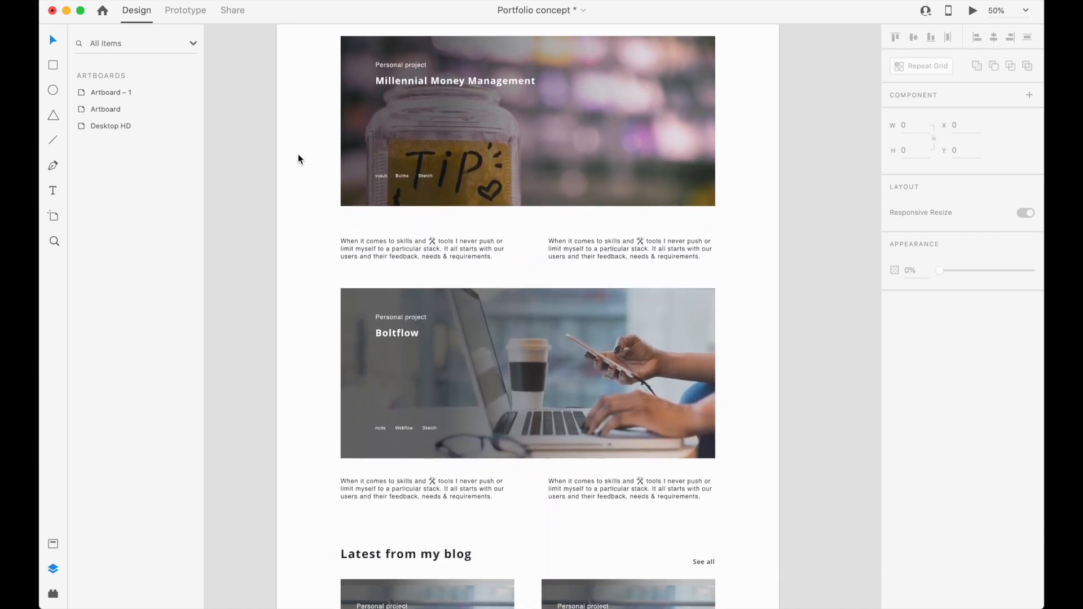
scroll(down, 3)
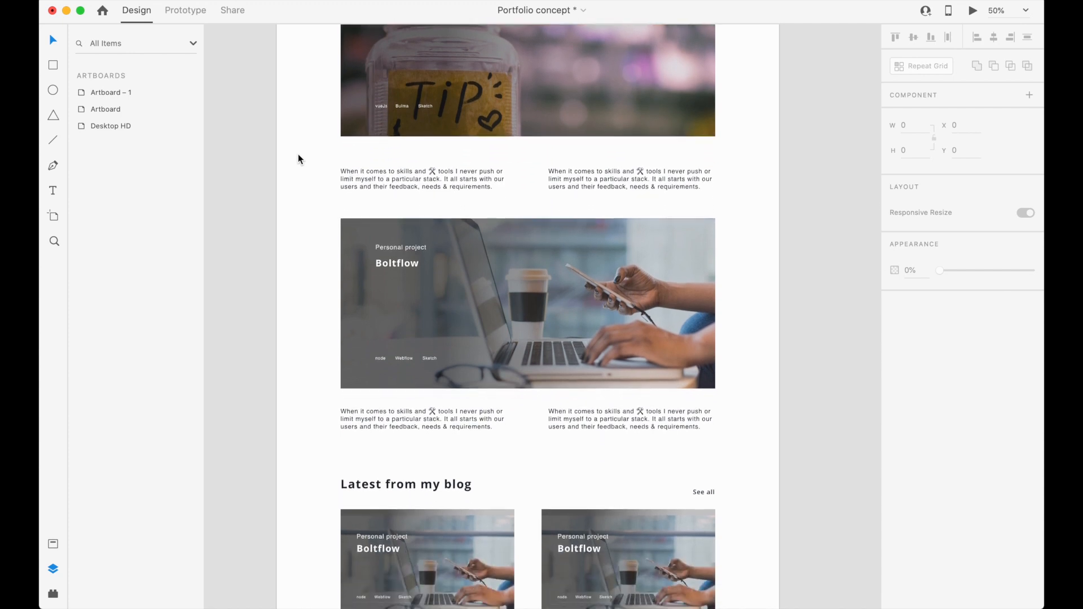
scroll(down, 3)
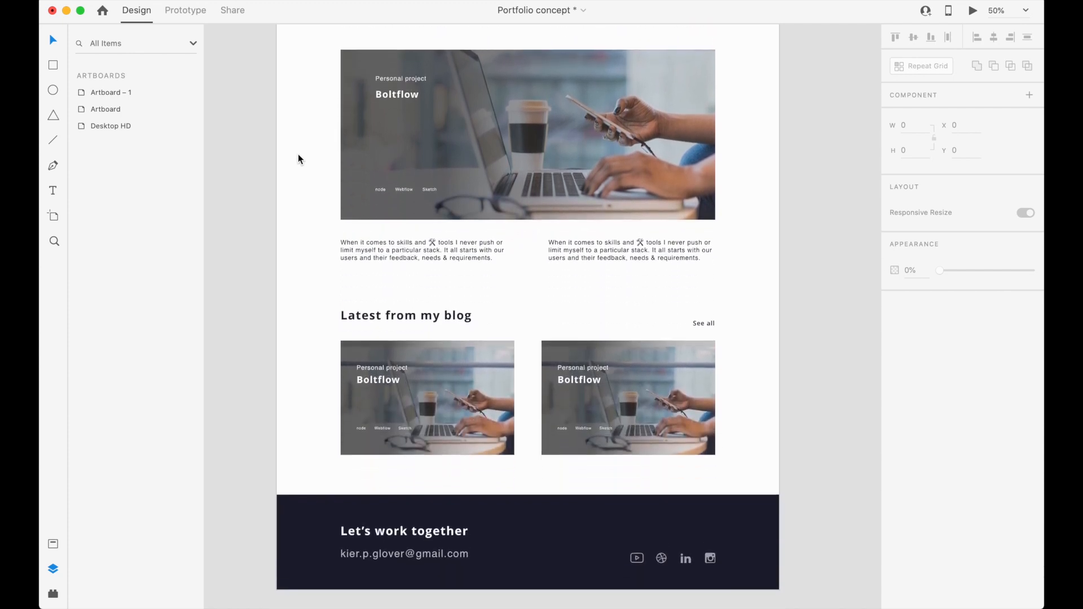
scroll(down, 3)
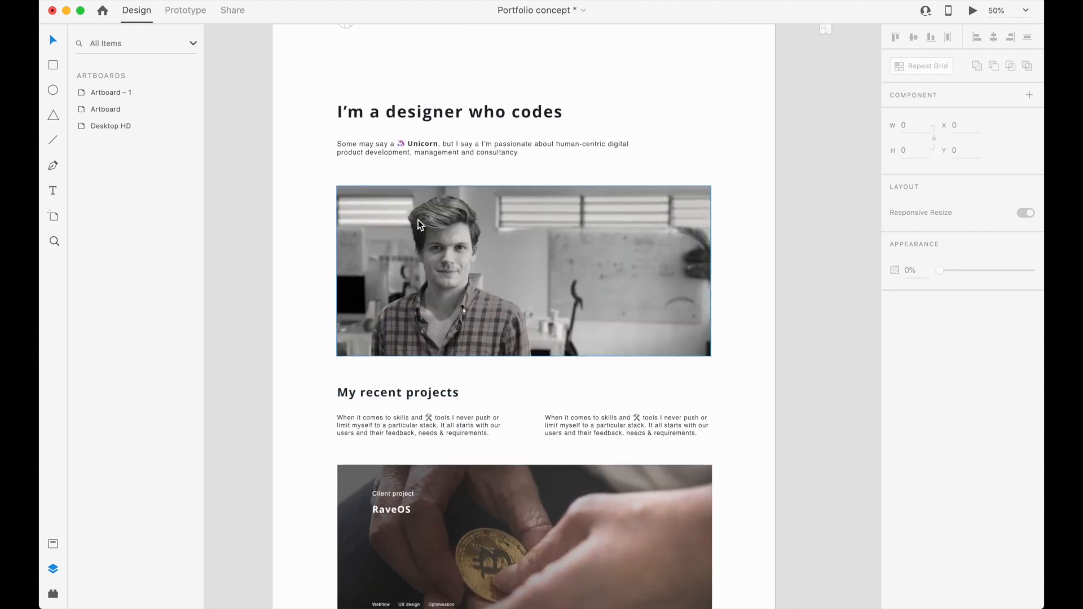
scroll(down, 3)
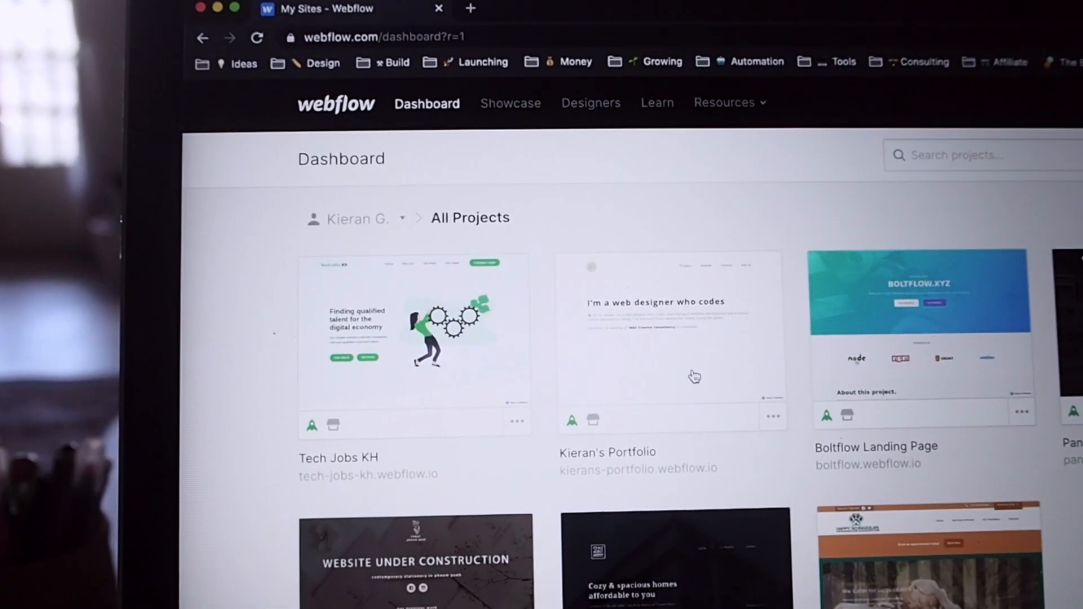
click(673, 335)
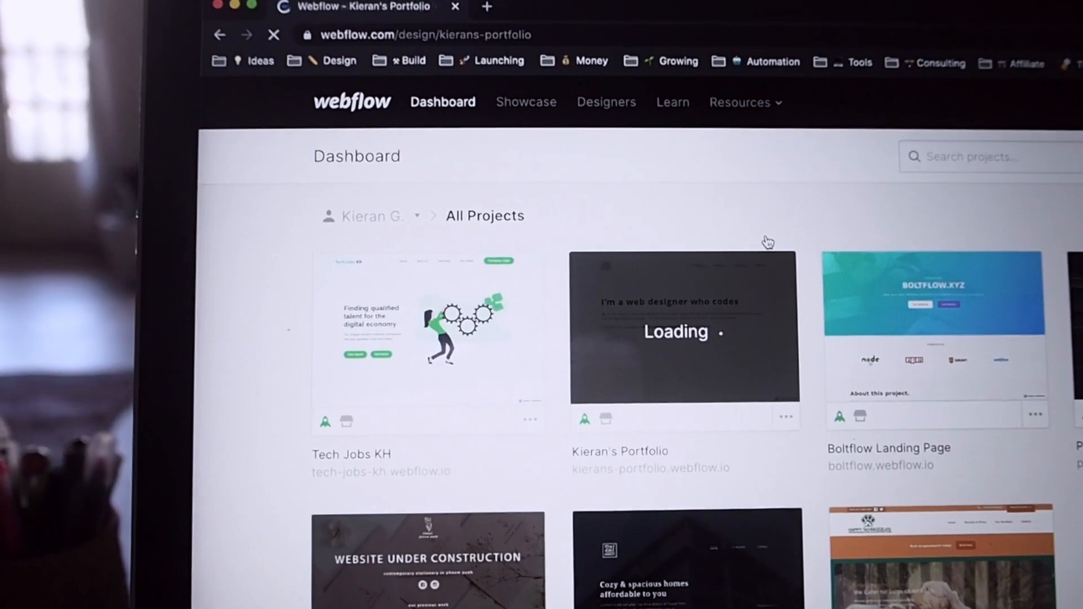
click(683, 329)
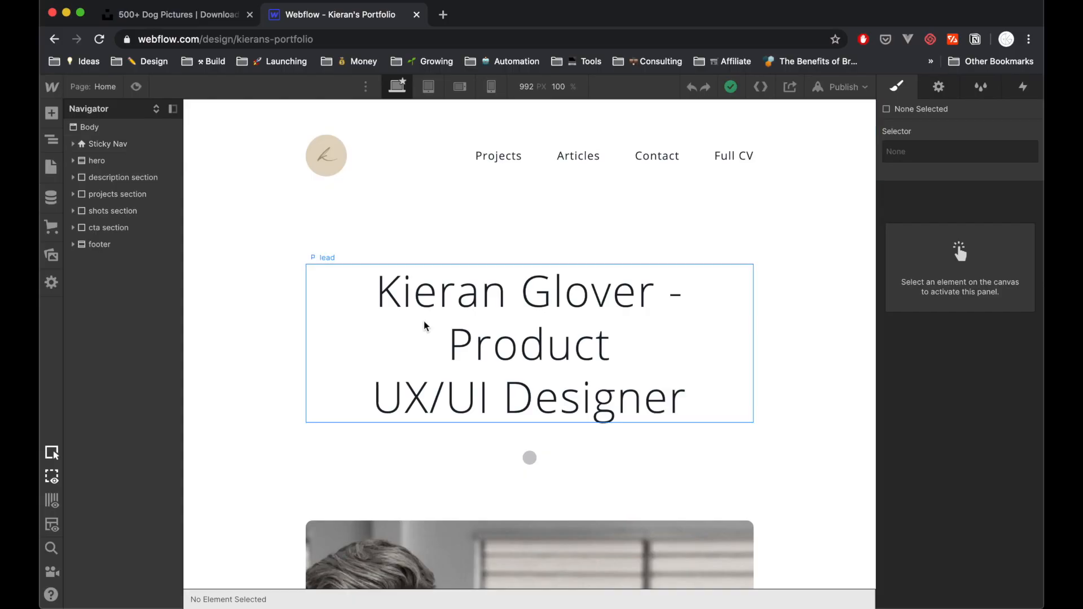
Rewrite the hero heading to 'I'm a web designer who codes' and type a new intro paragraph.
click(528, 343)
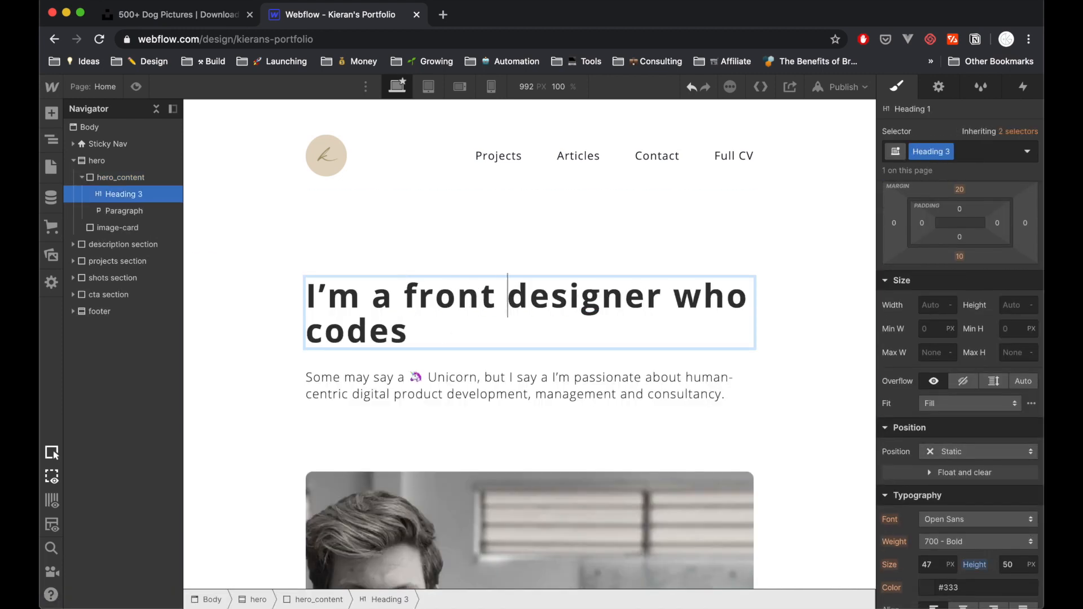
click(514, 386)
text(👋 Hi, I'm Kieran. I'm a web designer who codes. Speciali)
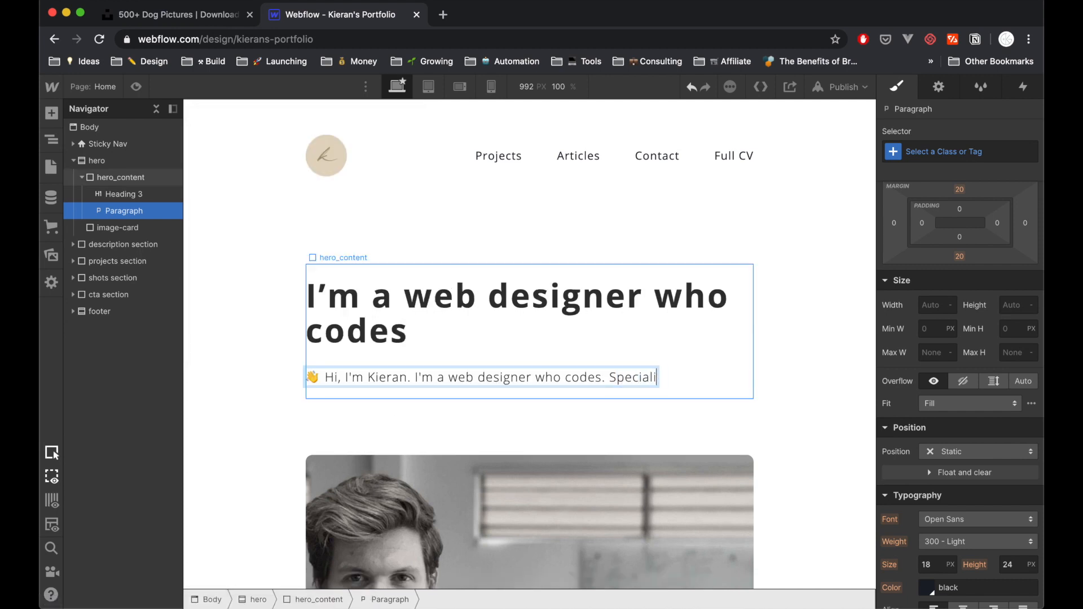
text(sing in)
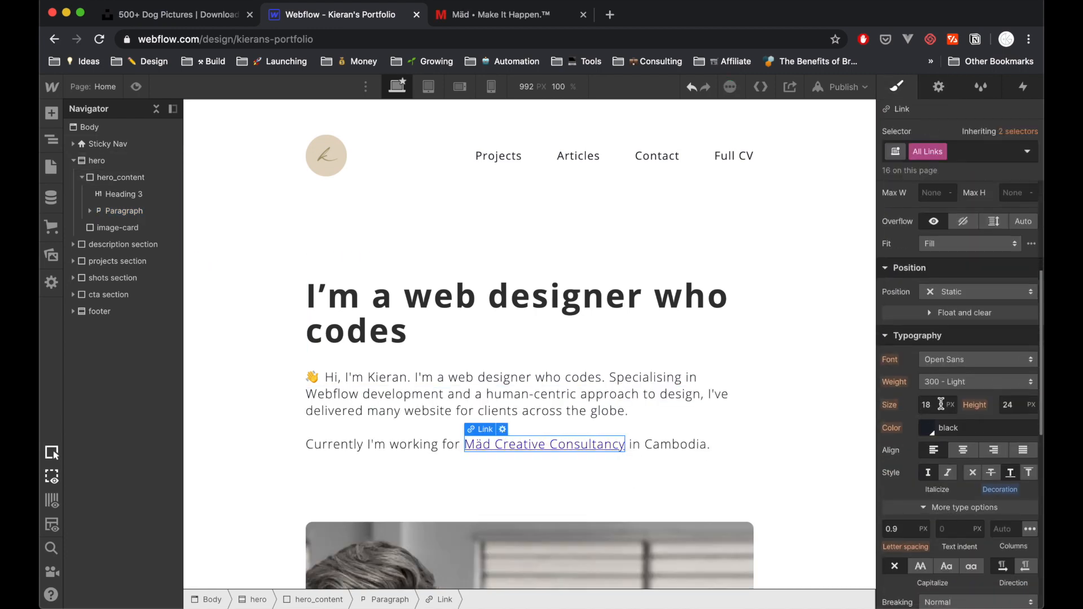
click(925, 427)
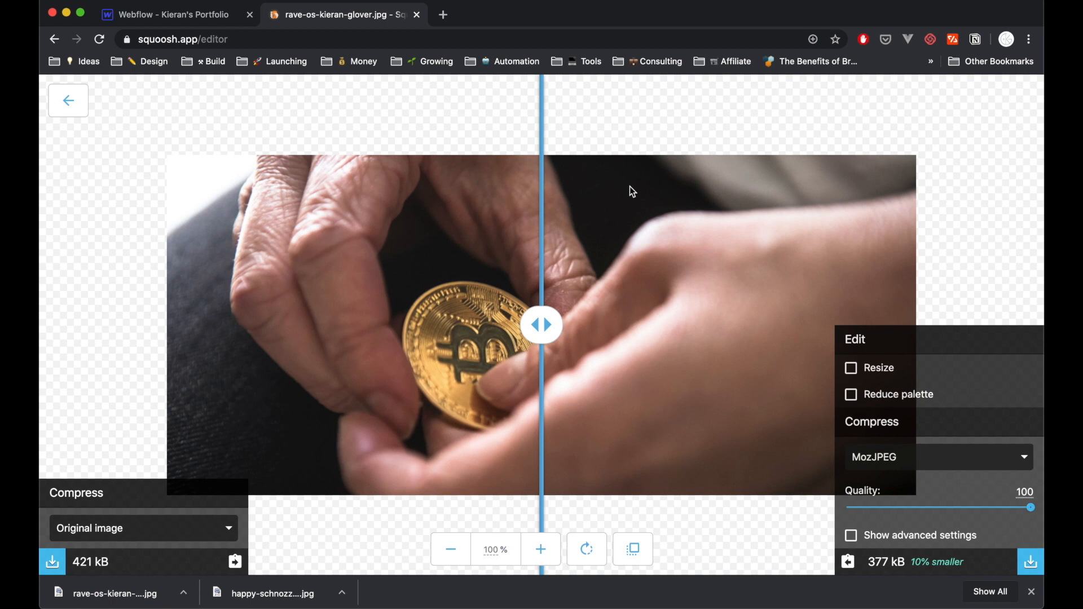
mouse_move(184, 84)
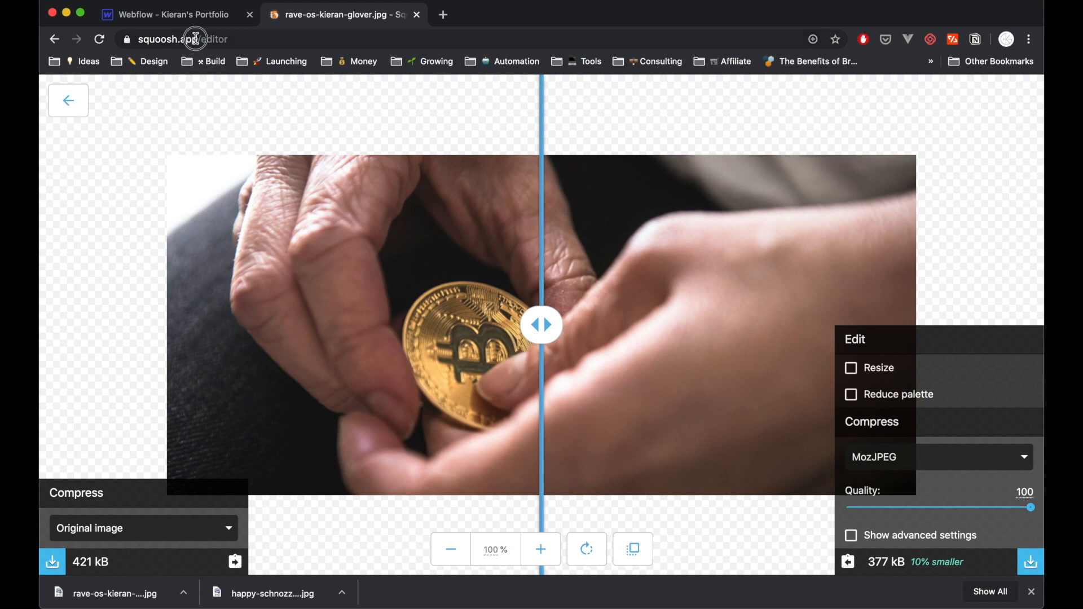
Compare the MozJPEG quality-100 output (377 kB) against the 421 kB original bitcoin photo.
click(201, 38)
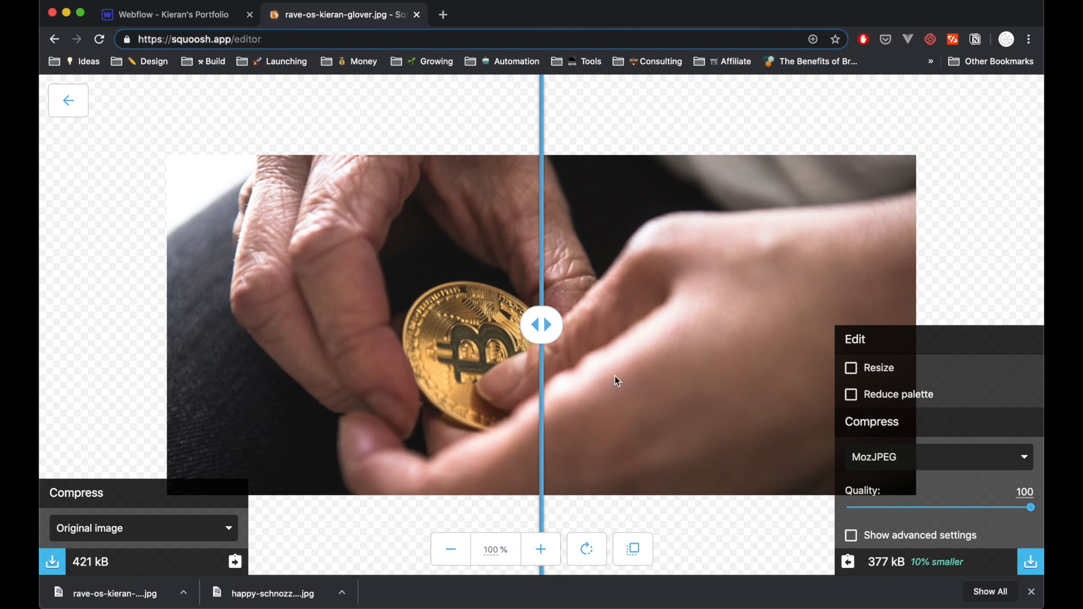
mouse_move(540, 325)
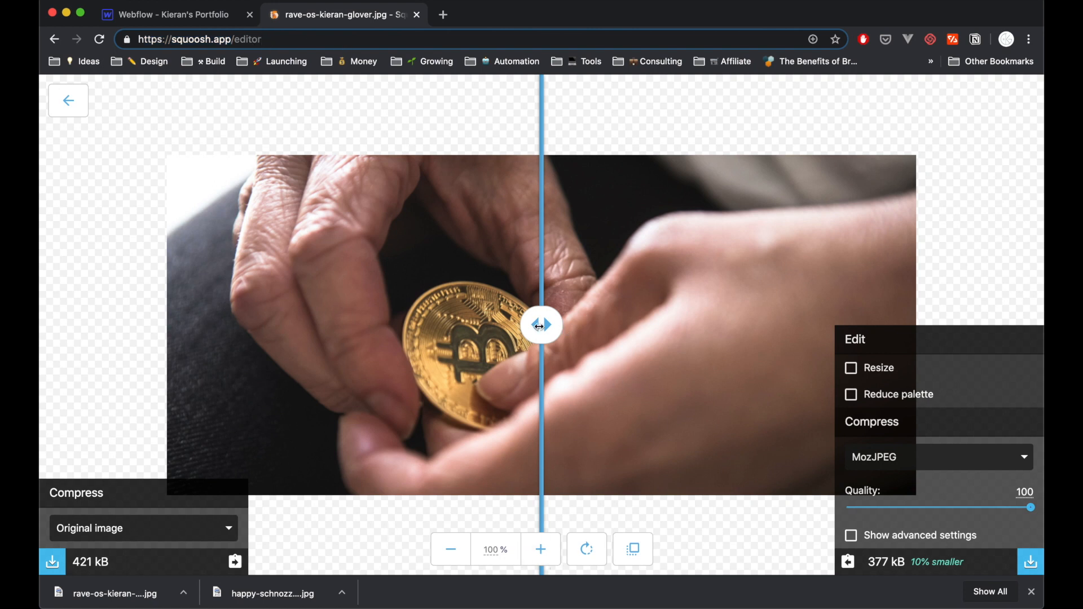
drag(543, 325, 515, 325)
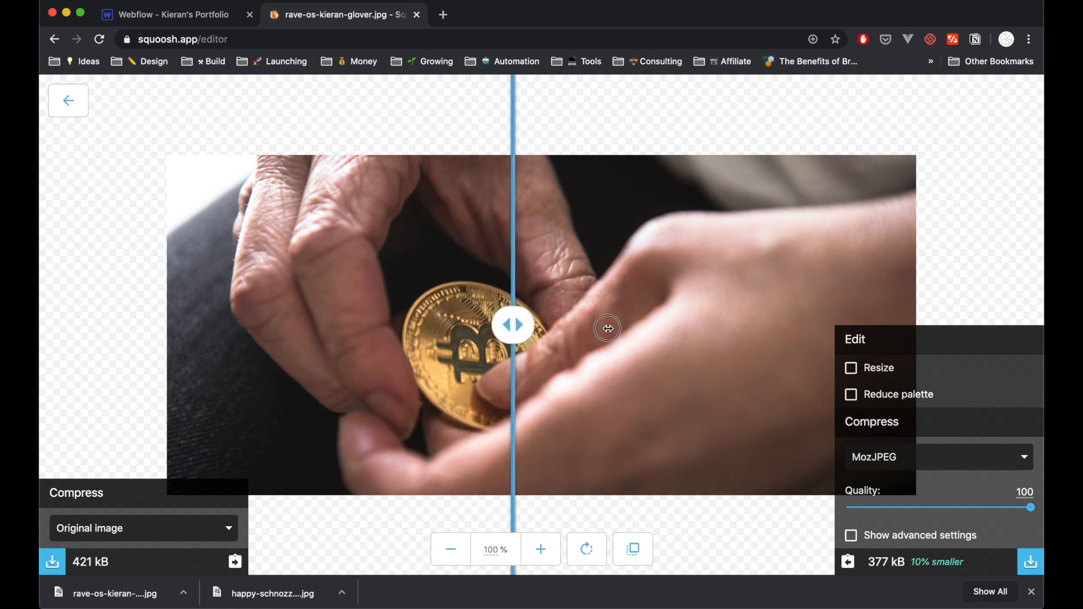
drag(514, 326, 638, 326)
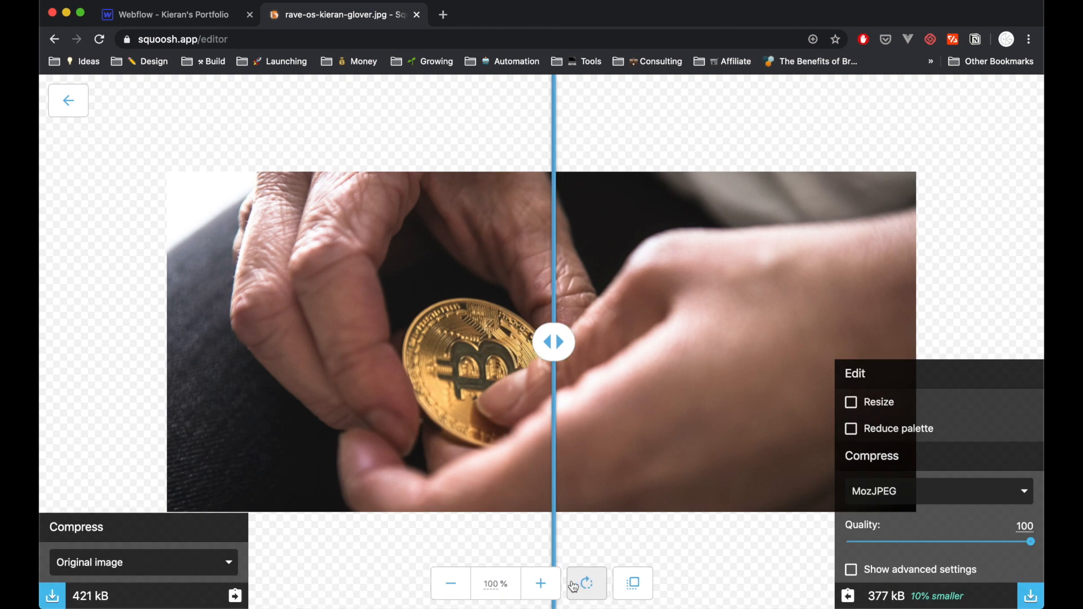
mouse_move(1029, 575)
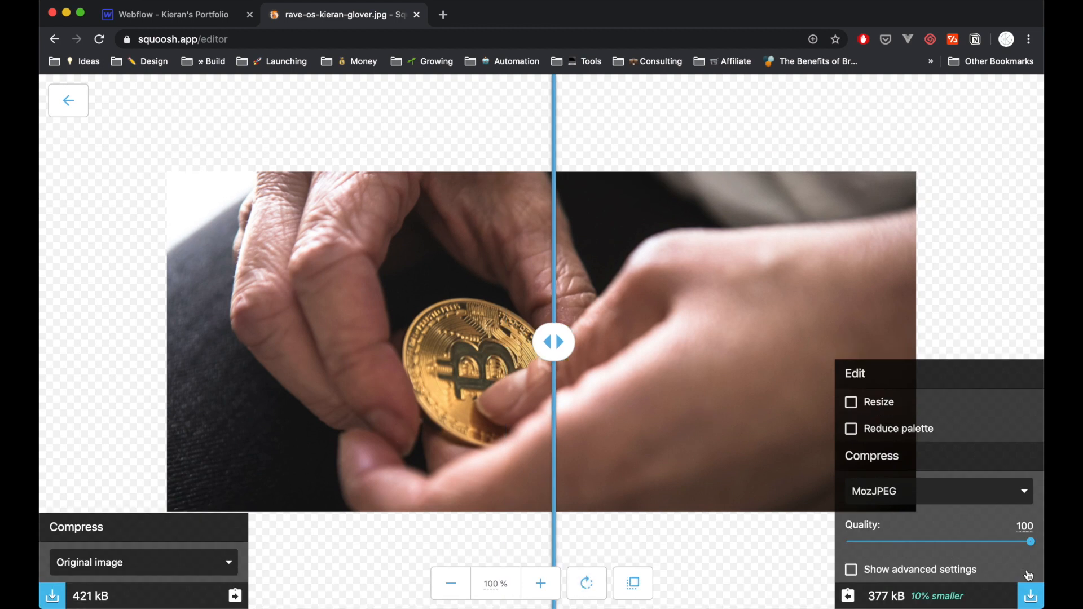
mouse_move(1038, 559)
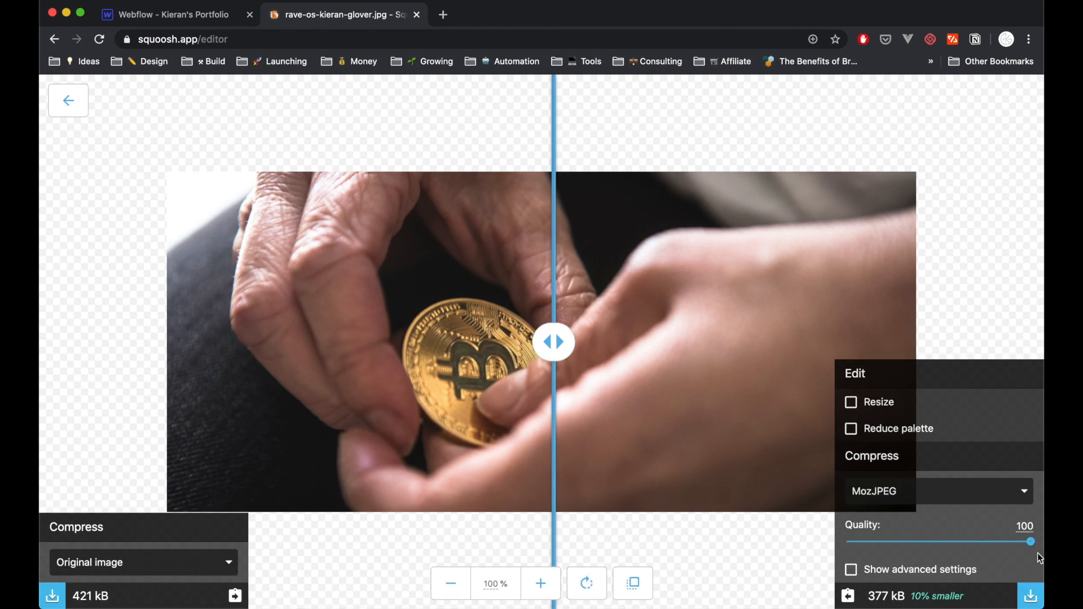
mouse_move(912, 529)
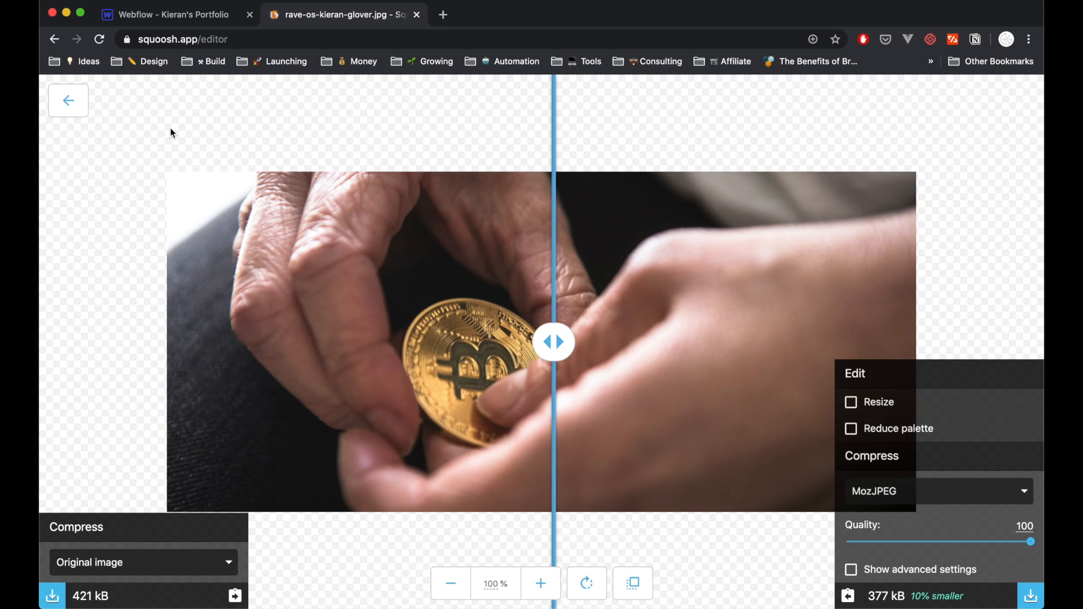
mouse_move(264, 132)
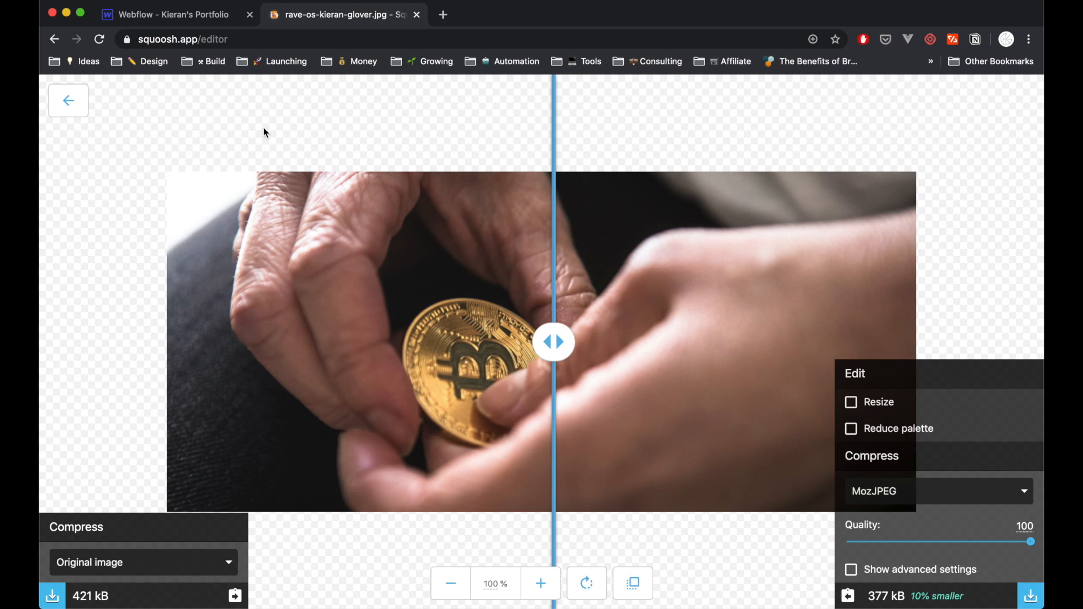
mouse_move(393, 263)
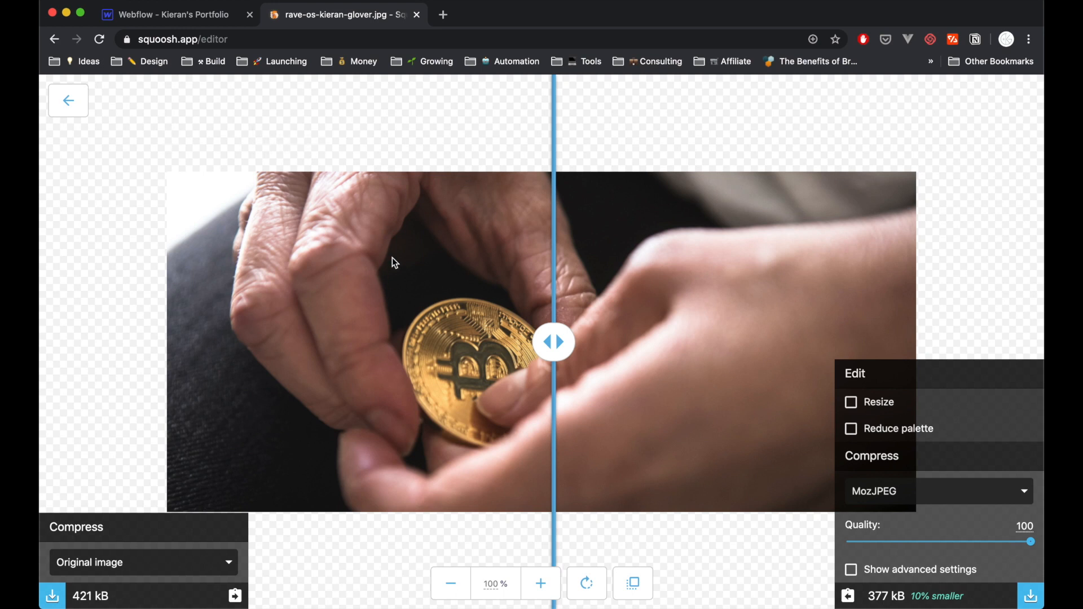
mouse_move(177, 90)
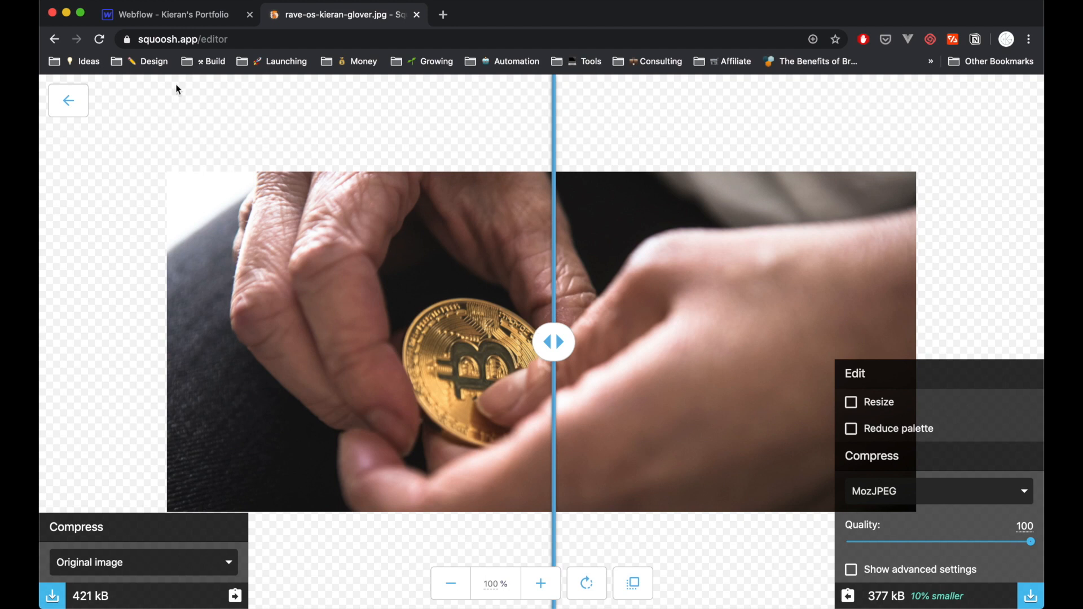
click(183, 39)
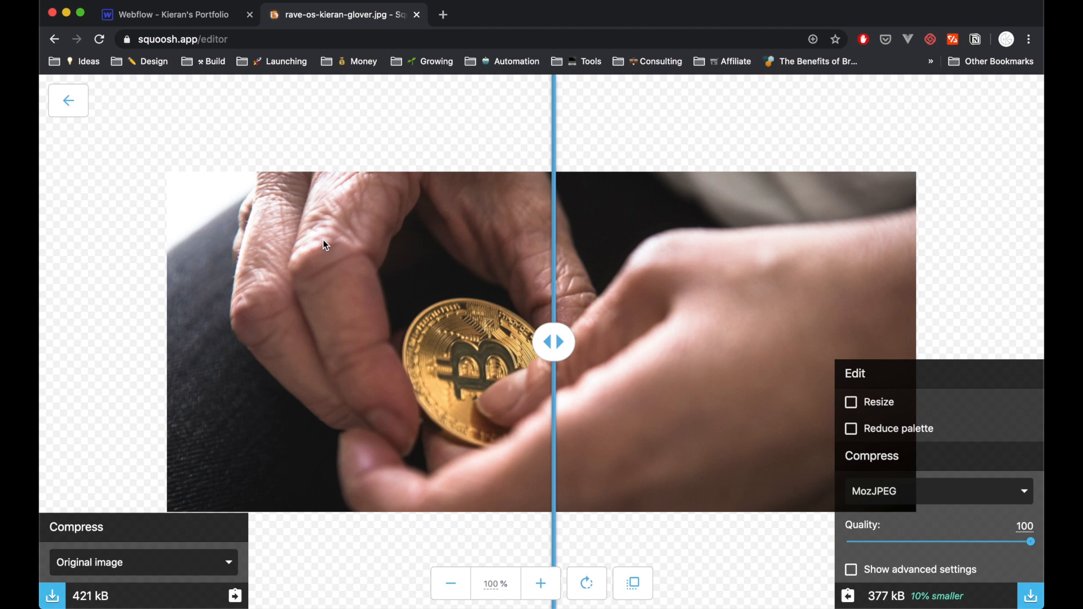
mouse_move(345, 260)
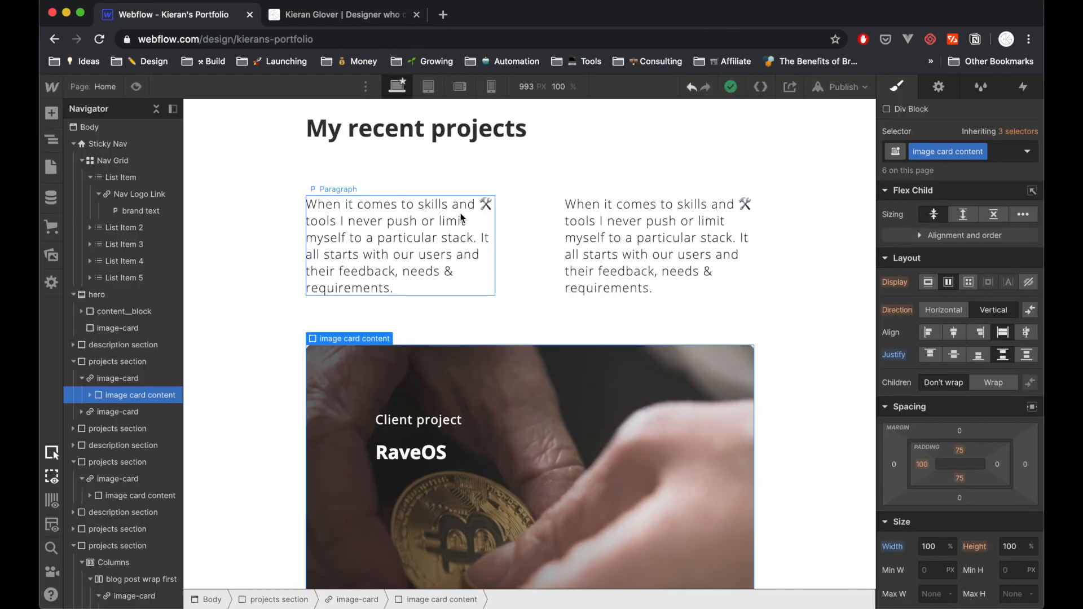
Create a symbol named Project Card from the RaveOS image card and enter its master.
scroll(down, 3)
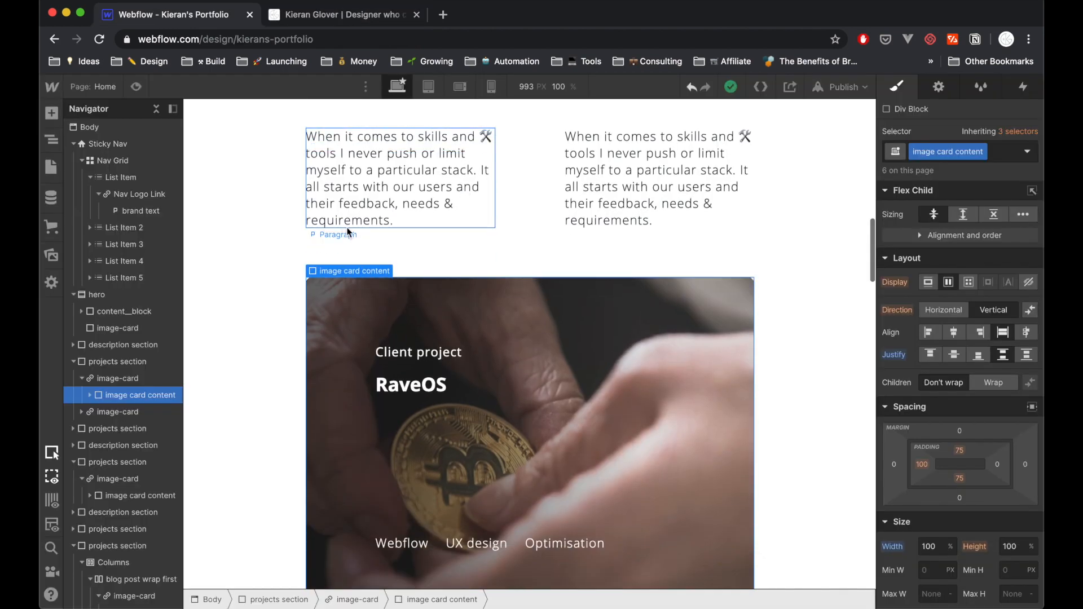
scroll(down, 3)
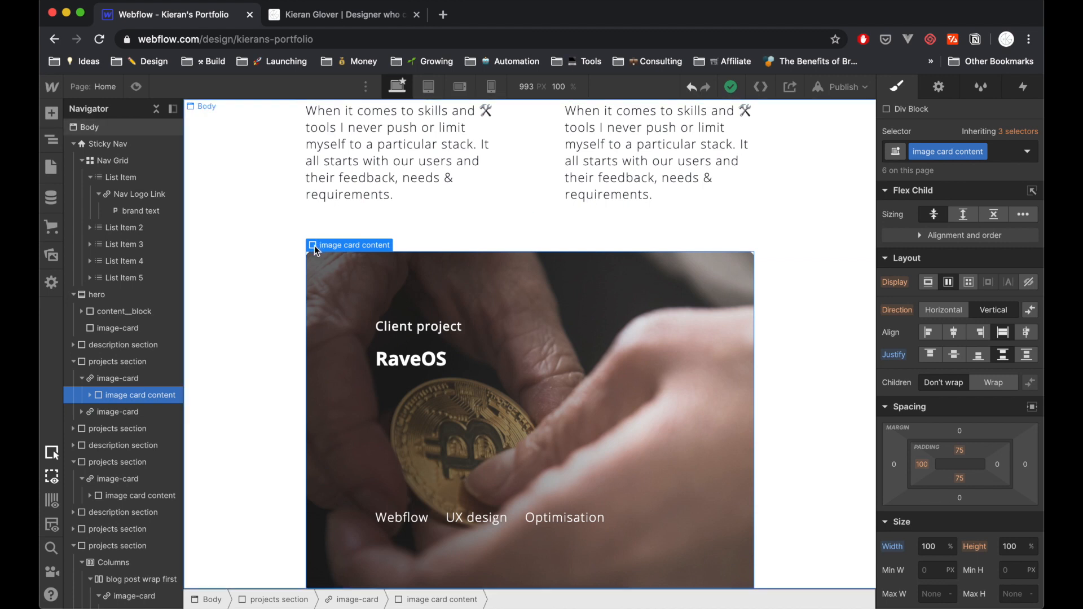
scroll(down, 3)
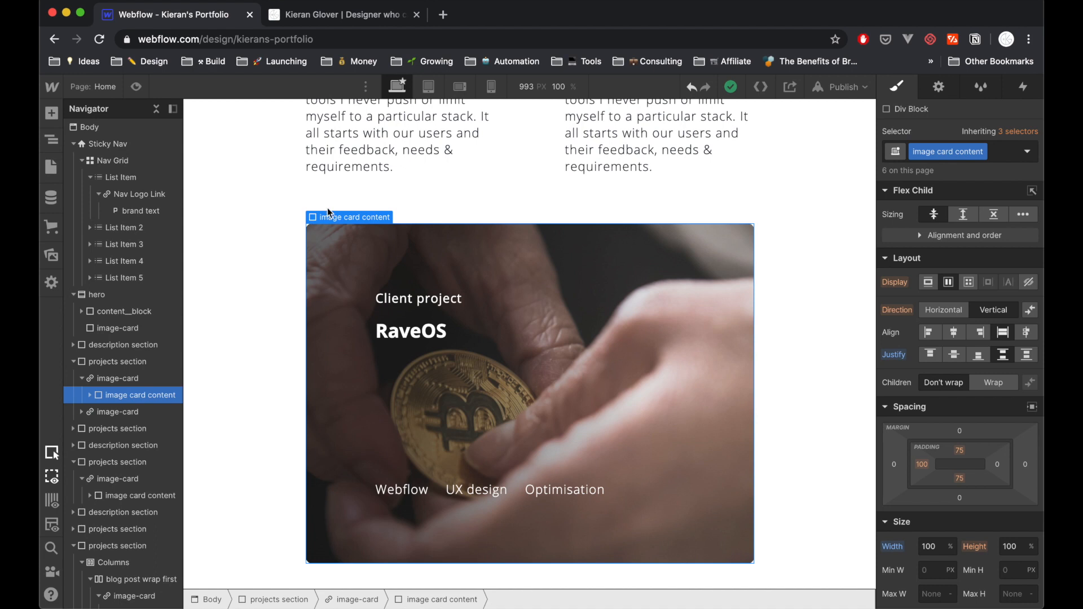
click(117, 377)
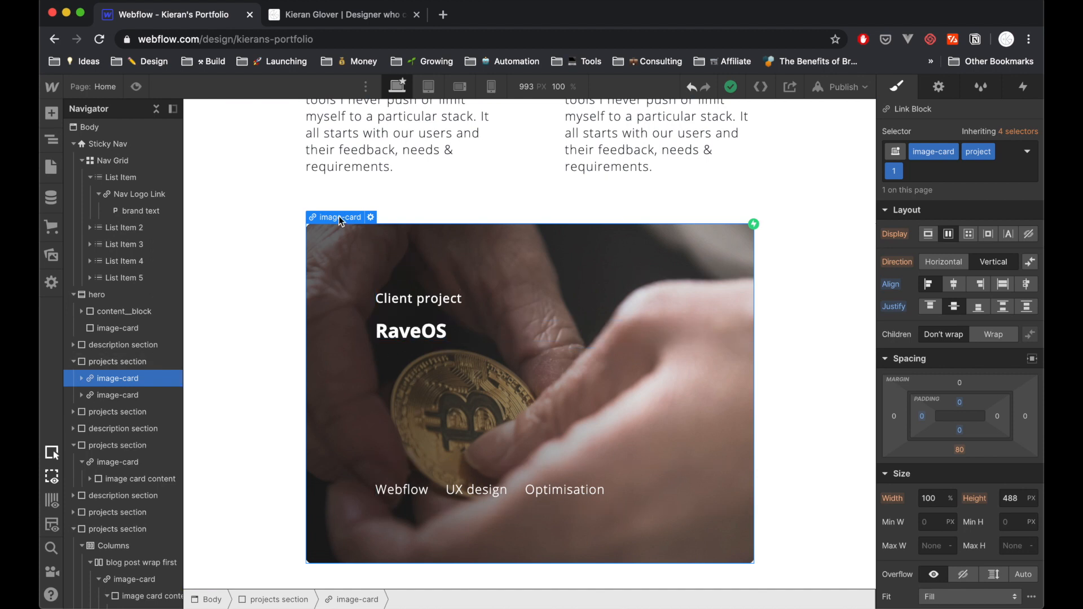
right_click(339, 216)
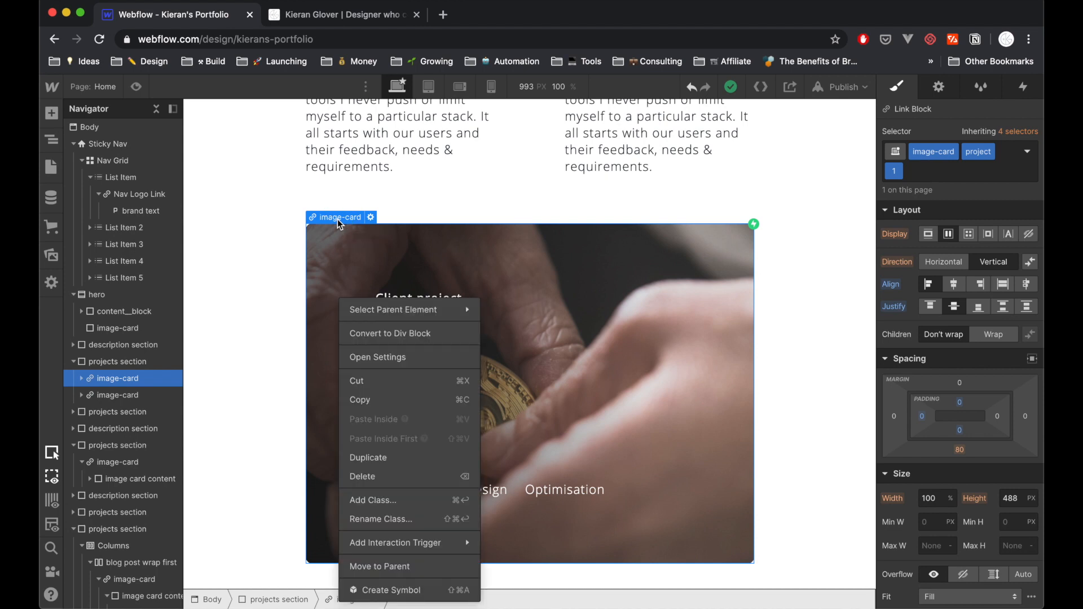
mouse_move(393, 309)
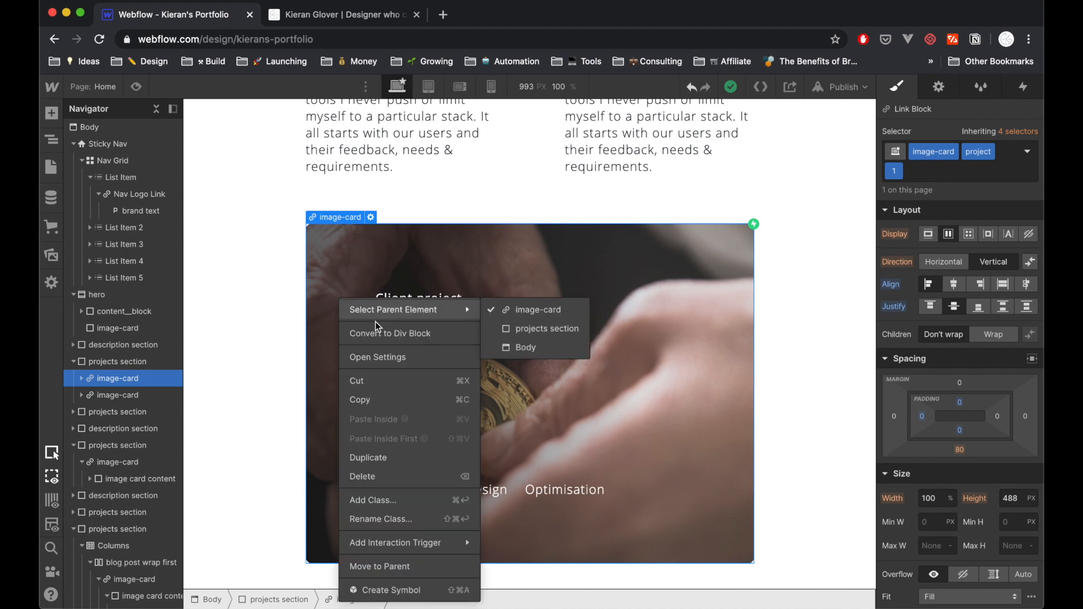
mouse_move(395, 543)
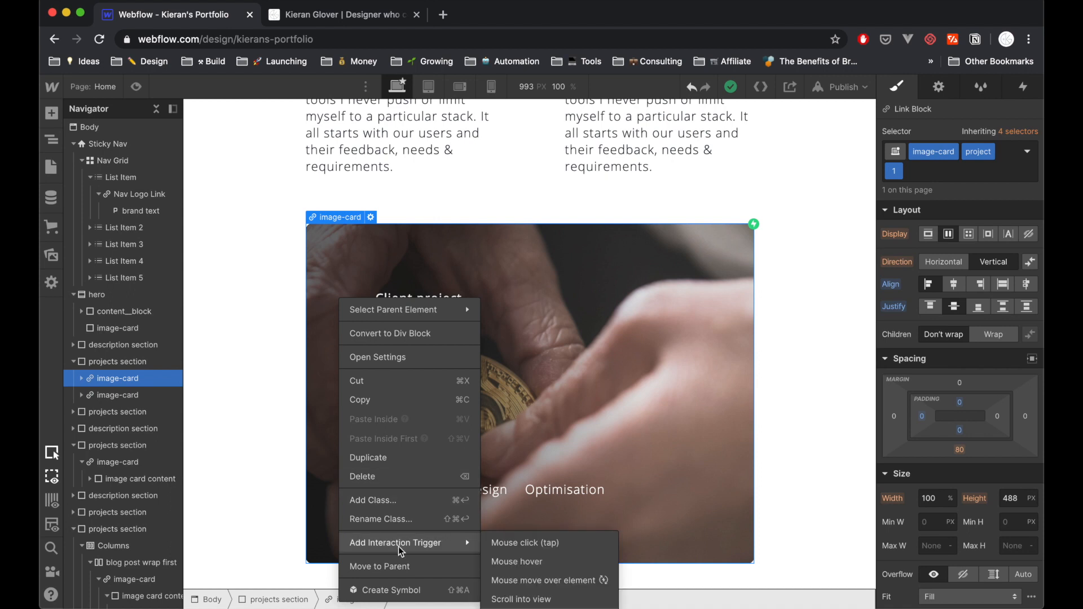
click(392, 593)
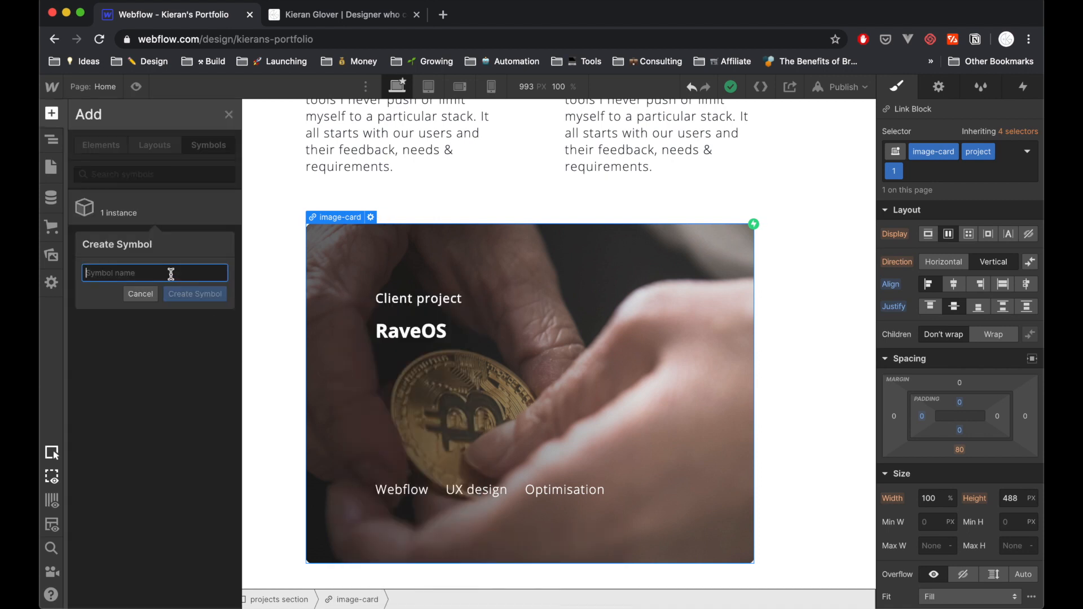
text(Project Card)
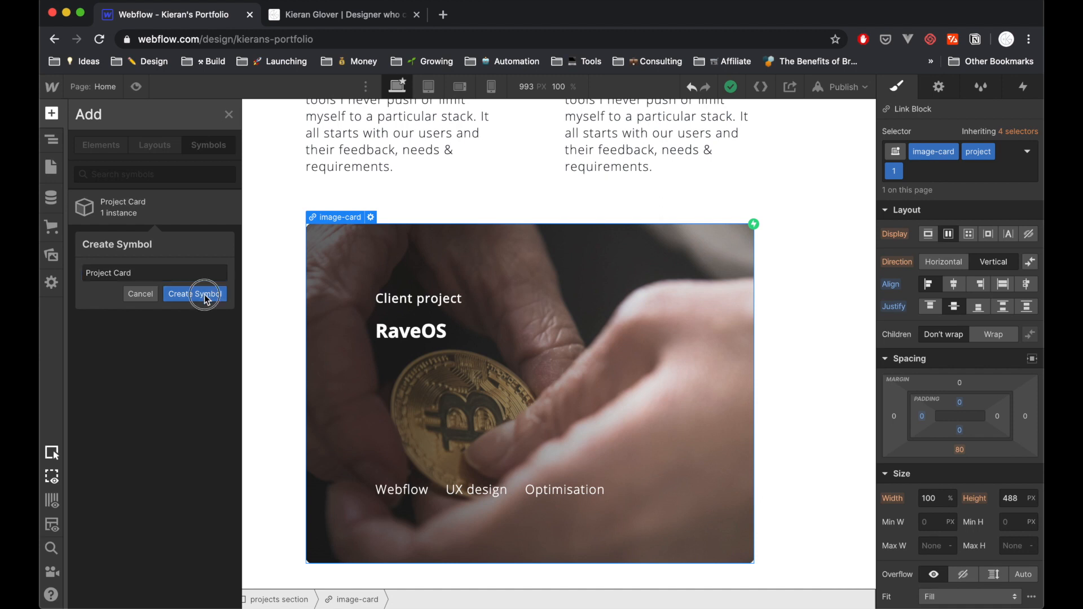
click(195, 293)
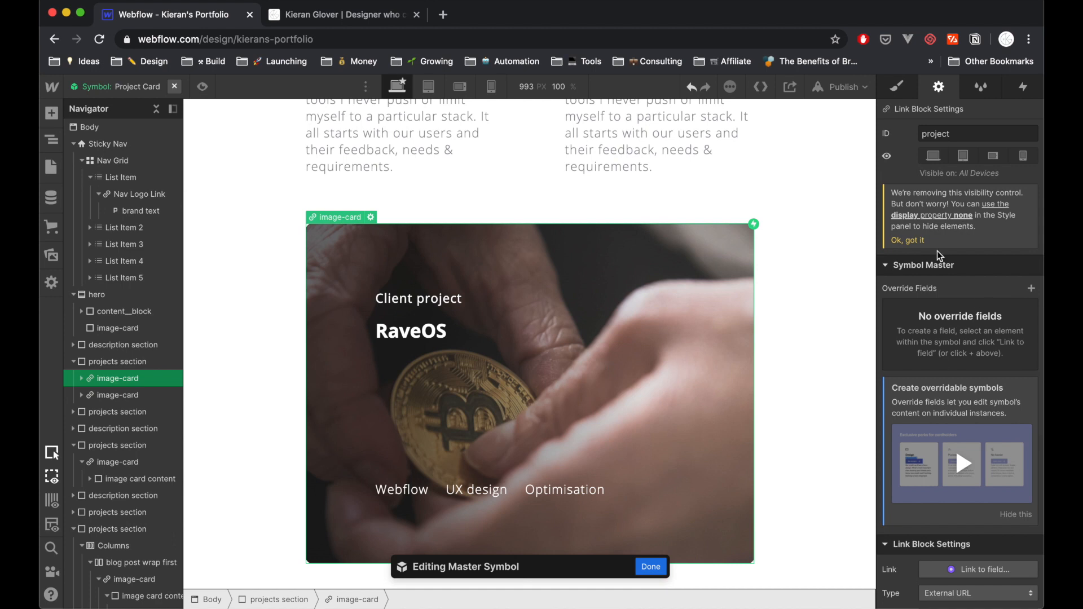
mouse_move(886, 299)
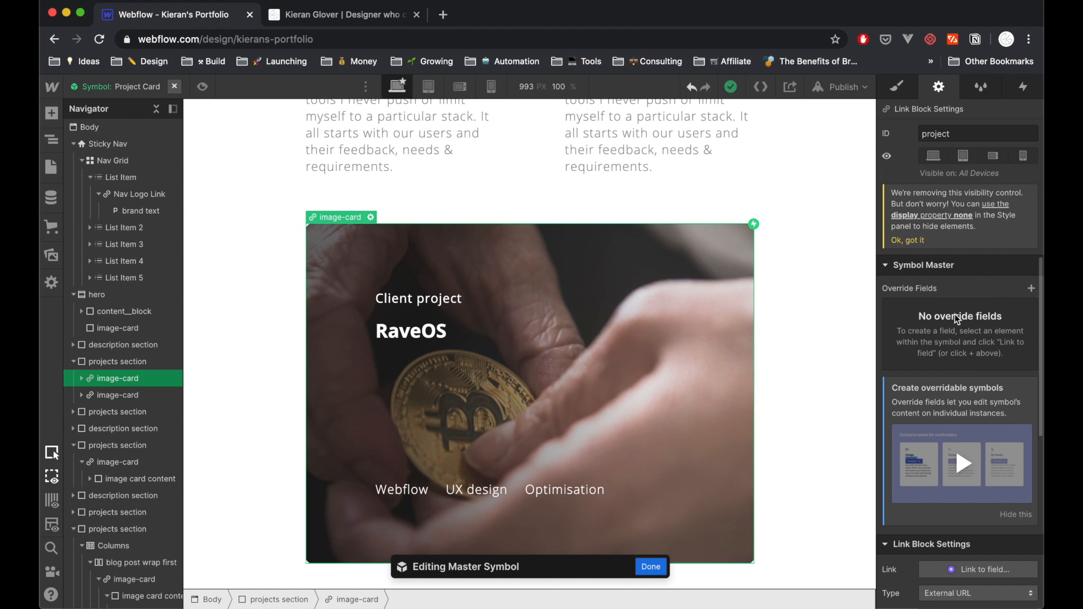
mouse_move(995, 350)
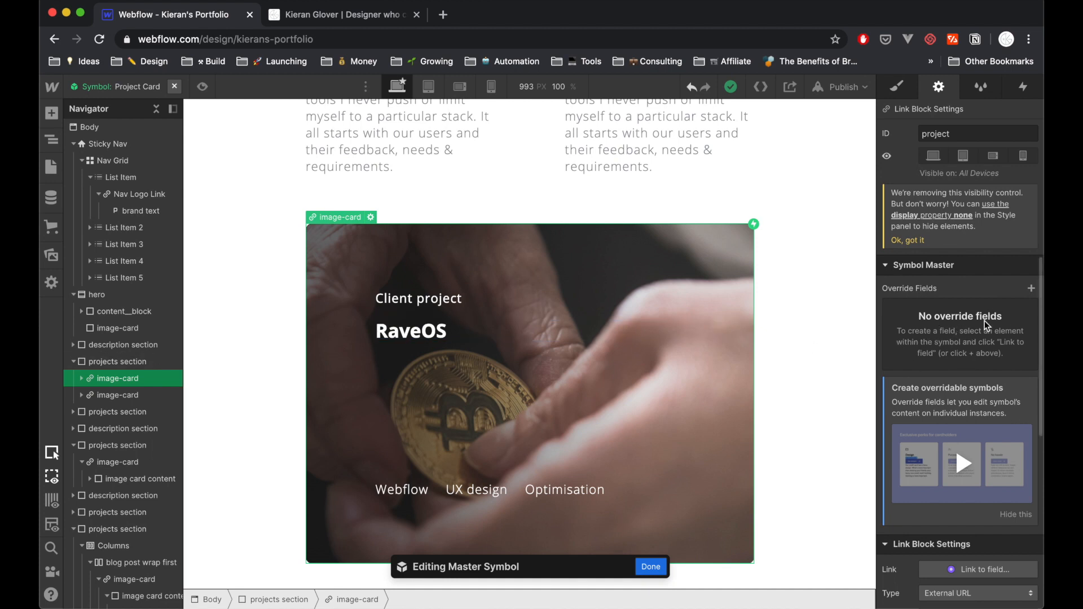
mouse_move(936, 343)
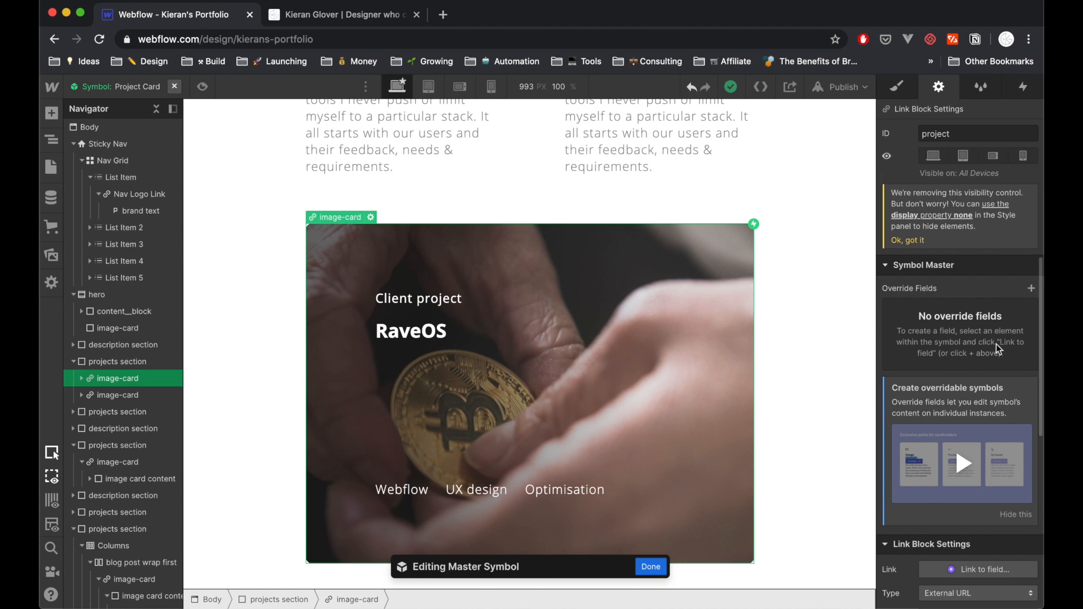
mouse_move(607, 276)
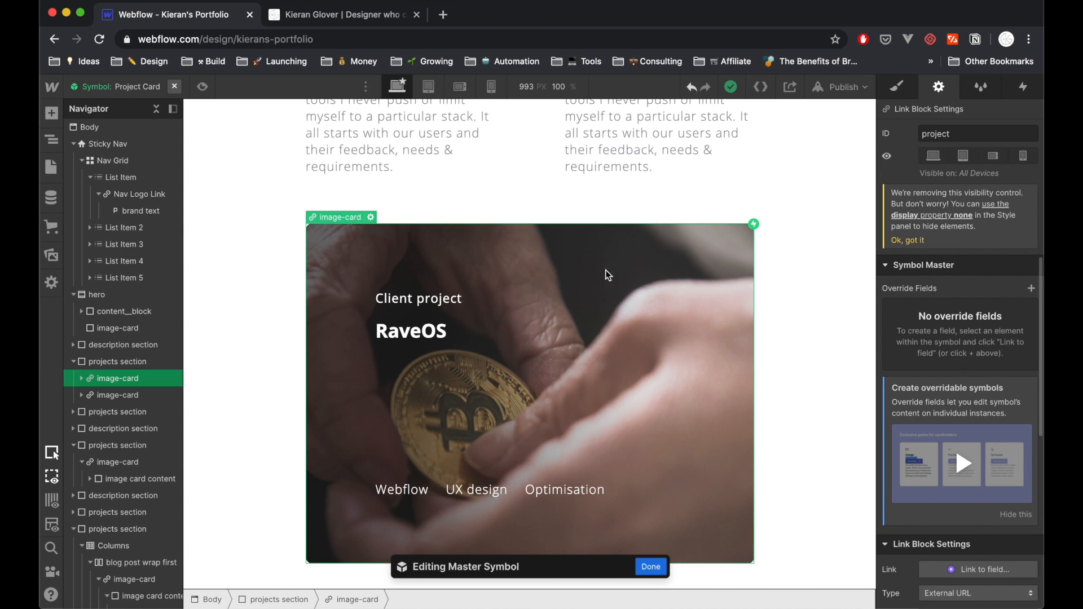
click(417, 297)
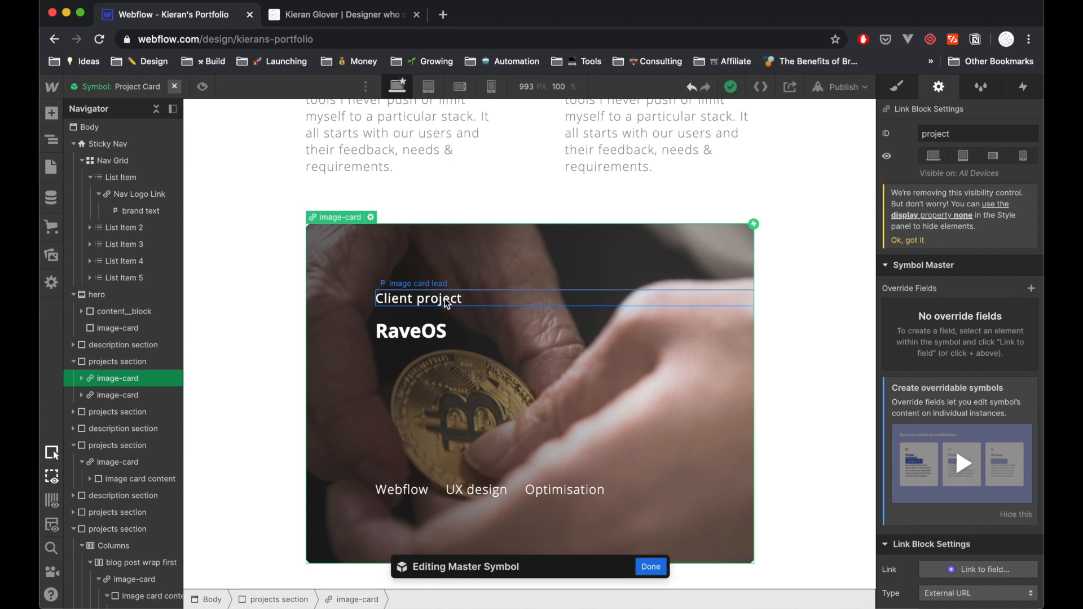
Link the Client project lead text to a new override field 'Project card lead'.
click(418, 298)
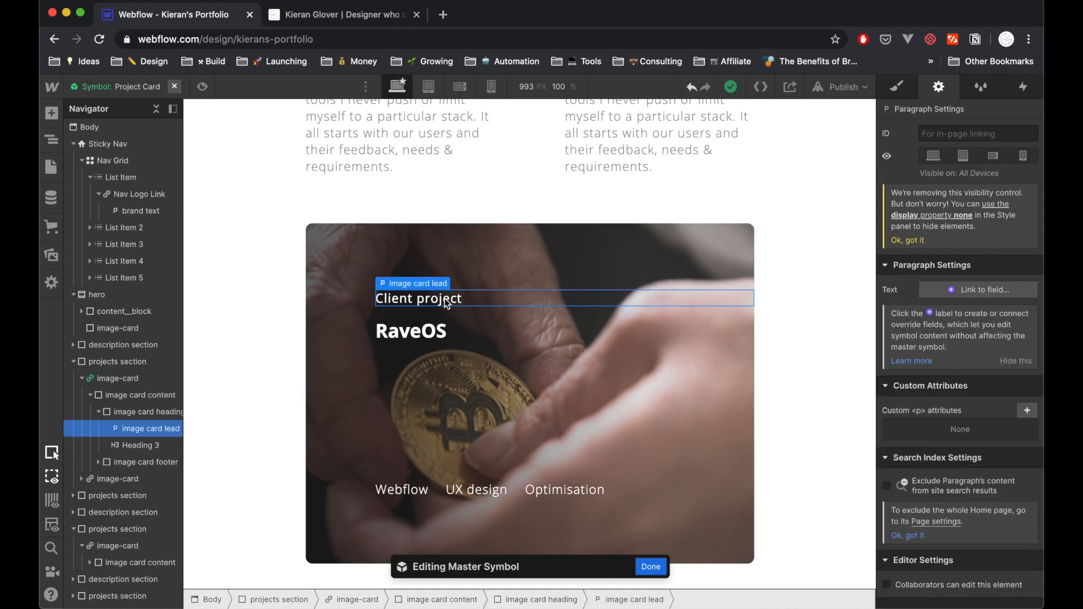
mouse_move(431, 305)
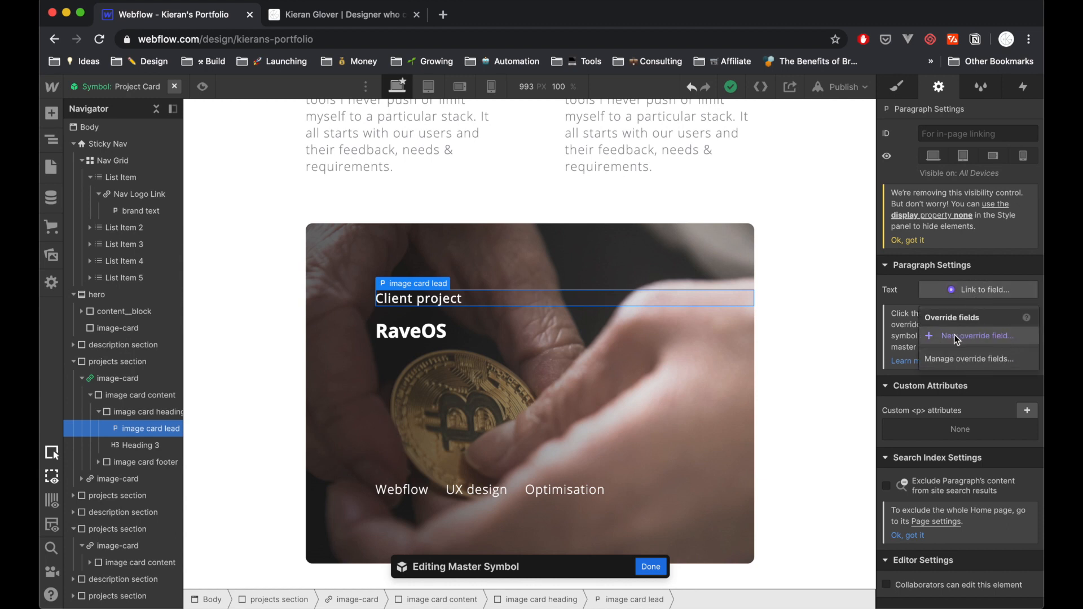
click(976, 336)
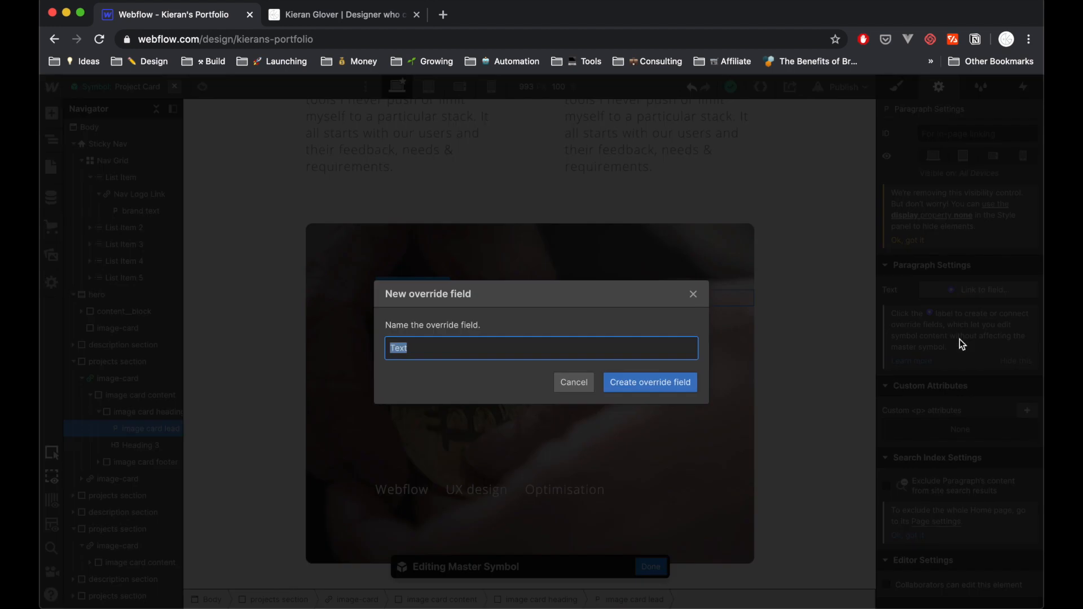
mouse_move(827, 319)
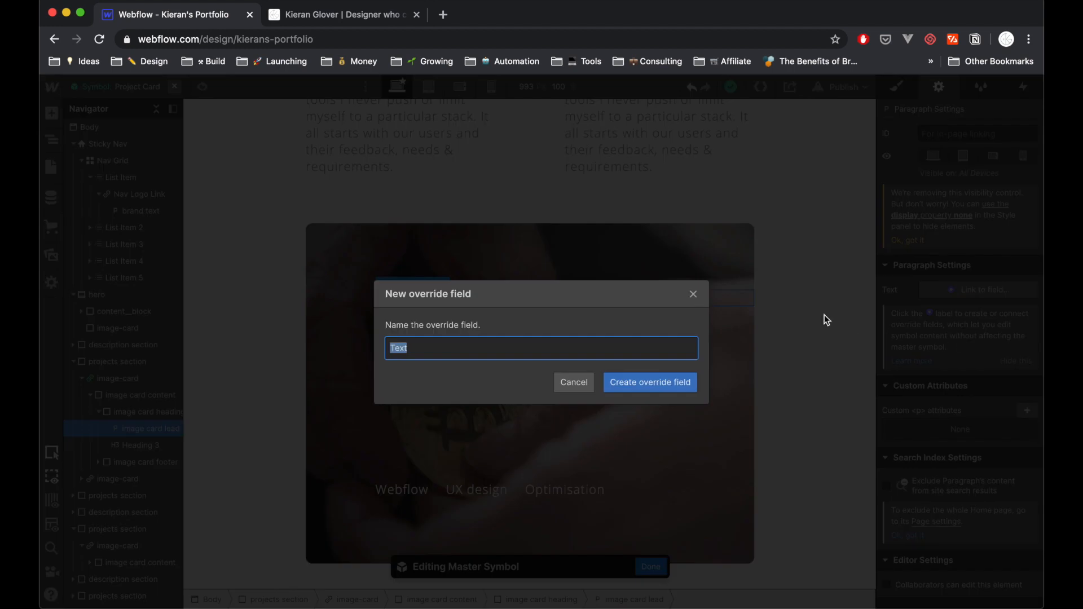
text(Project card lead)
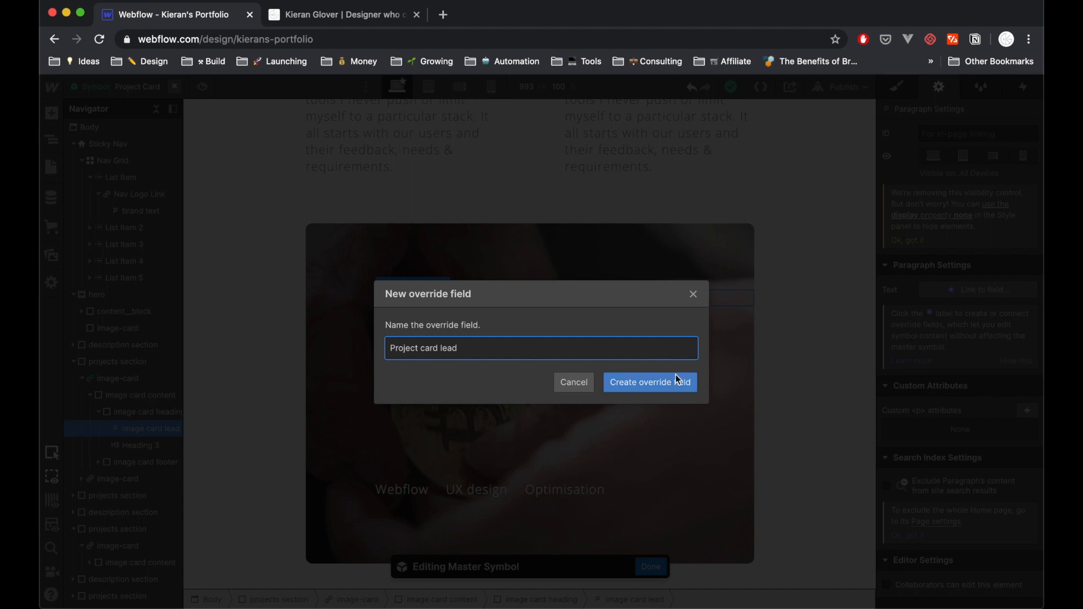
click(649, 383)
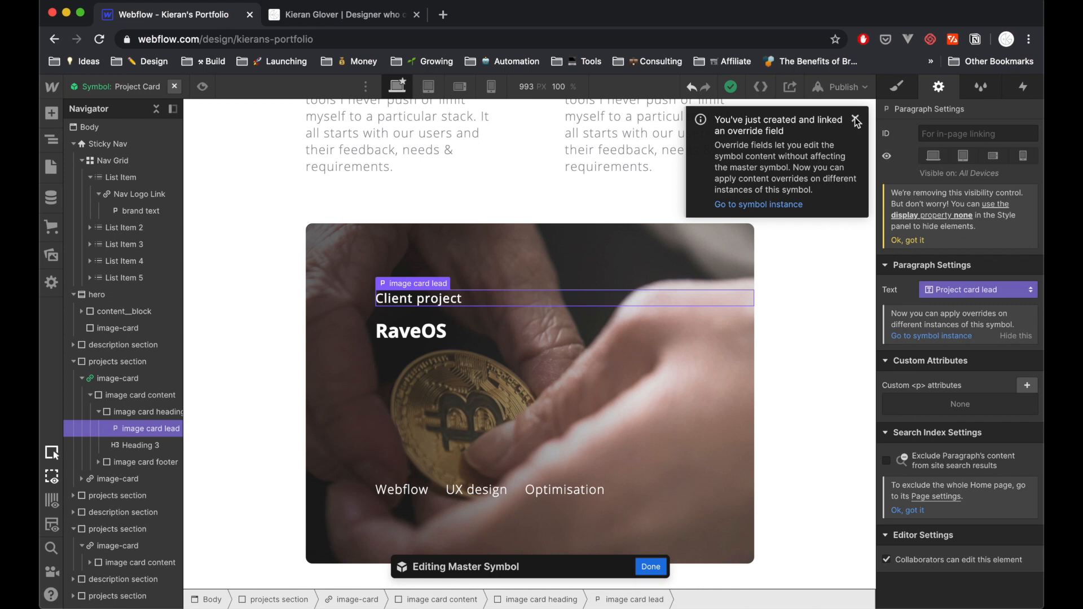
click(856, 121)
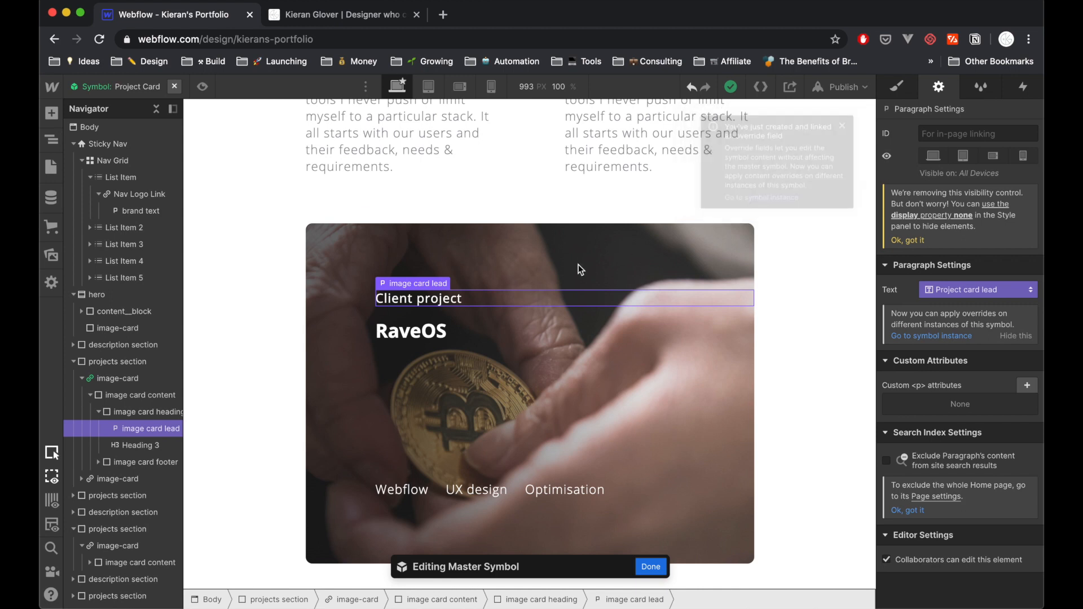
click(117, 379)
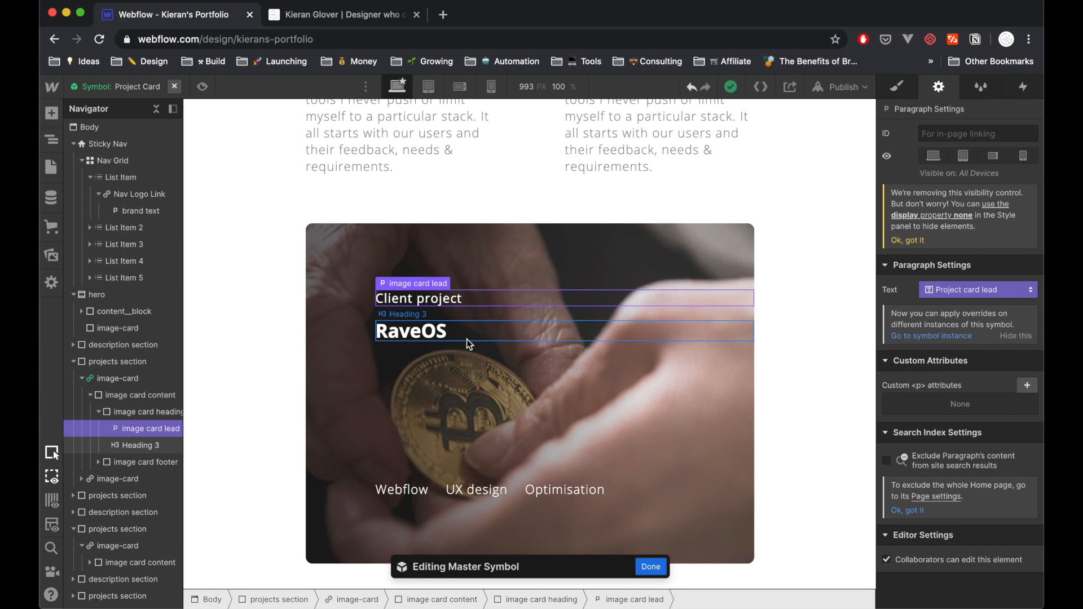
Link the RaveOS Heading 3 to a new override field 'Project card heading'.
click(411, 331)
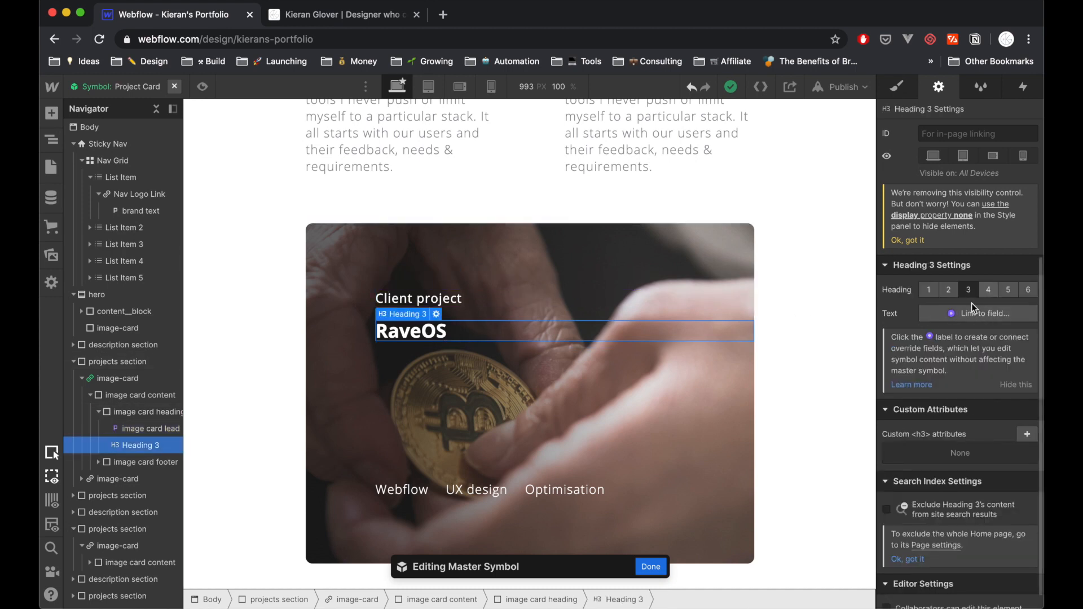
click(978, 312)
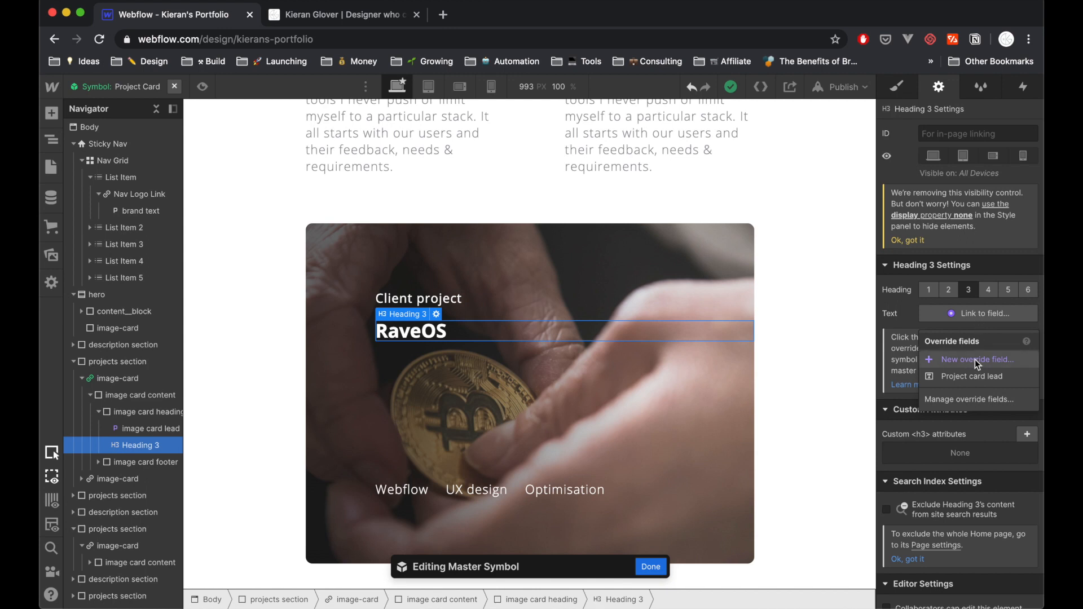
mouse_move(958, 380)
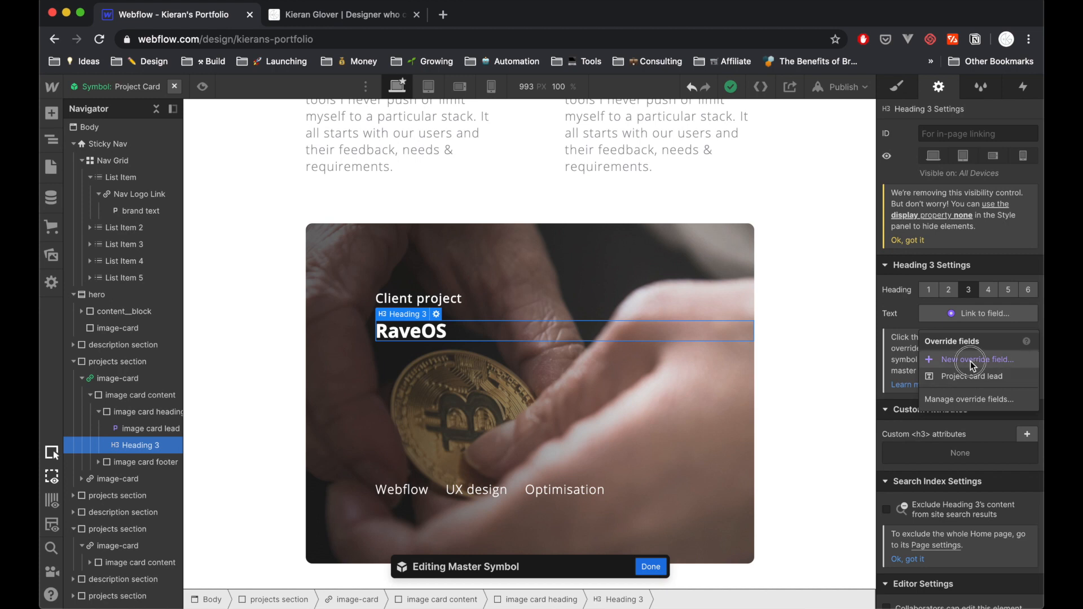
click(976, 358)
text(Project card h)
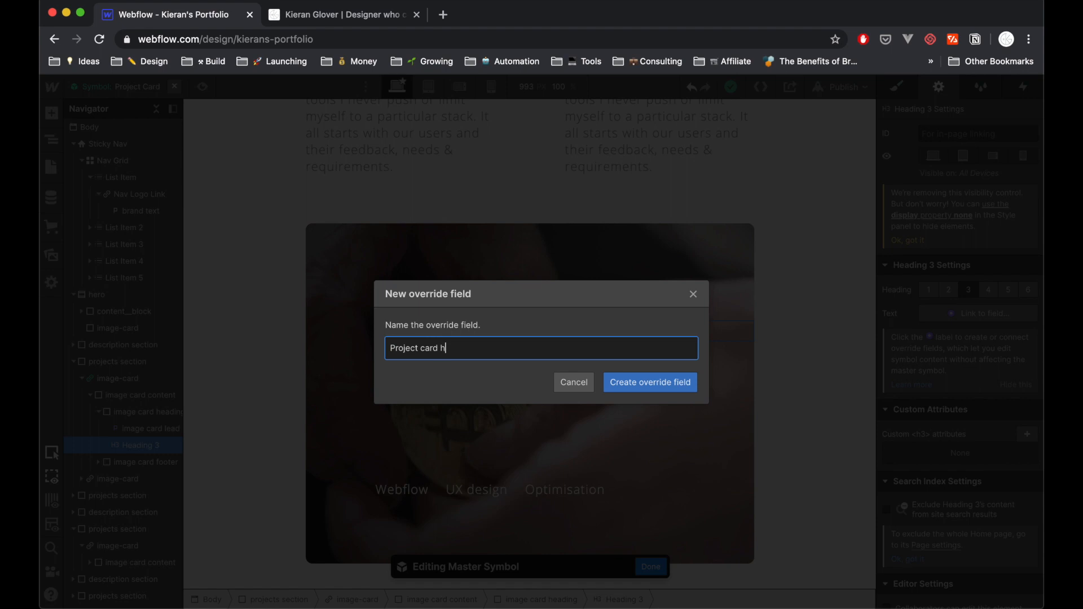
text(eading)
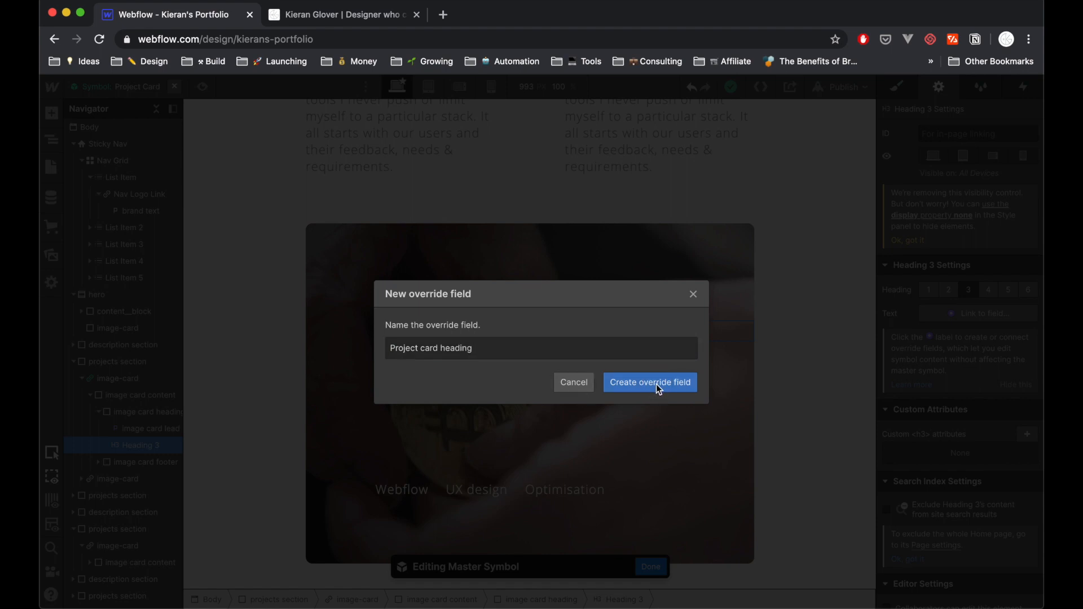
click(650, 382)
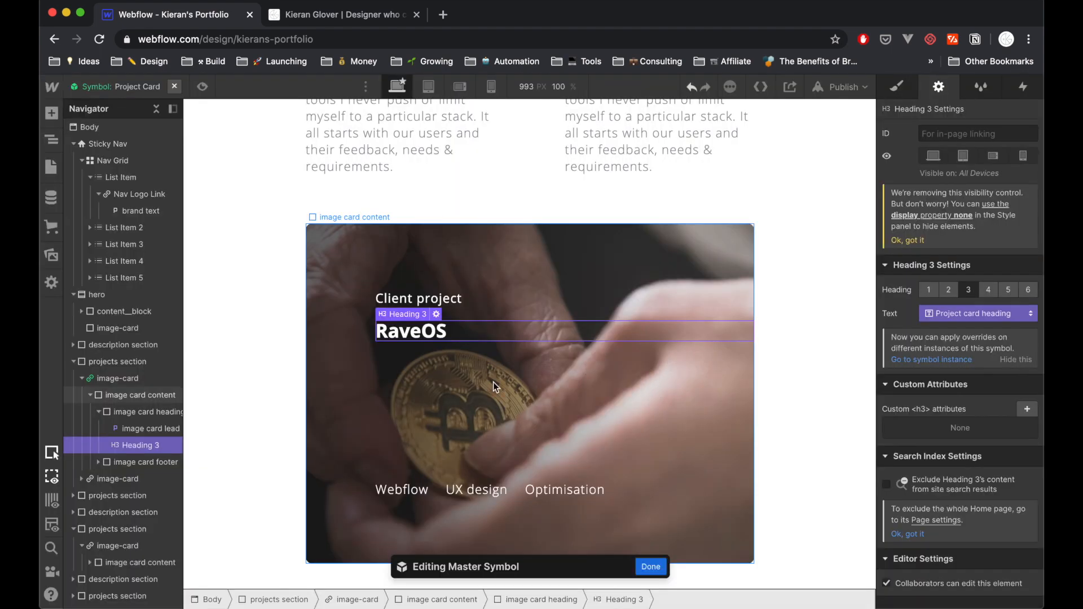
click(402, 488)
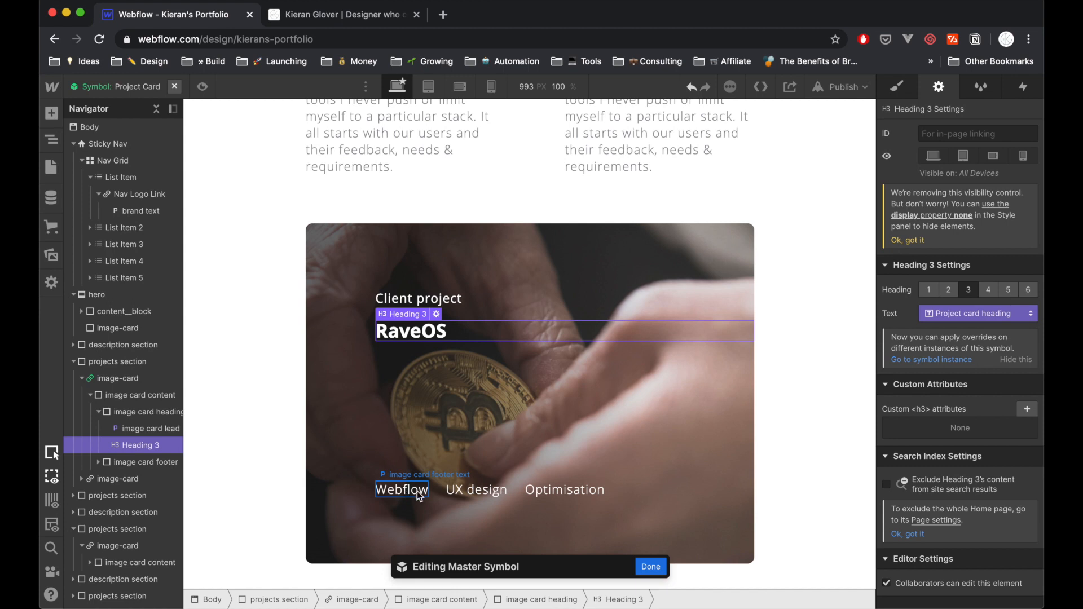
mouse_move(420, 498)
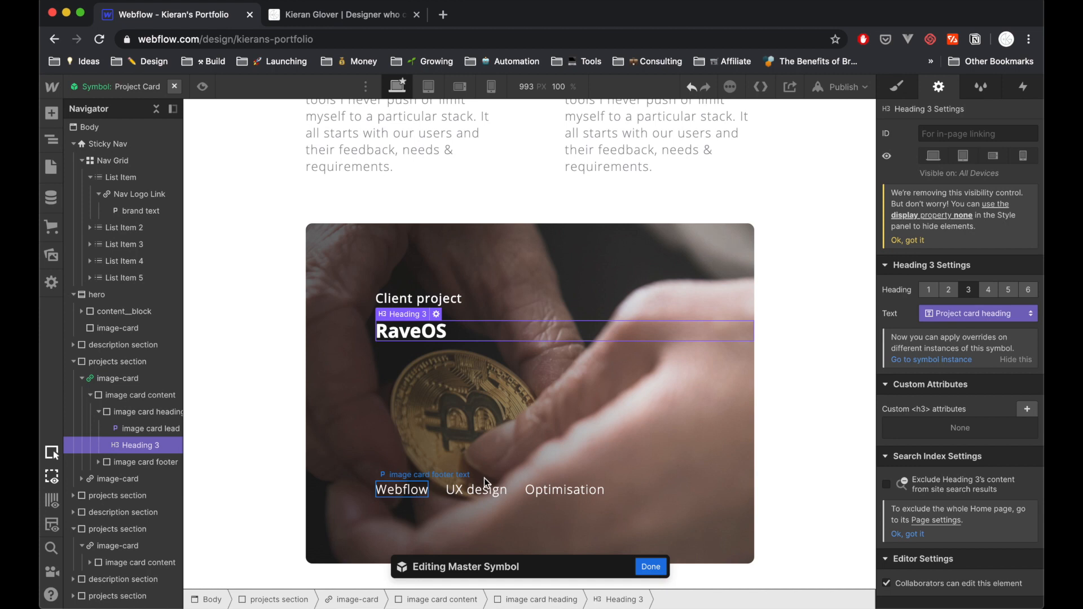
Link Webflow, UX design and Optimisation labels to override fields Project card skill 1, 2 and 3.
click(401, 488)
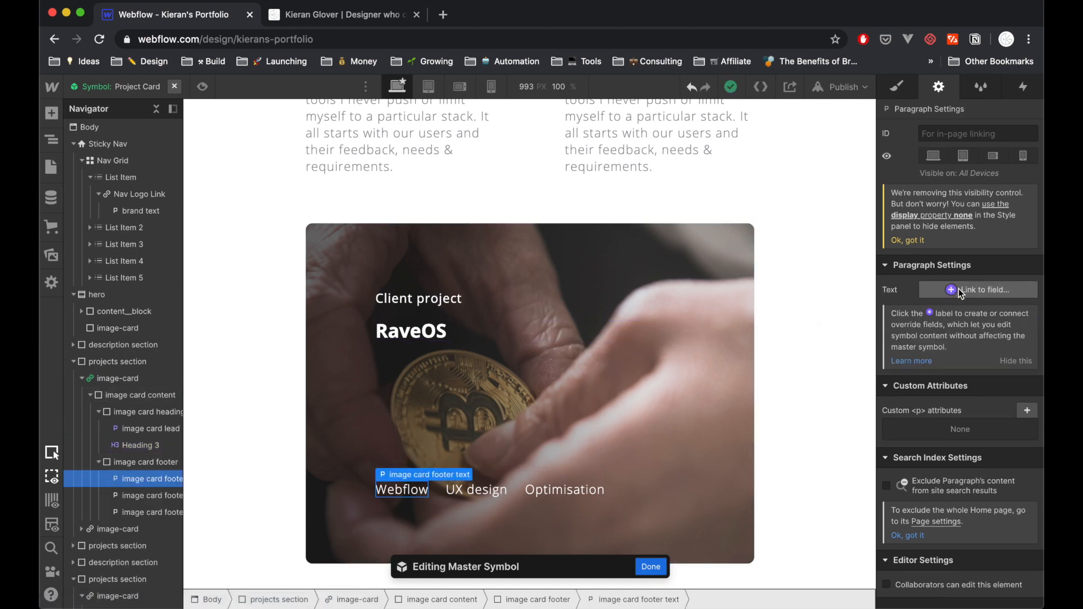
click(981, 290)
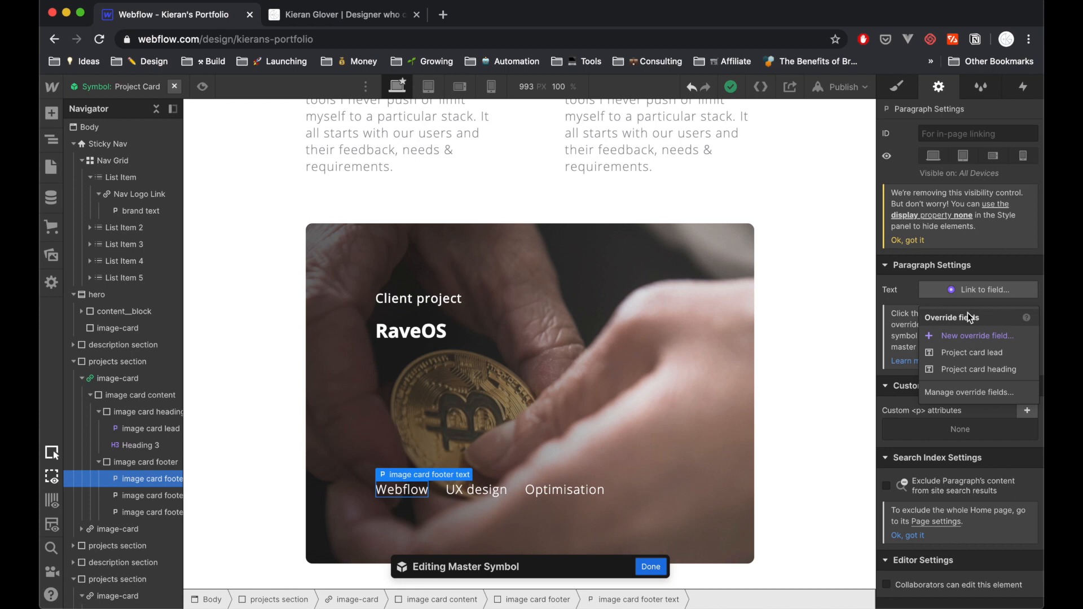
click(976, 336)
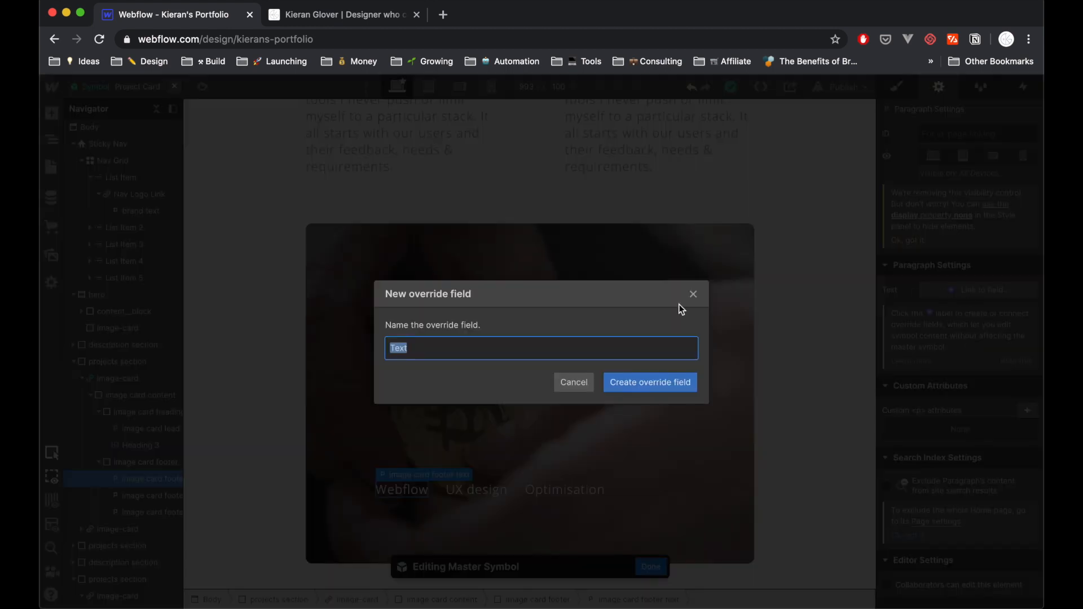
text(Project card skill)
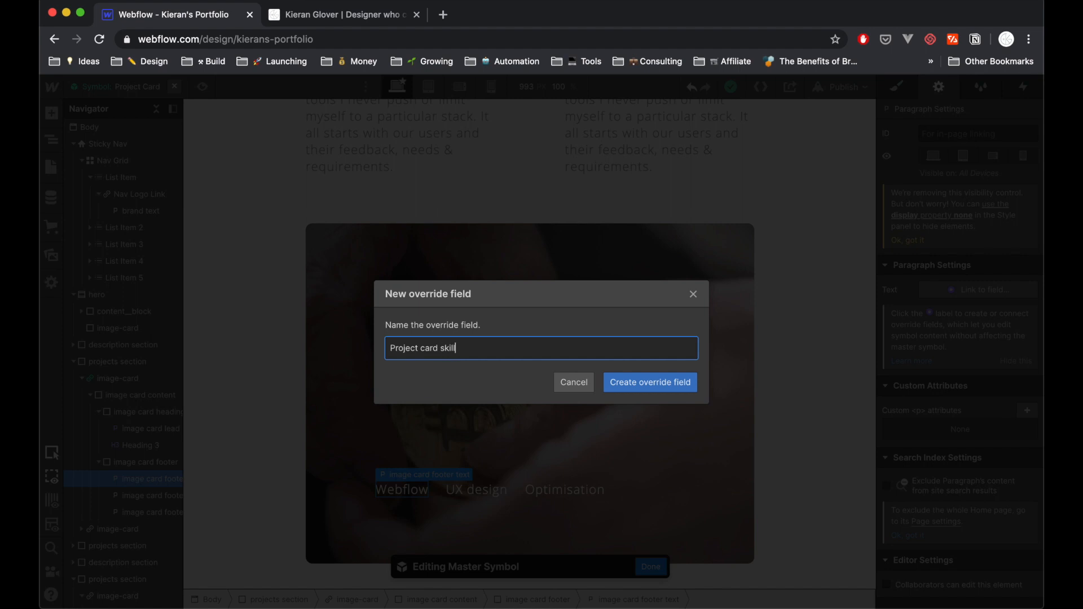
click(649, 383)
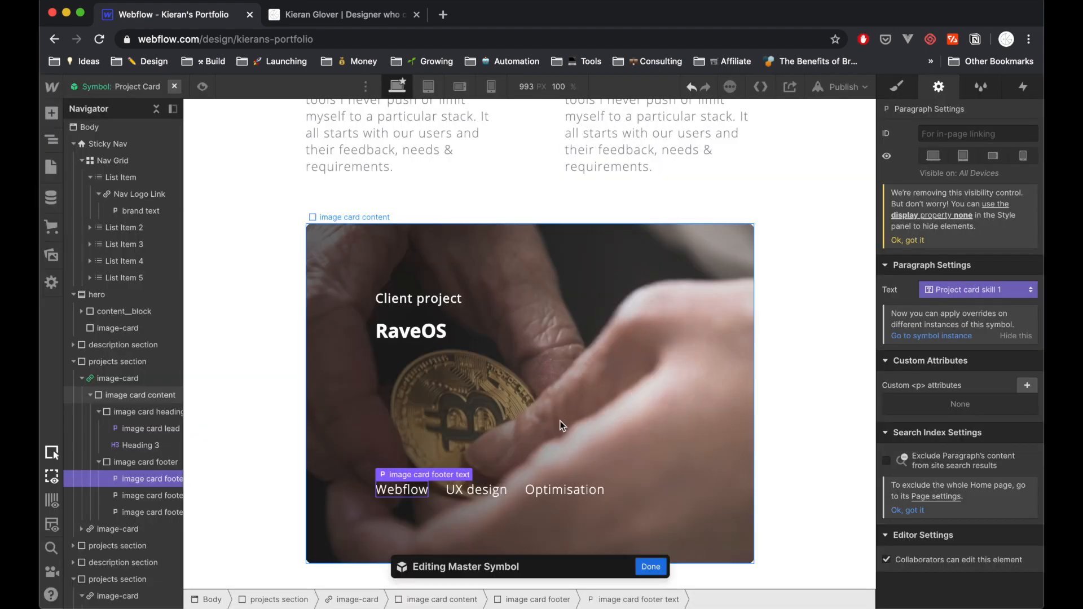
click(476, 488)
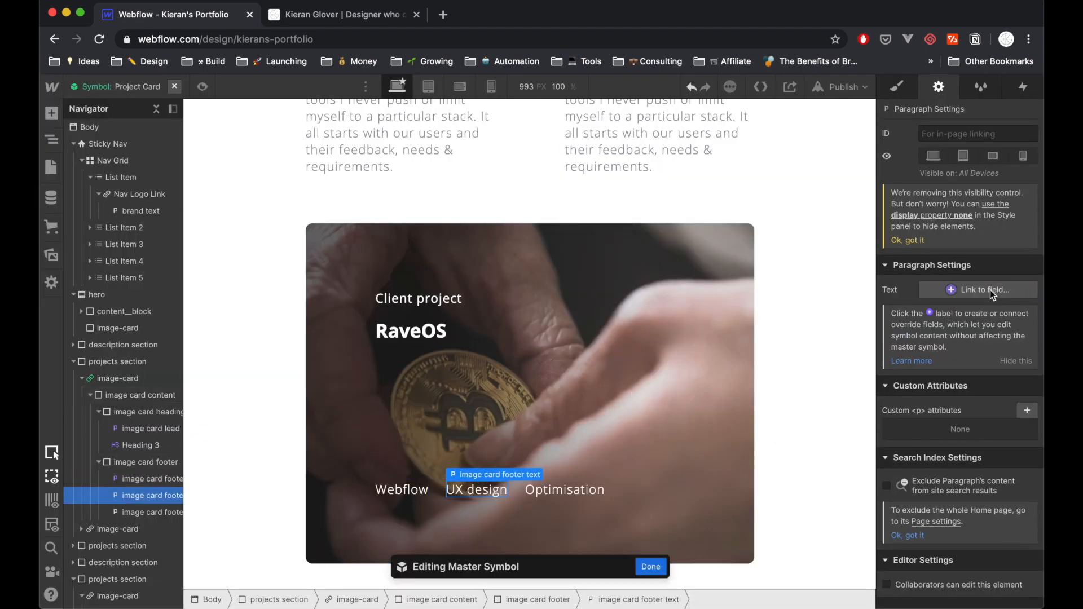
click(982, 290)
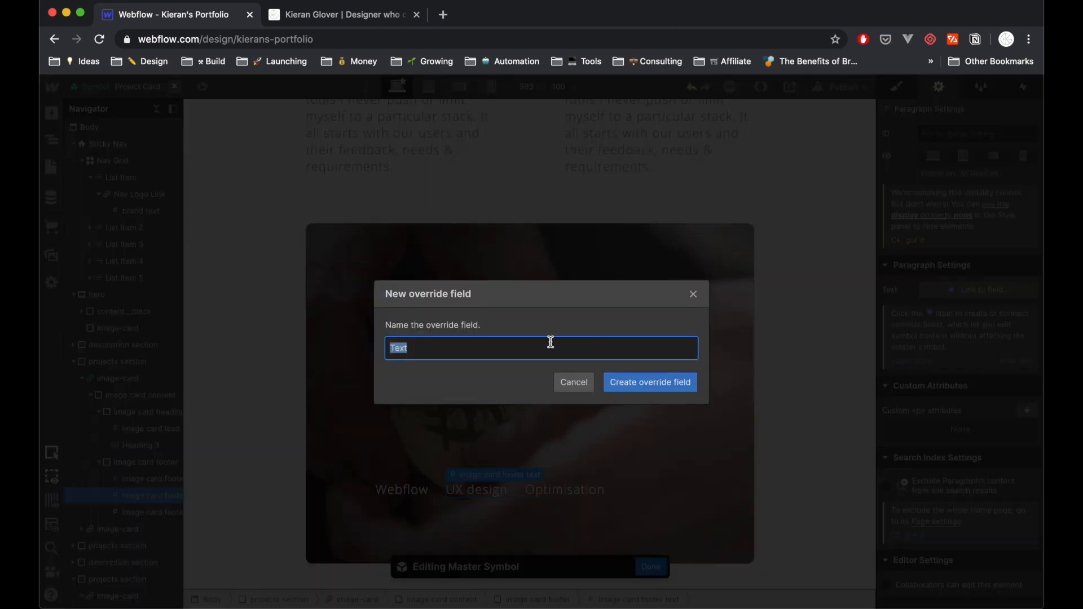
text(Project card skill 2)
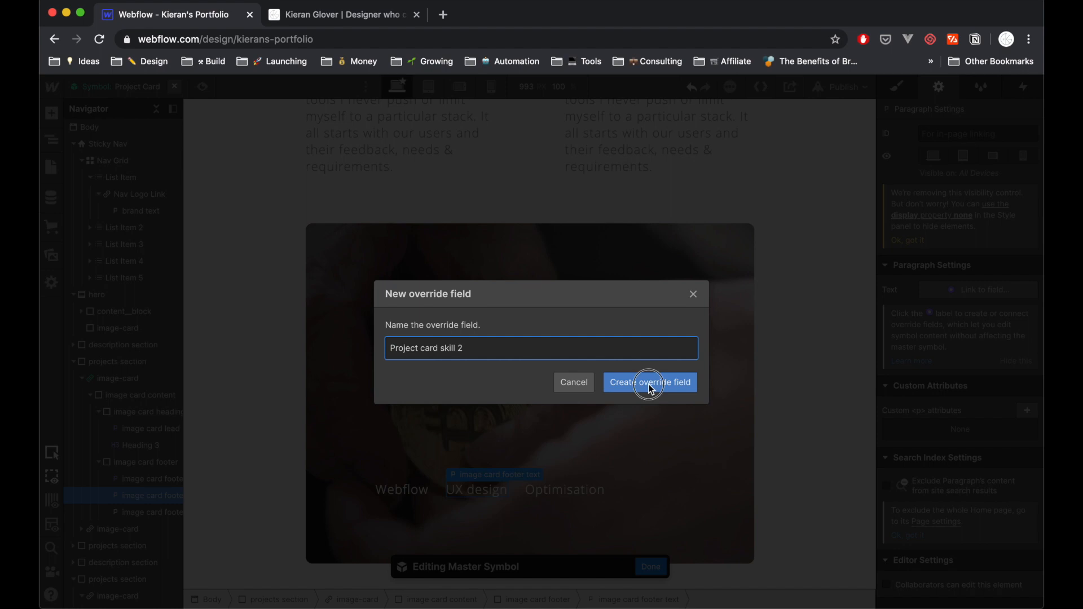
click(650, 383)
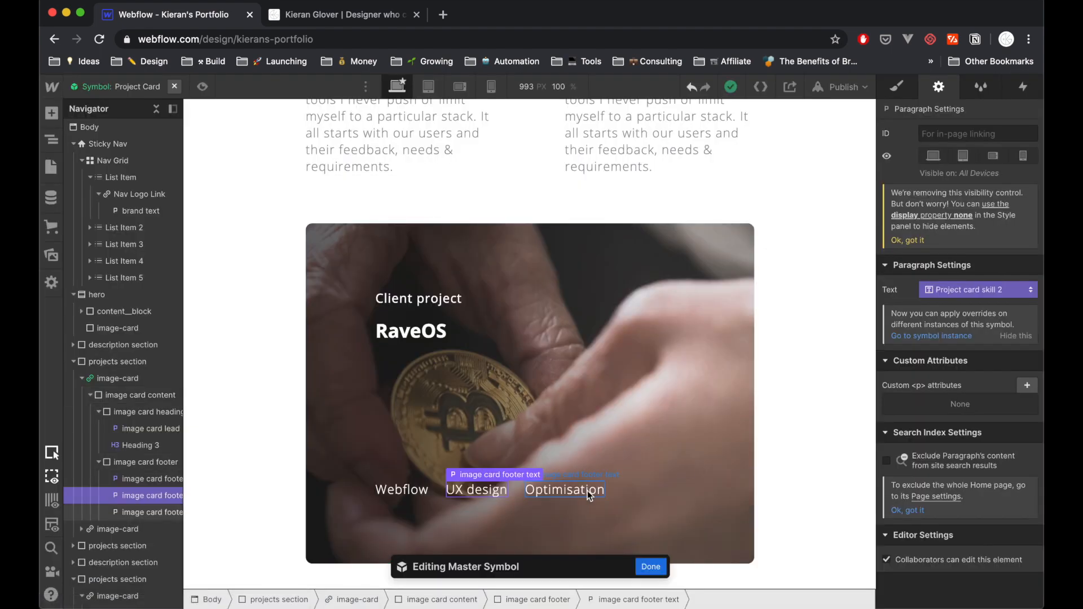
click(977, 290)
text(Project card skill 3)
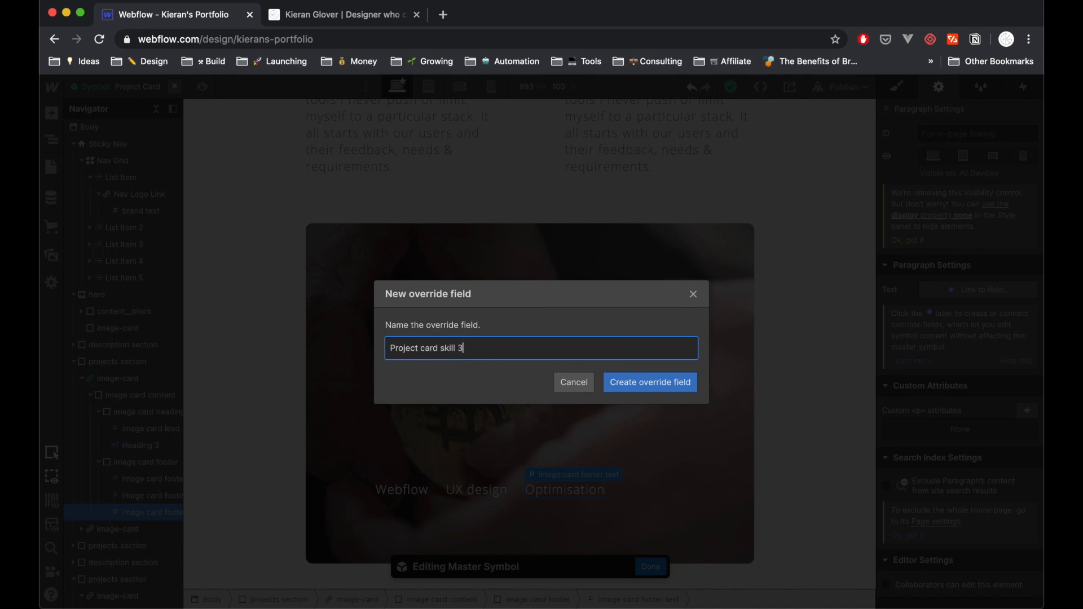
click(649, 382)
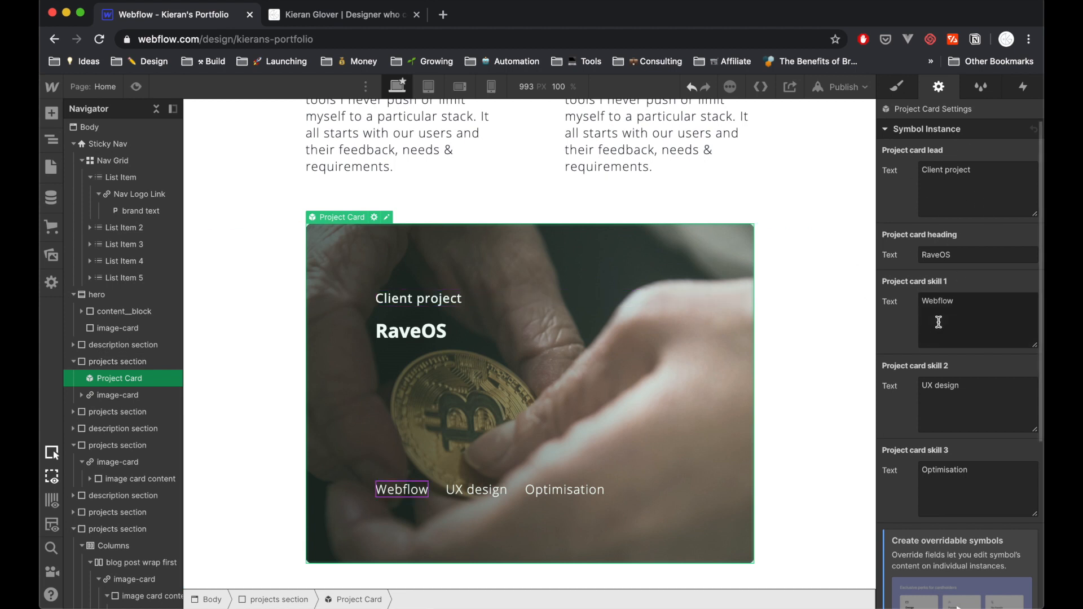
Exit the master symbol and duplicate the Project Card instance in the projects section.
click(417, 297)
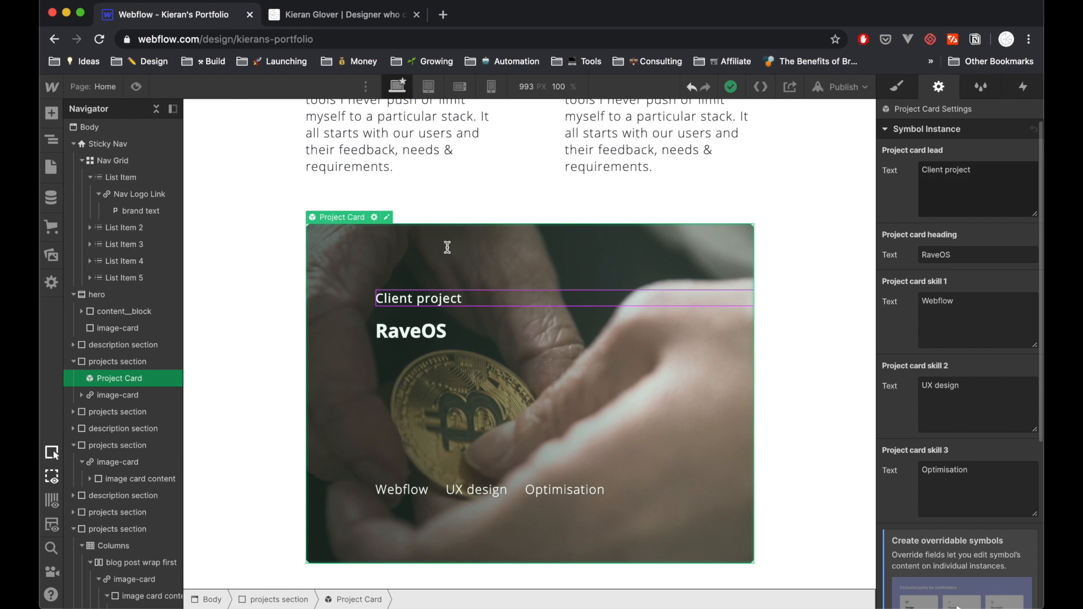
click(118, 361)
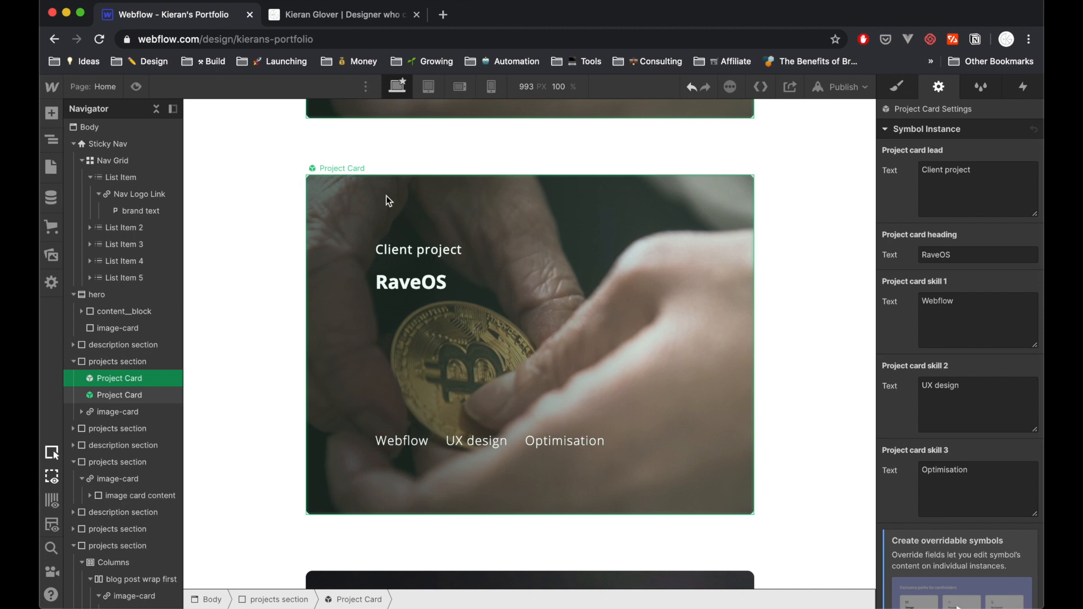
Override the second card with Personal project lead, PErsonal portfolio heading and HTML / CSS, Sketch, InVision skills.
click(119, 395)
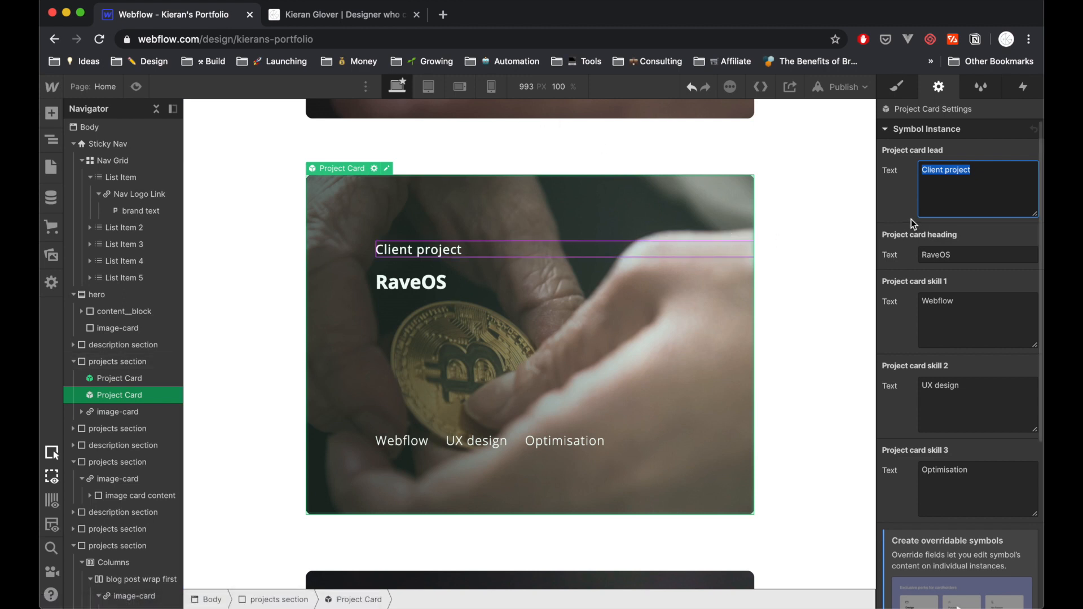
text(Personal p)
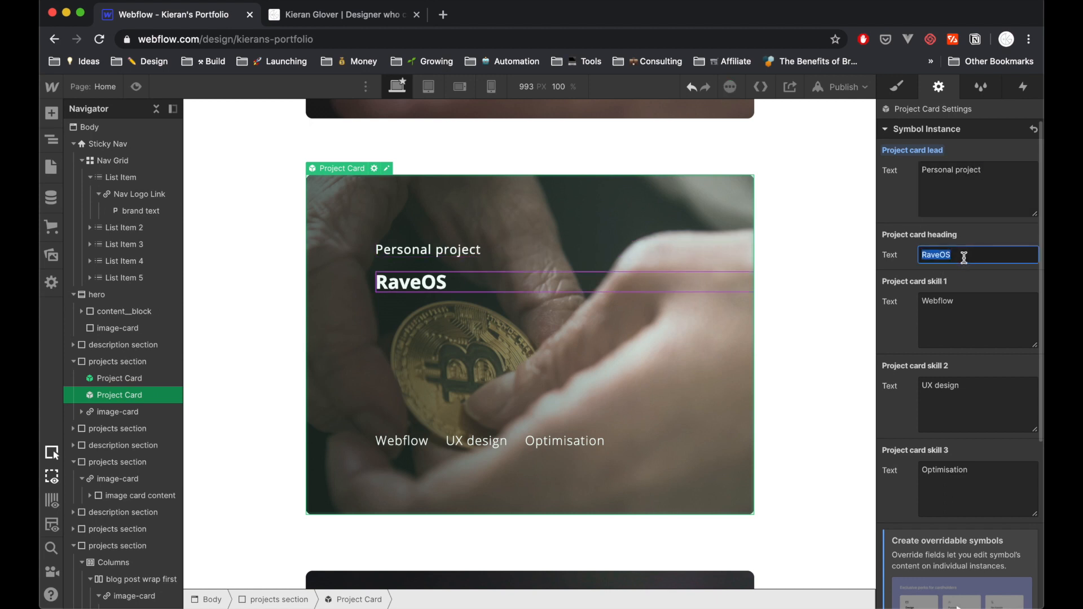
text(PErsonal portfolio)
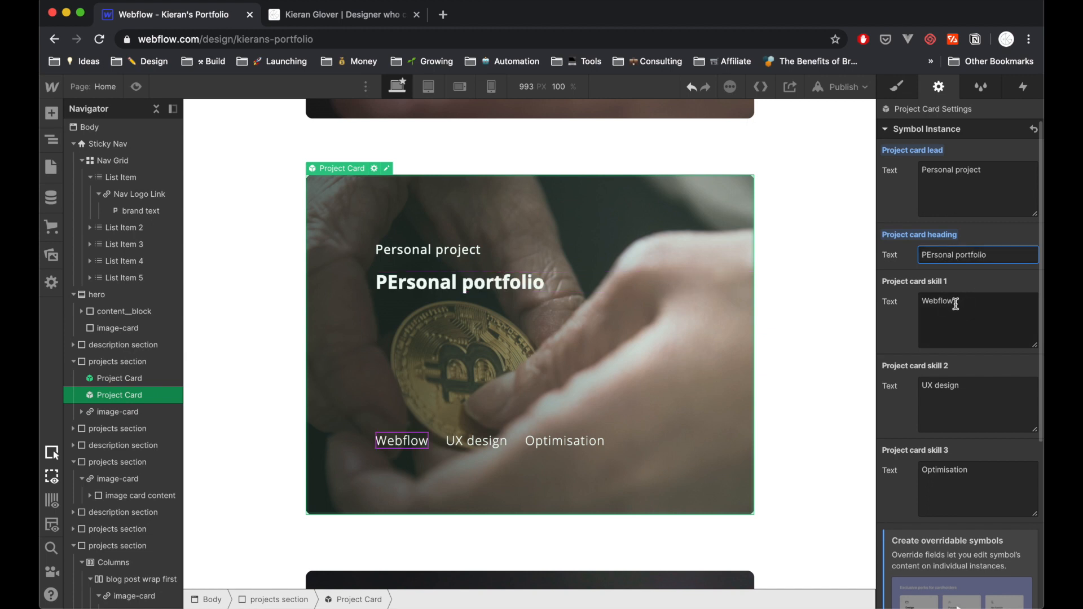
double_click(938, 302)
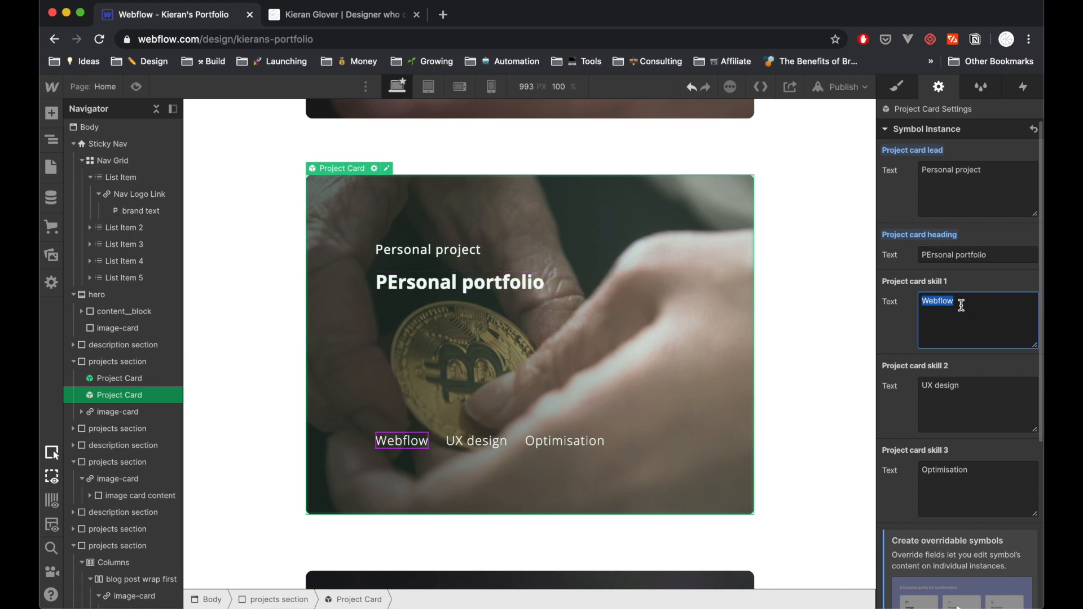
text(HTML / CSS)
click(978, 404)
text(Sketch)
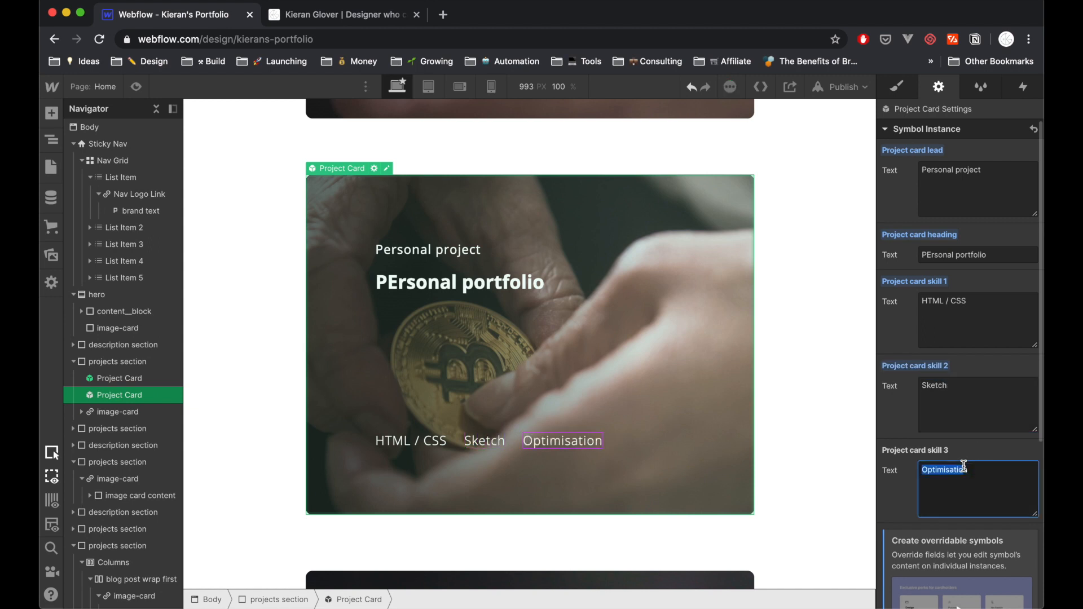
text(Inn)
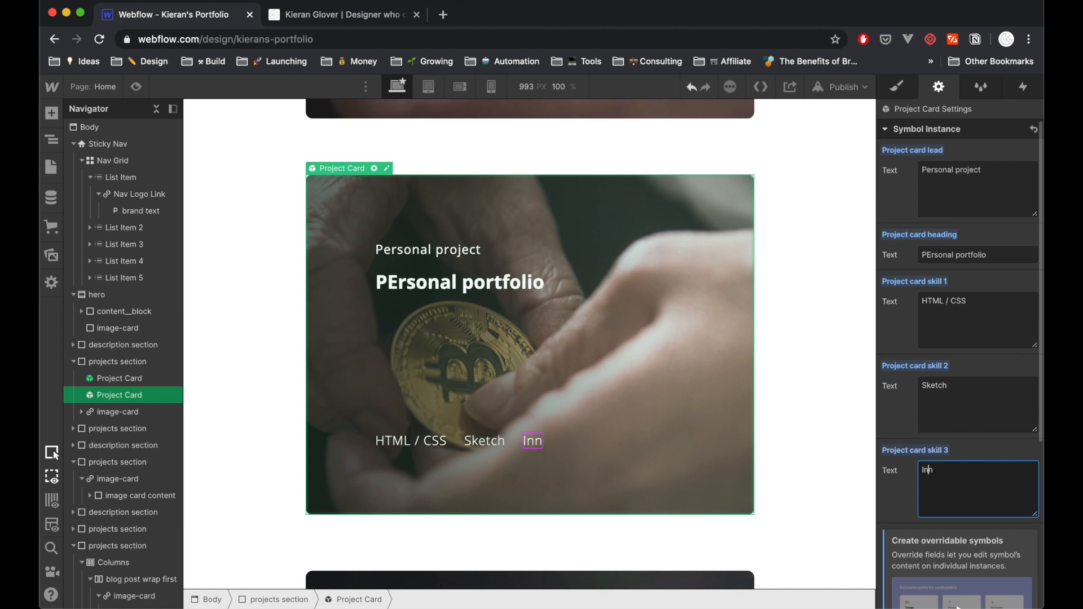
text(InVisionn)
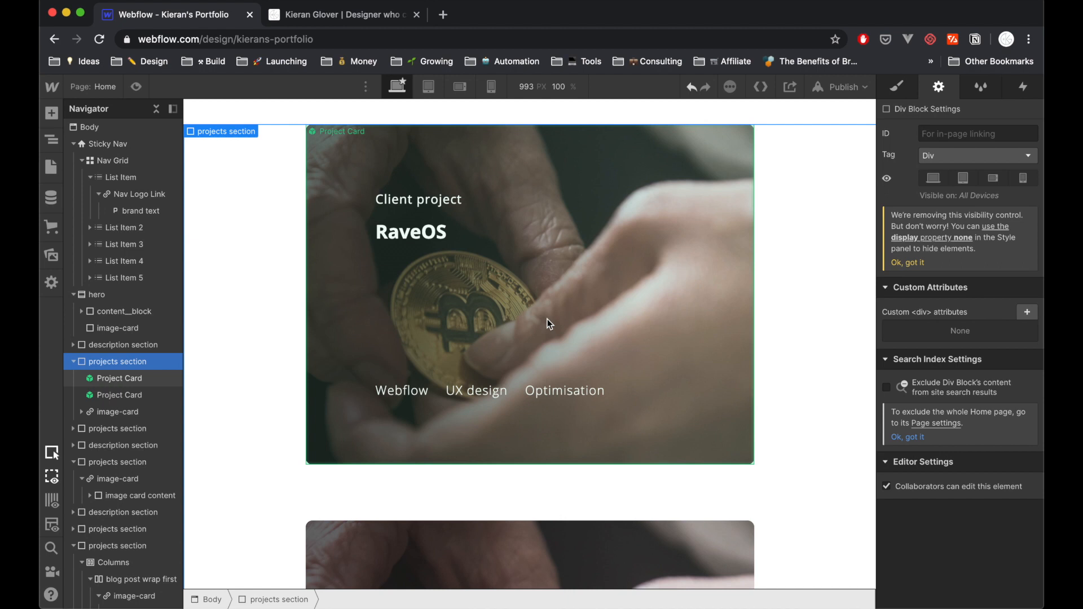
Scroll to the RaveOS card and reopen the Project Card master symbol for editing.
scroll(down, 3)
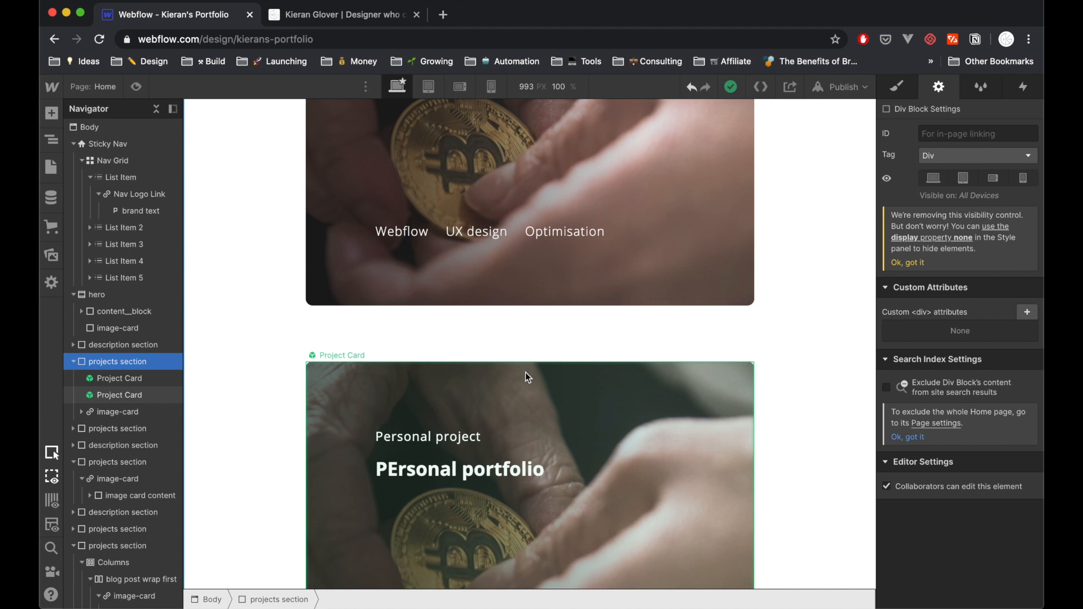
scroll(down, 3)
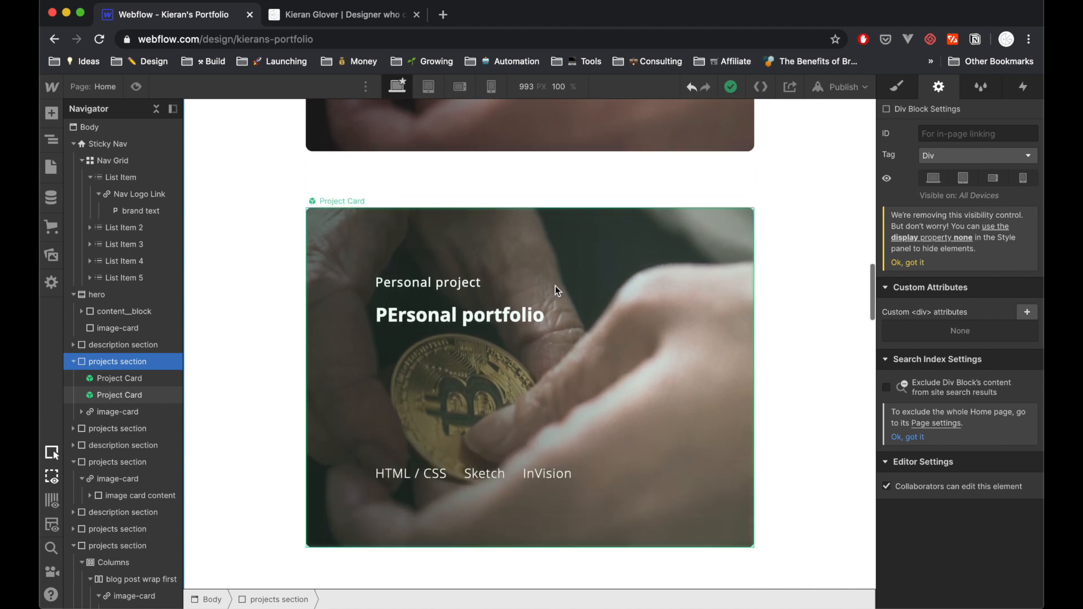
mouse_move(423, 235)
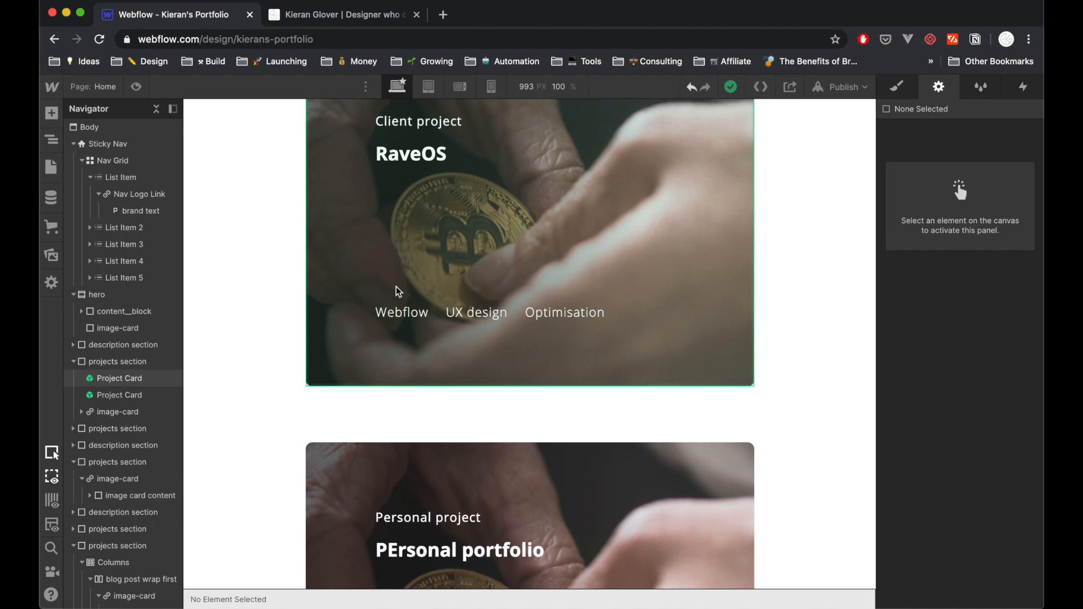
scroll(down, 3)
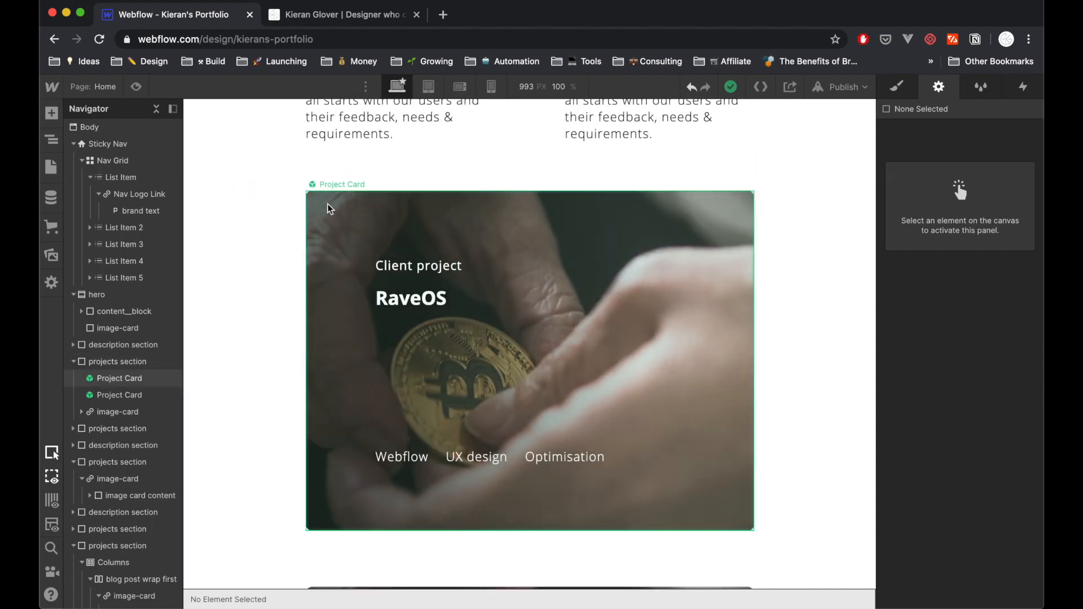
mouse_move(564, 354)
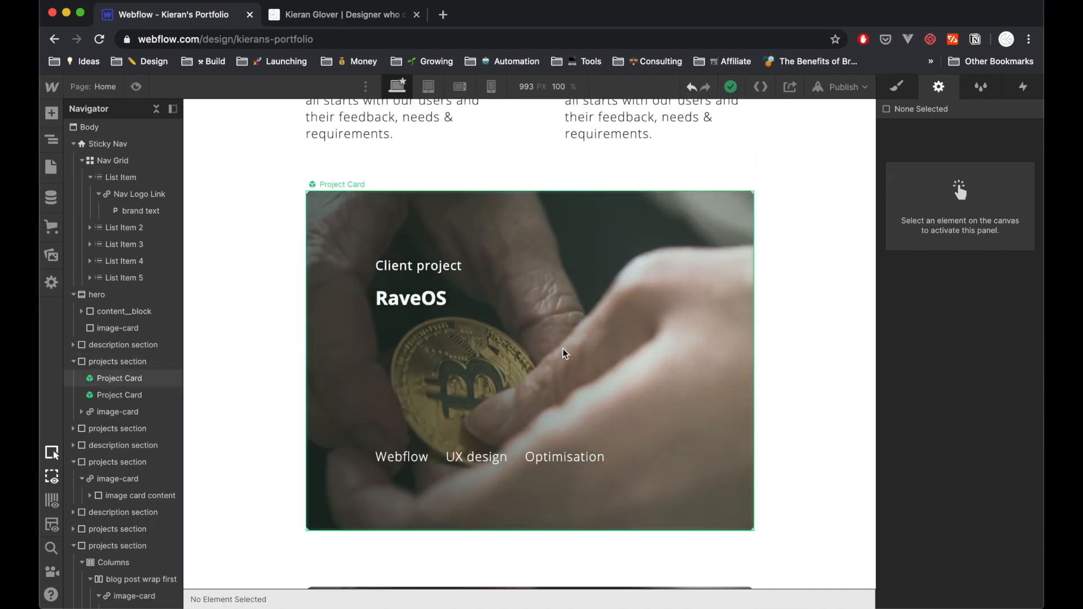
scroll(down, 3)
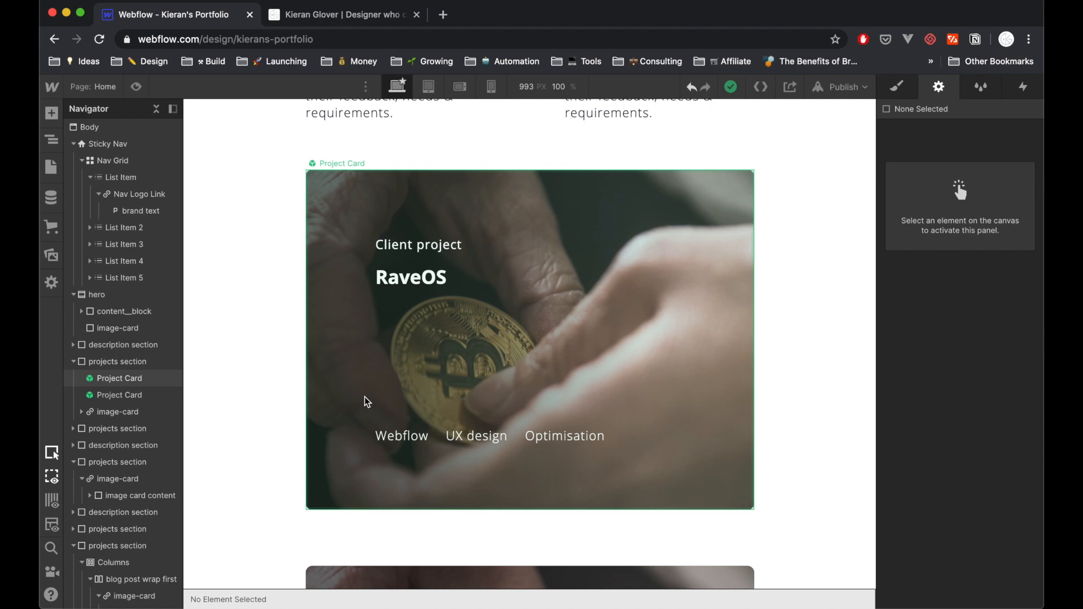
mouse_move(439, 358)
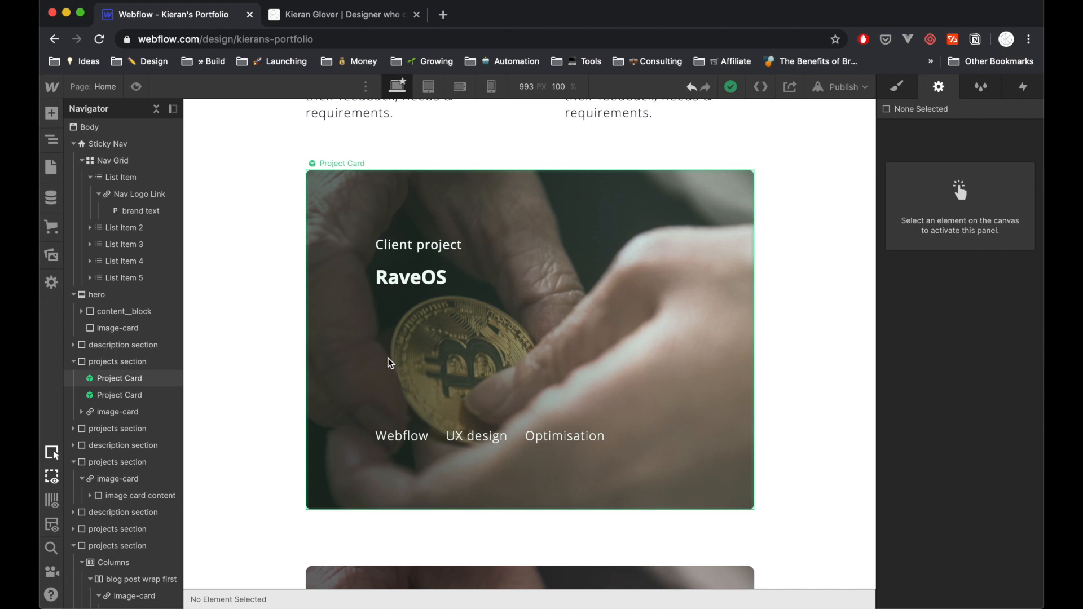
click(527, 338)
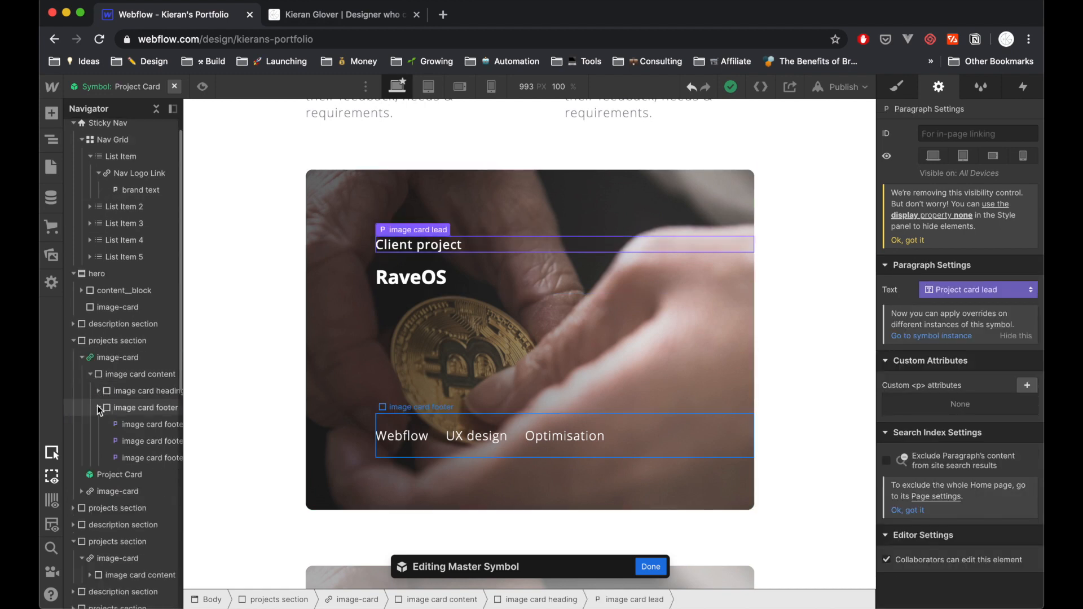
Add an Image element to the card content and set it to the rave-os bitcoin photo from Assets.
click(51, 113)
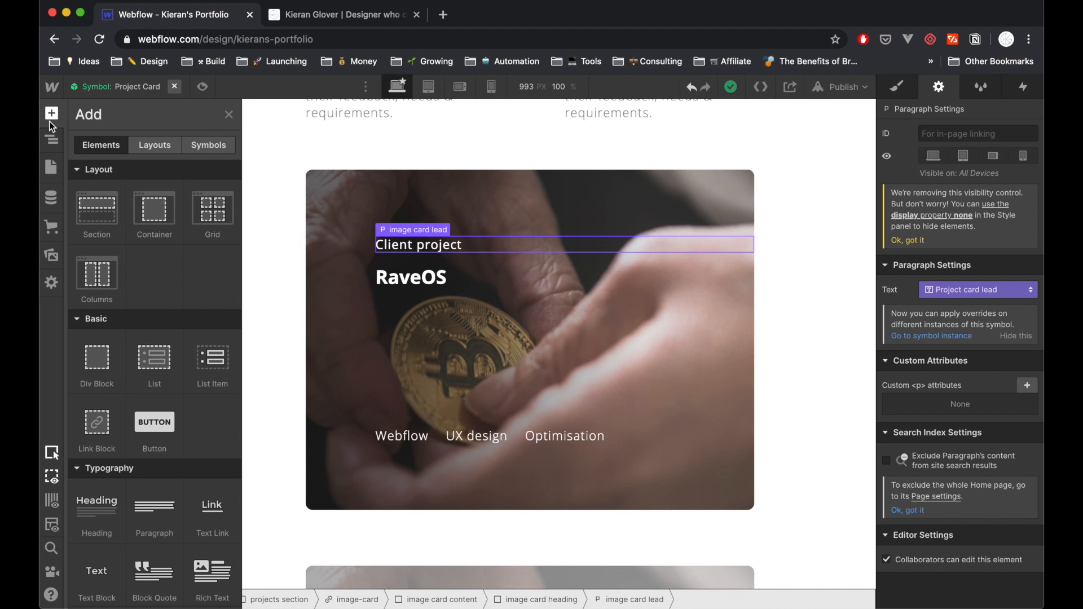
scroll(down, 3)
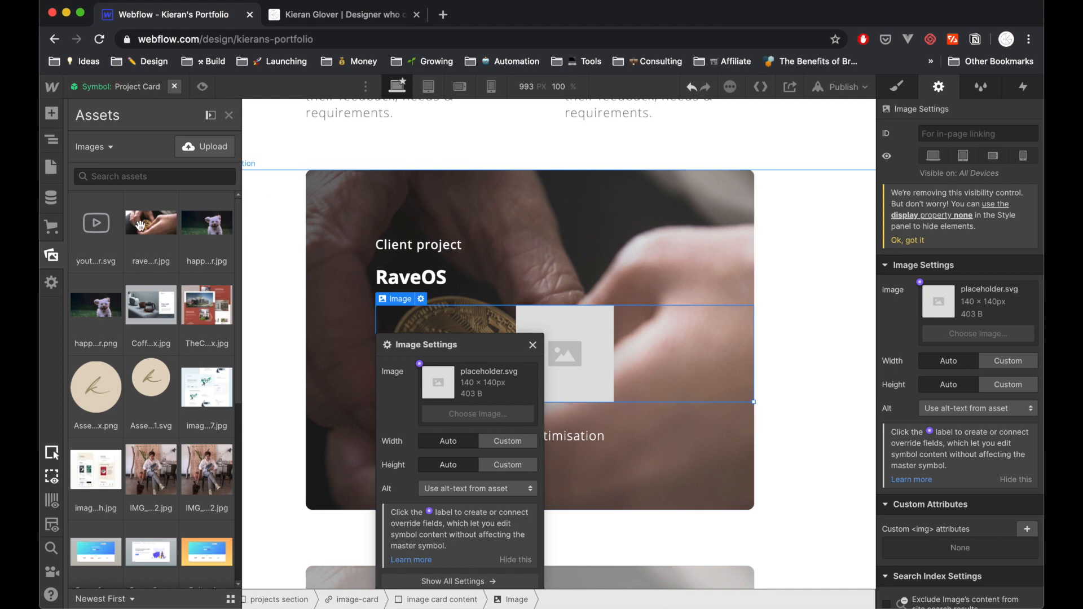
mouse_move(150, 222)
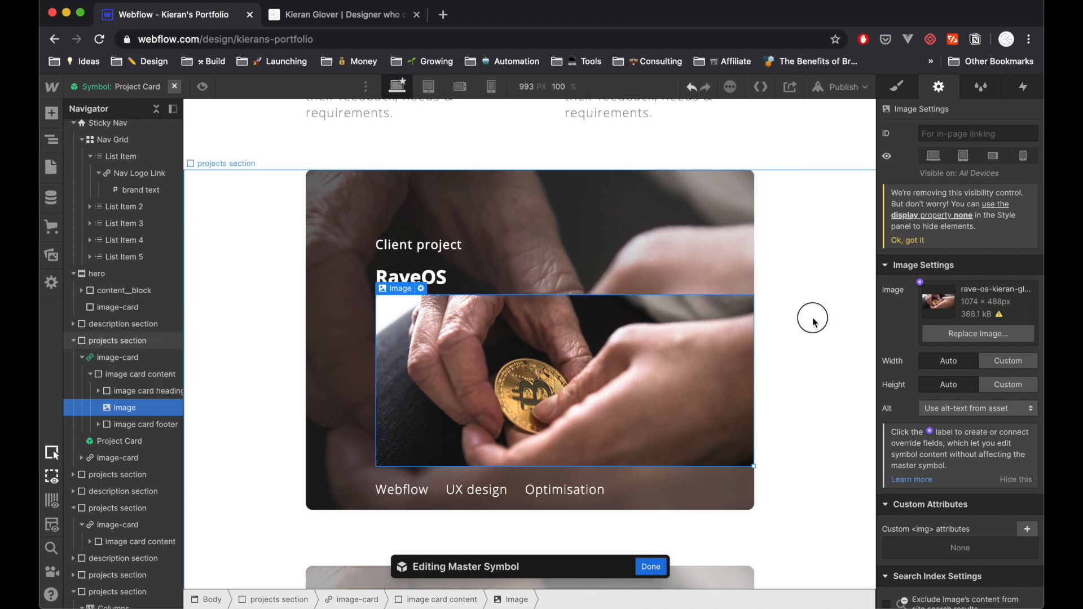
click(650, 566)
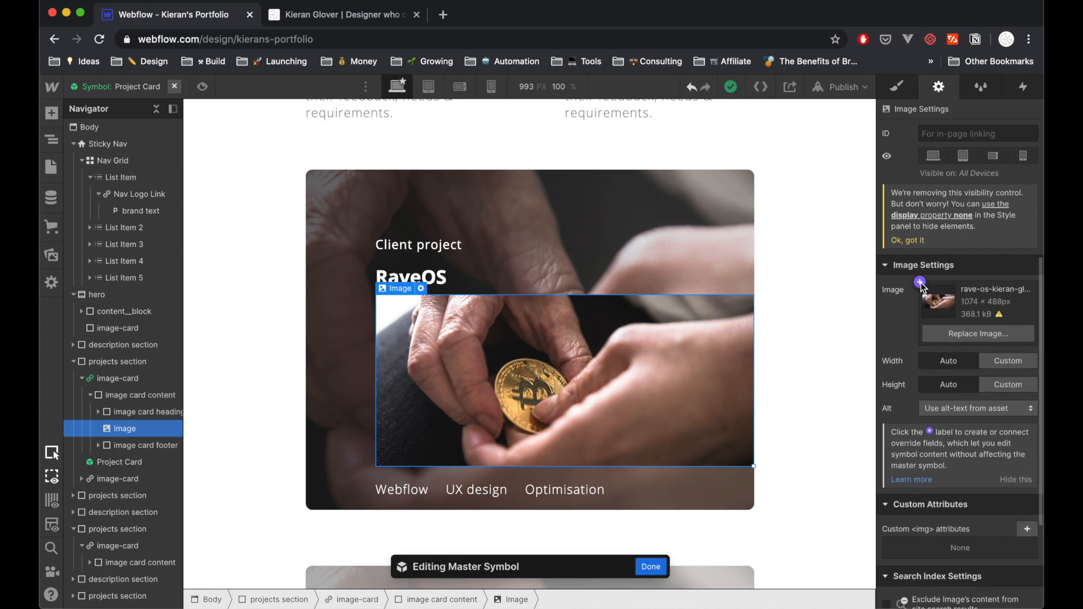
Start a new override field for the card image from its override options.
click(920, 283)
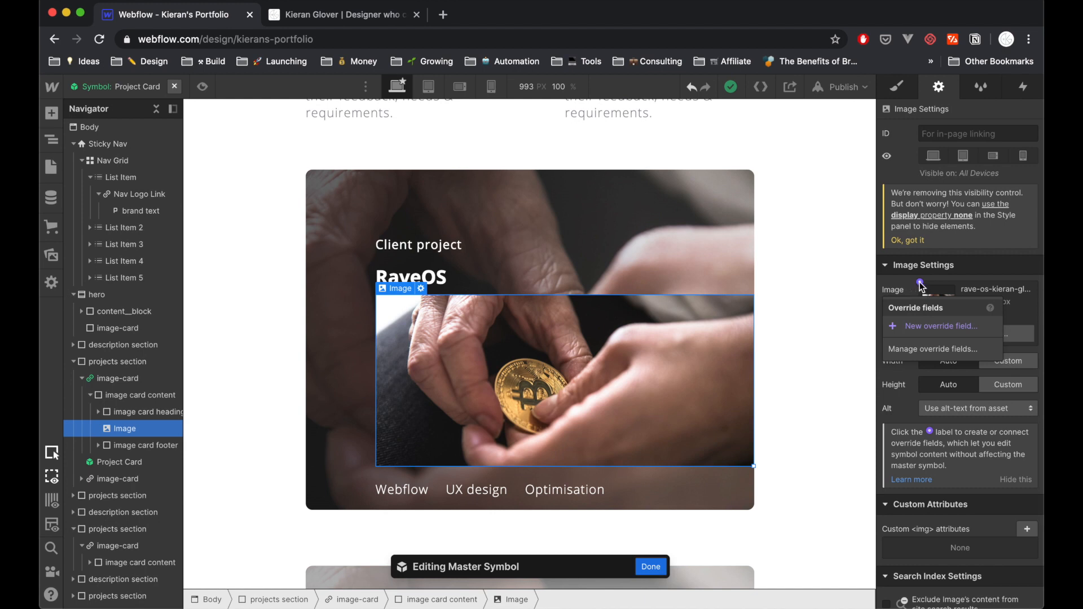
click(920, 283)
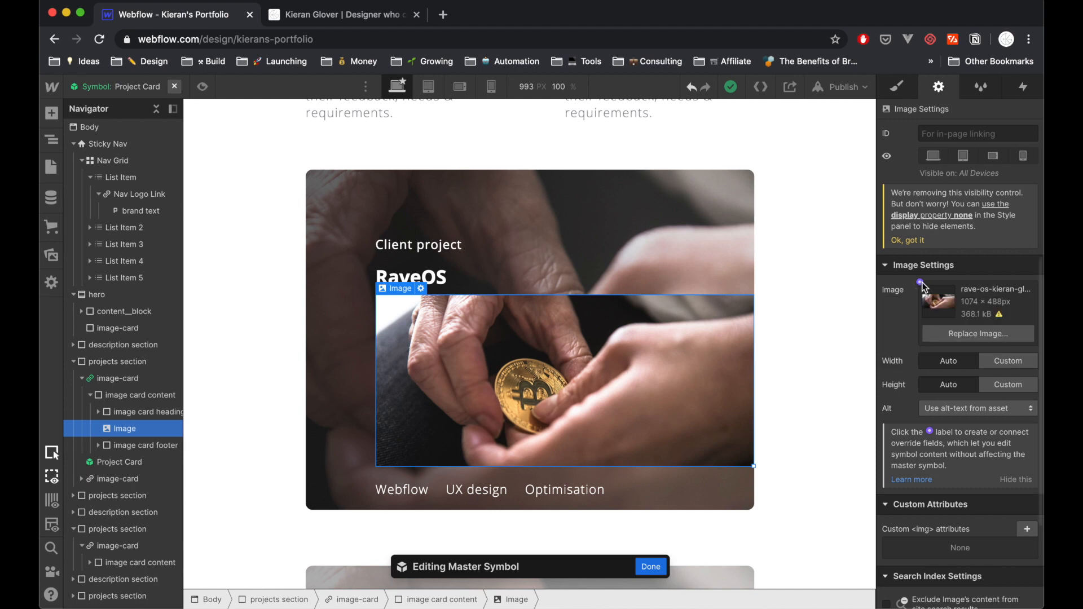
click(919, 284)
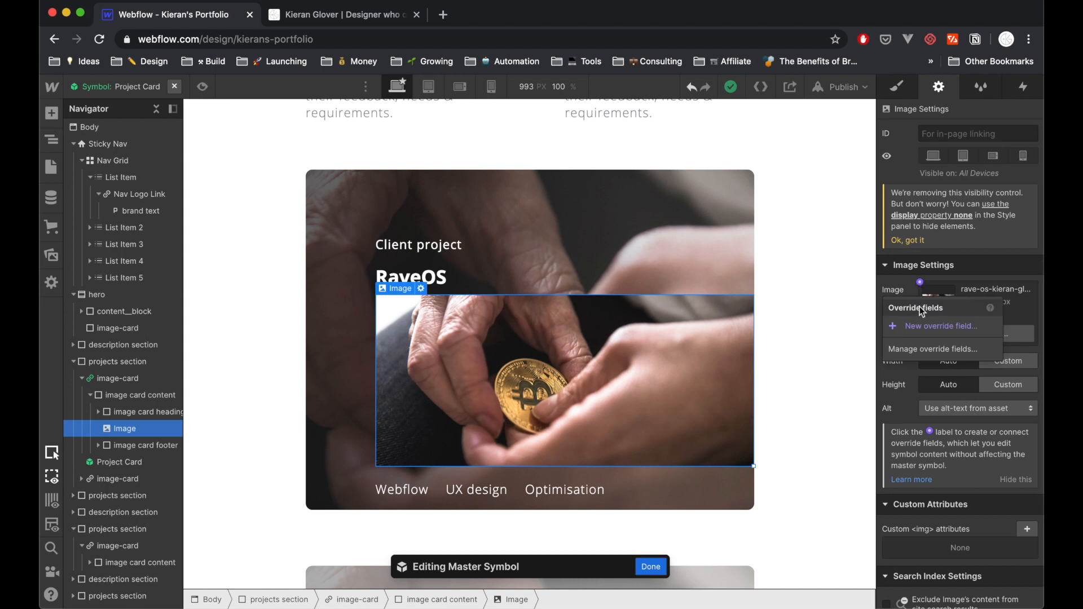
click(941, 325)
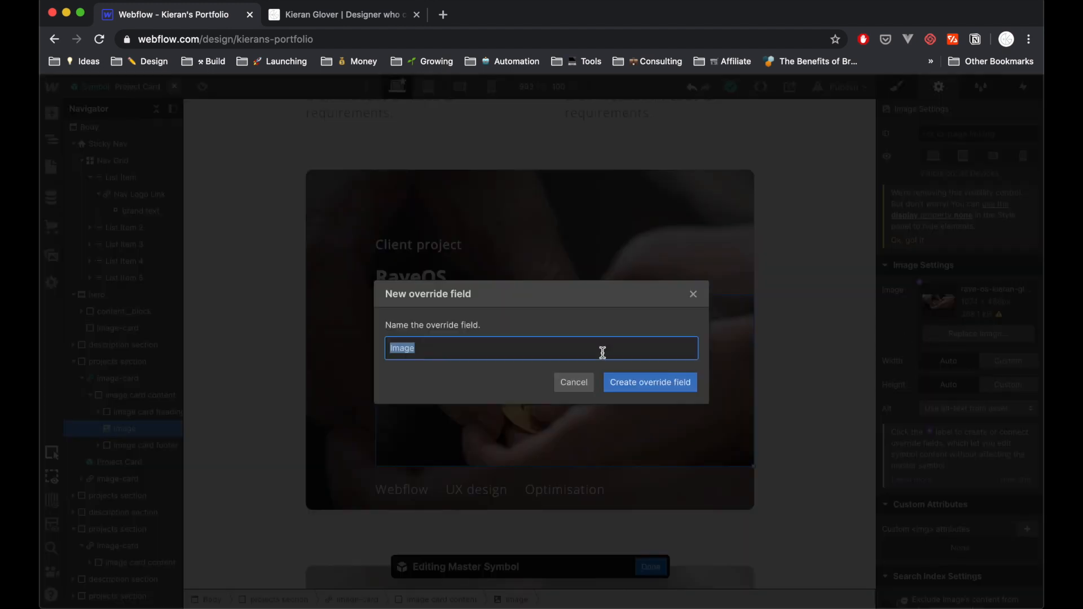
Name the field 'Project card image', create it, and finish editing the symbol.
text(Card i)
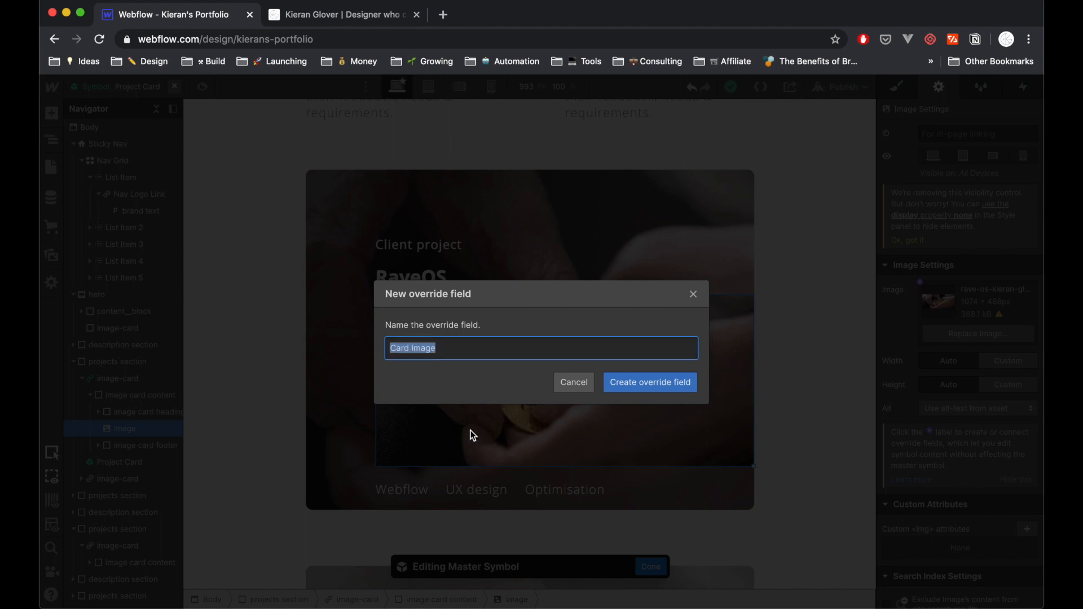
text(Project car)
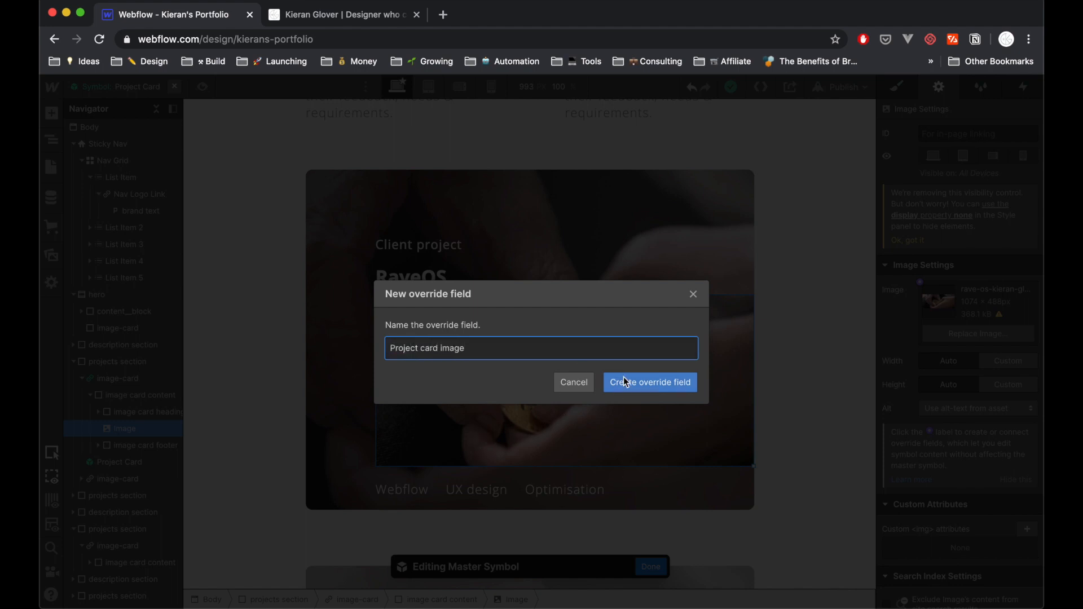
click(649, 383)
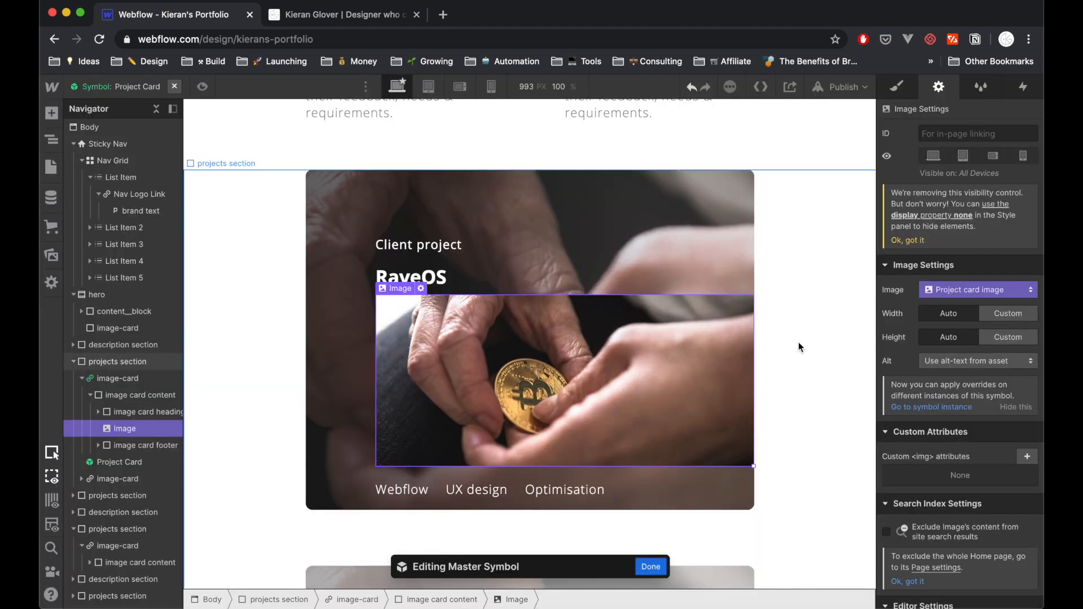
click(649, 566)
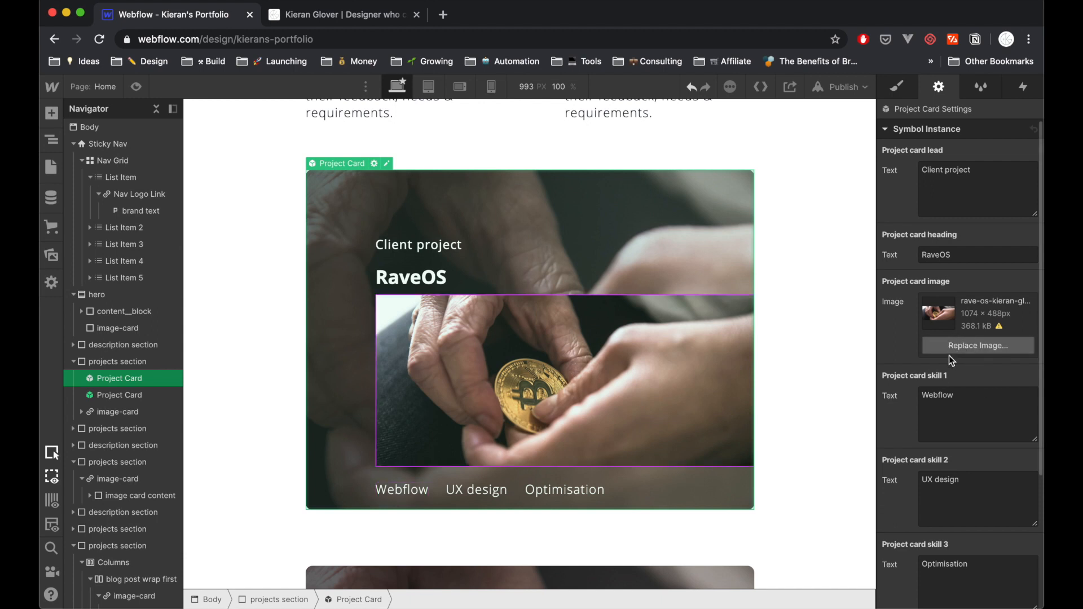
mouse_move(607, 360)
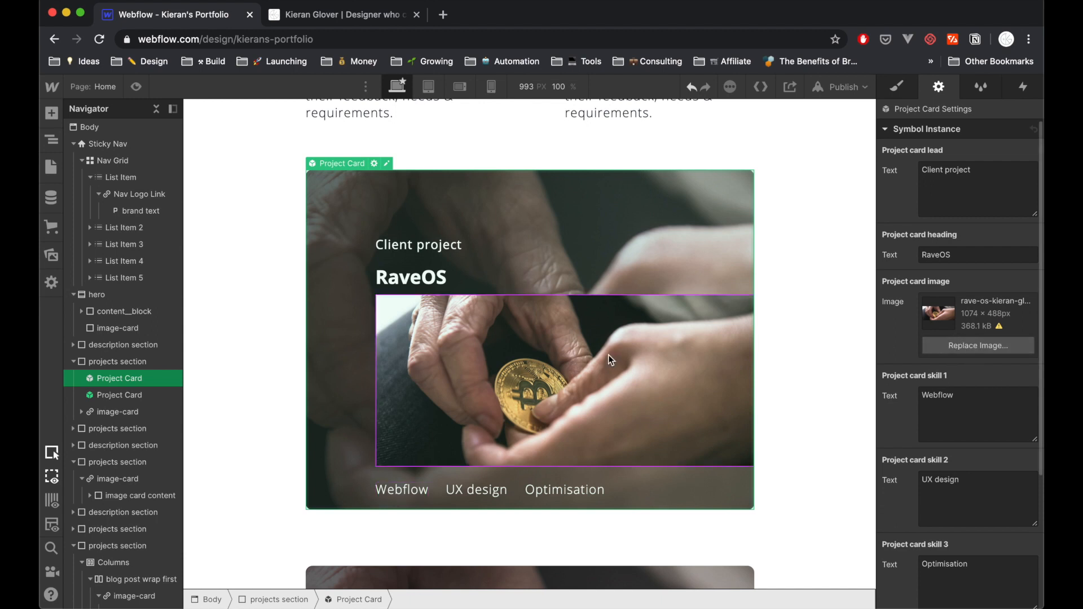
scroll(down, 3)
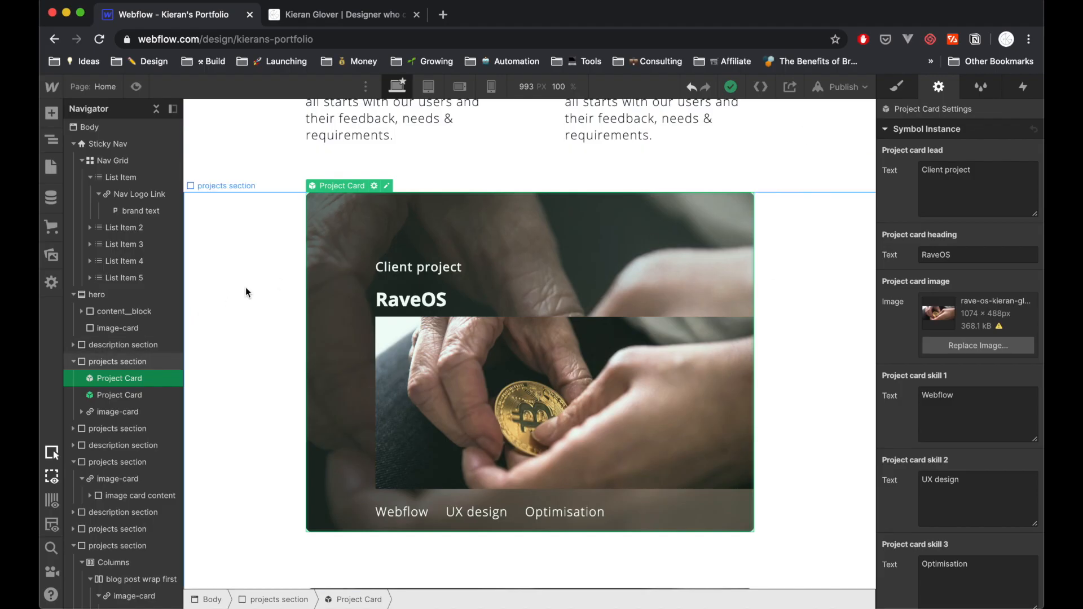
mouse_move(484, 362)
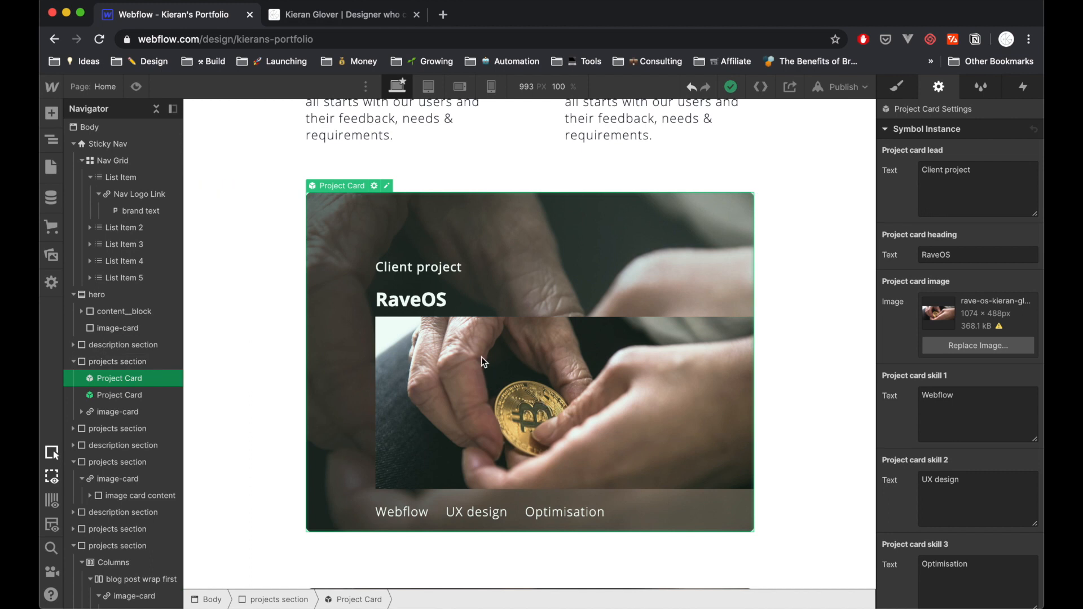
mouse_move(455, 366)
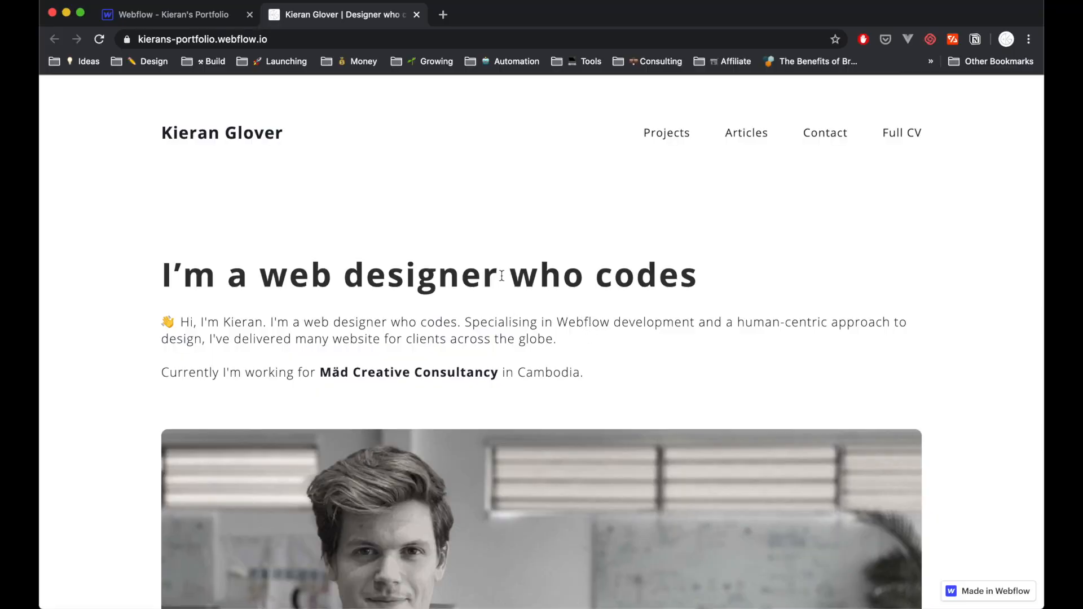
mouse_move(367, 233)
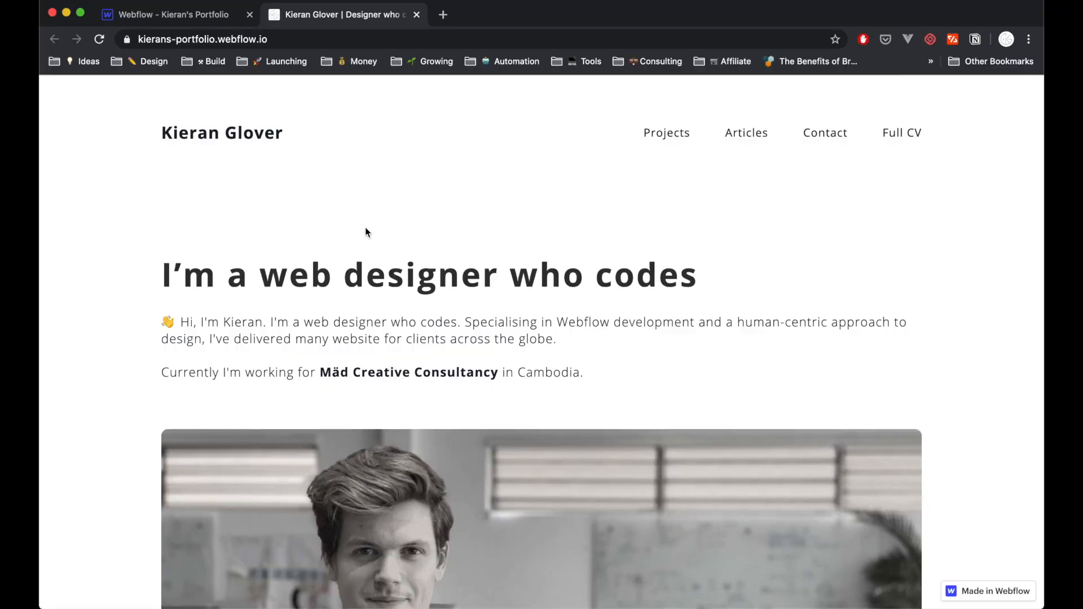
mouse_move(345, 206)
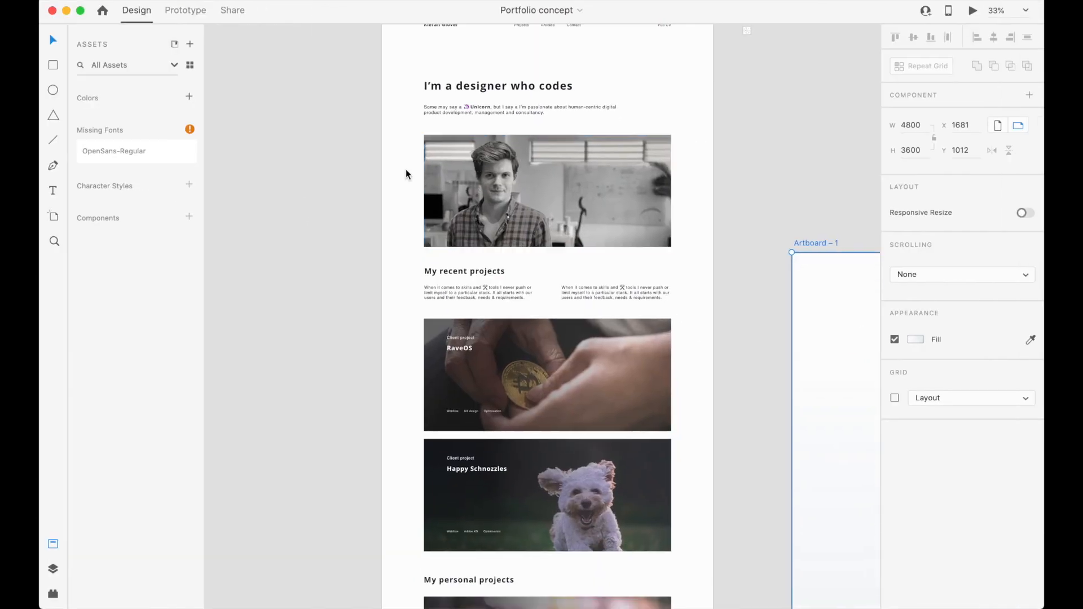
scroll(down, 3)
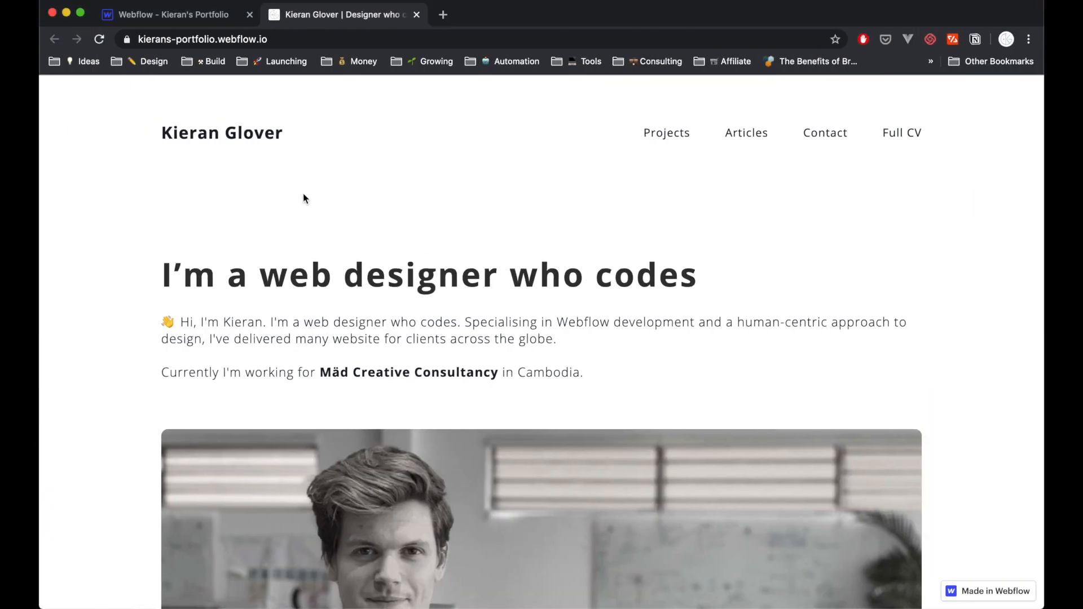
scroll(down, 3)
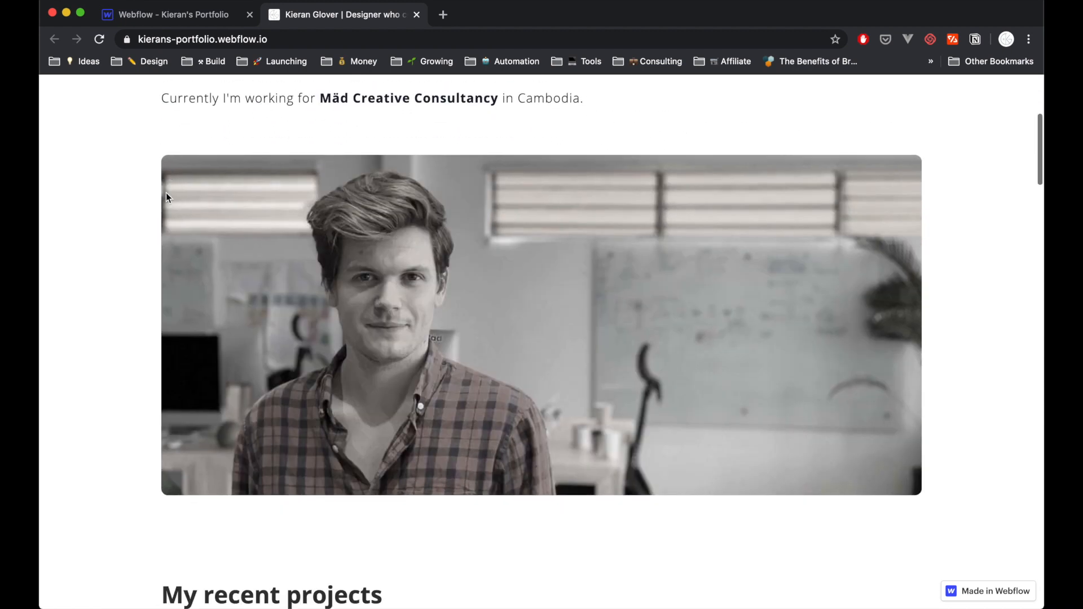
scroll(down, 3)
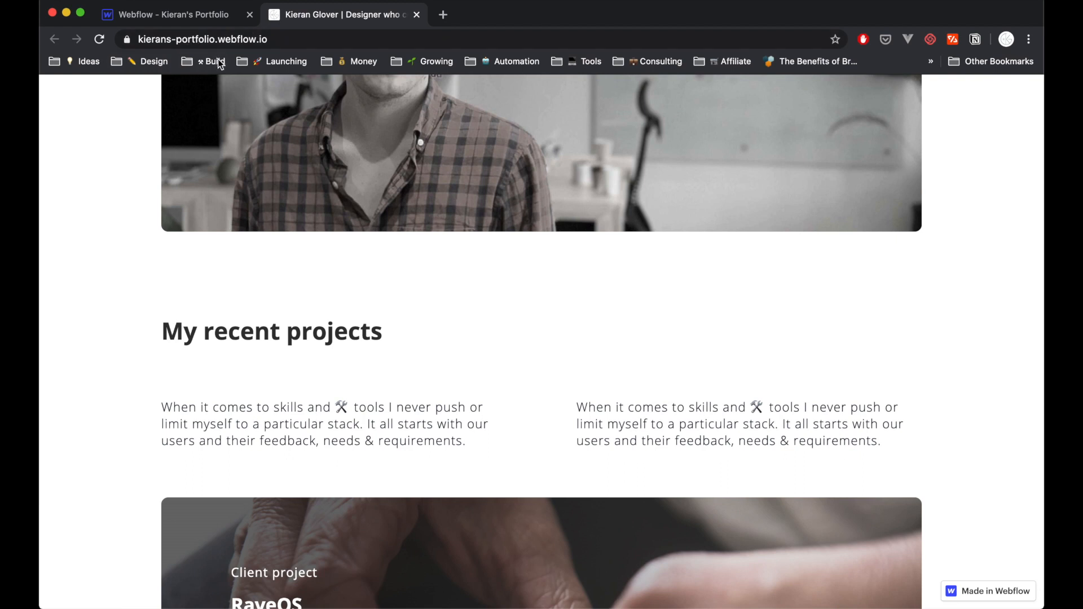
mouse_move(204, 221)
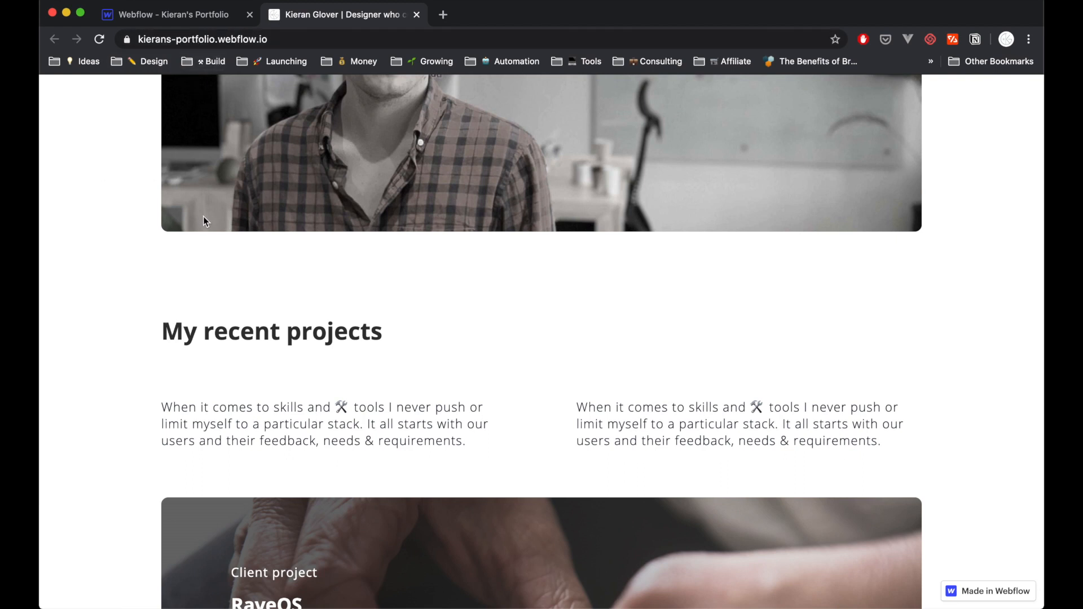
scroll(down, 3)
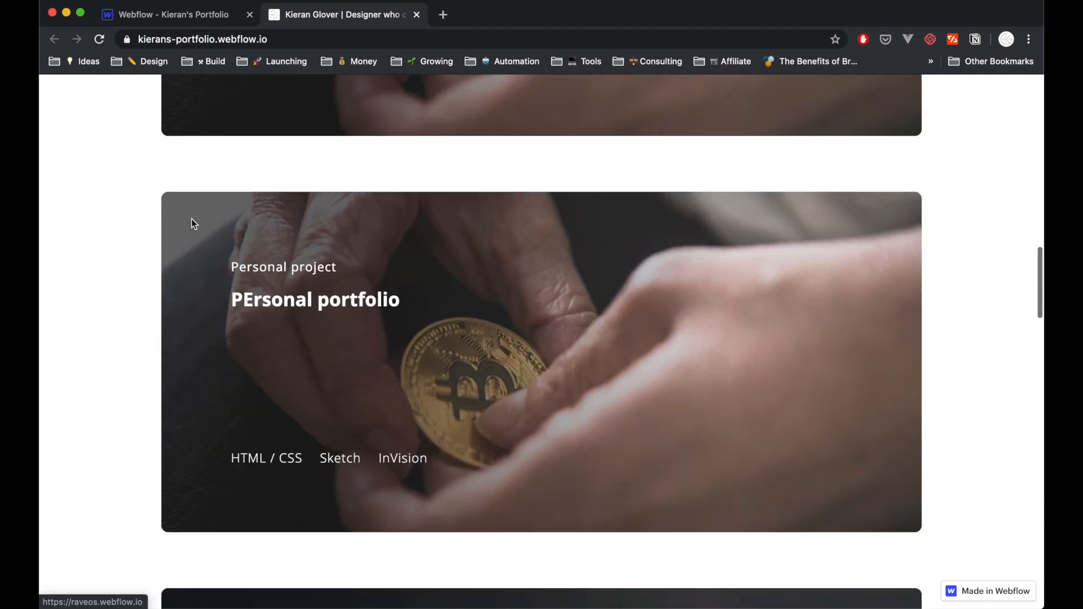
scroll(down, 3)
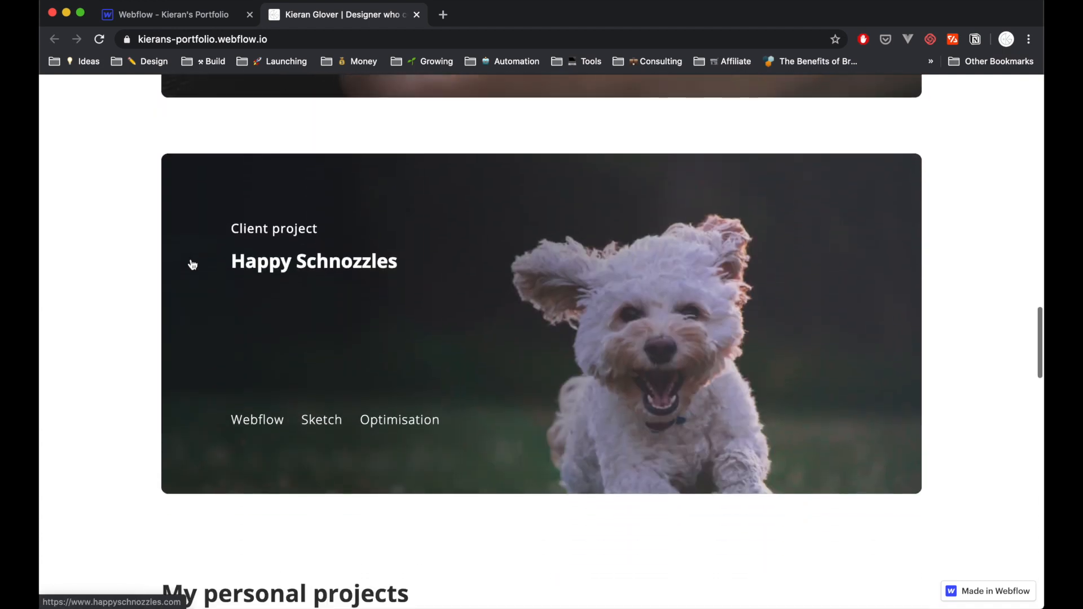
scroll(down, 3)
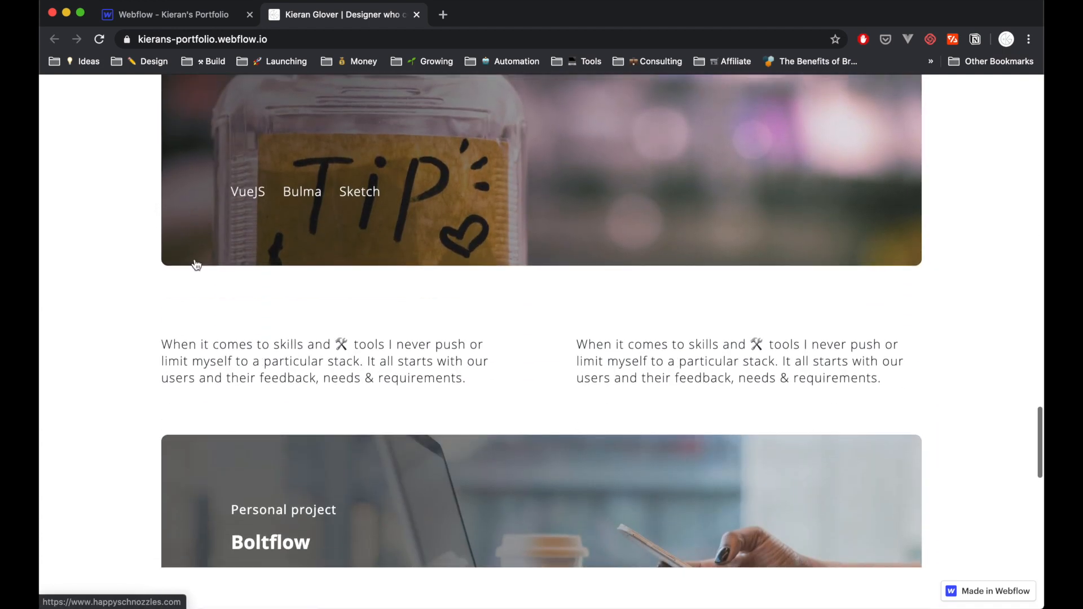
scroll(down, 3)
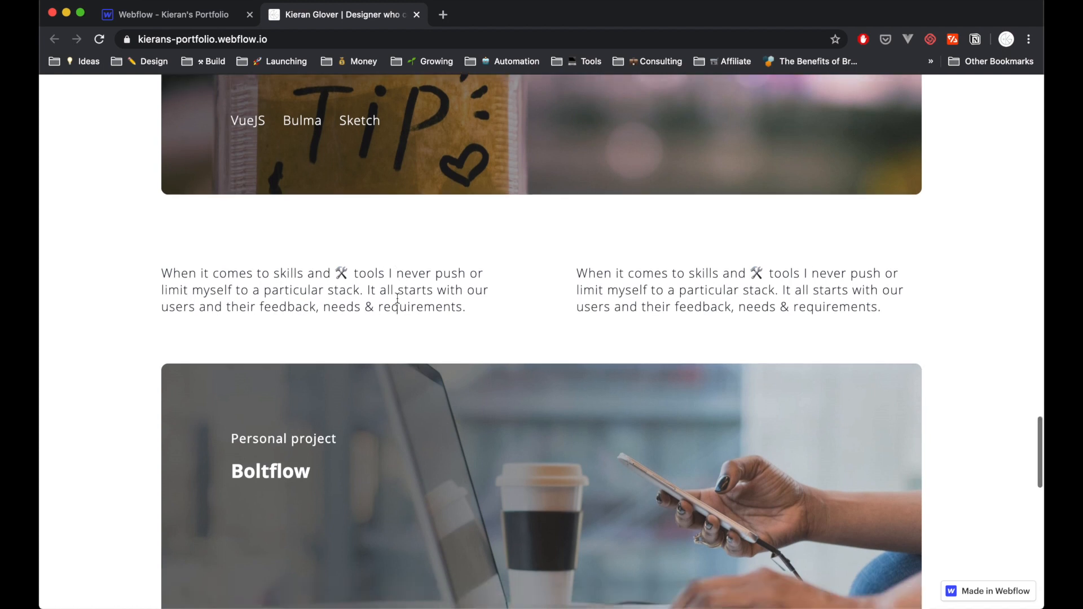
scroll(down, 3)
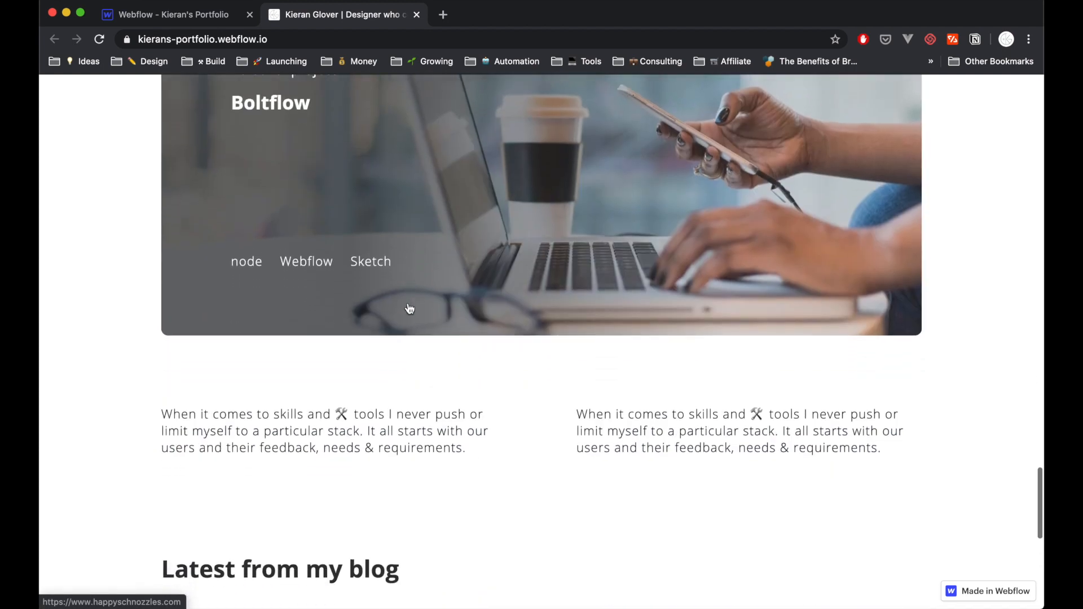
scroll(down, 3)
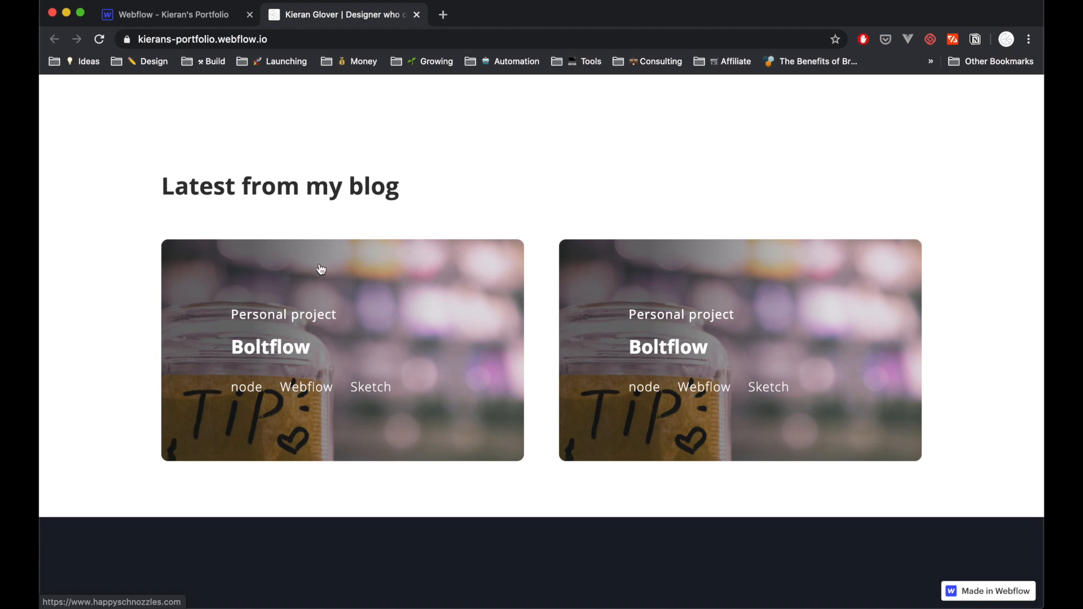
mouse_move(611, 340)
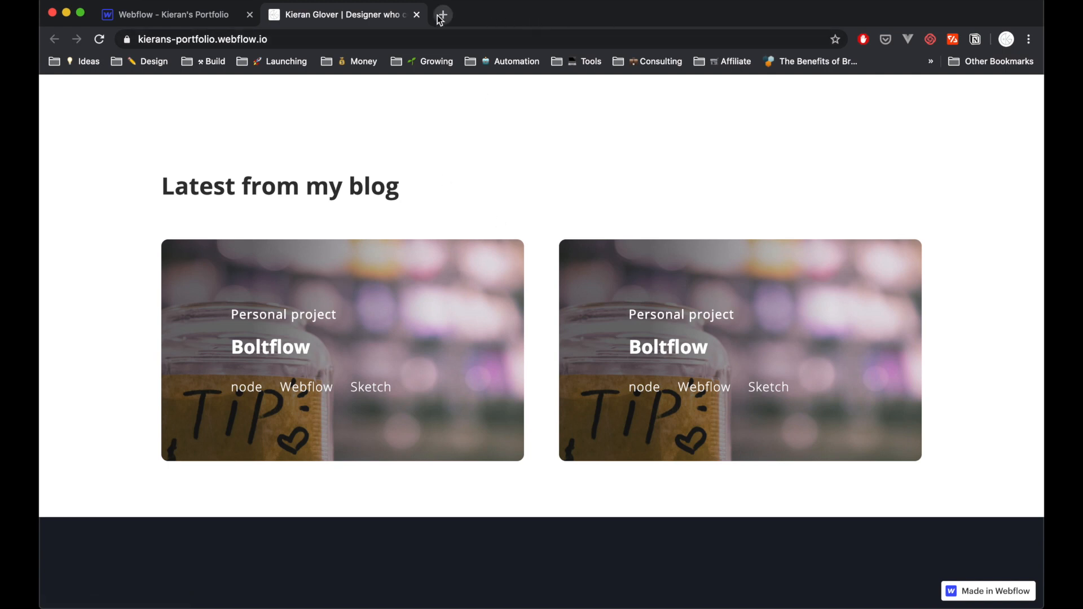
Search Google for 'ghost cms' and land on the ghost.org homepage.
text(ghost cms)
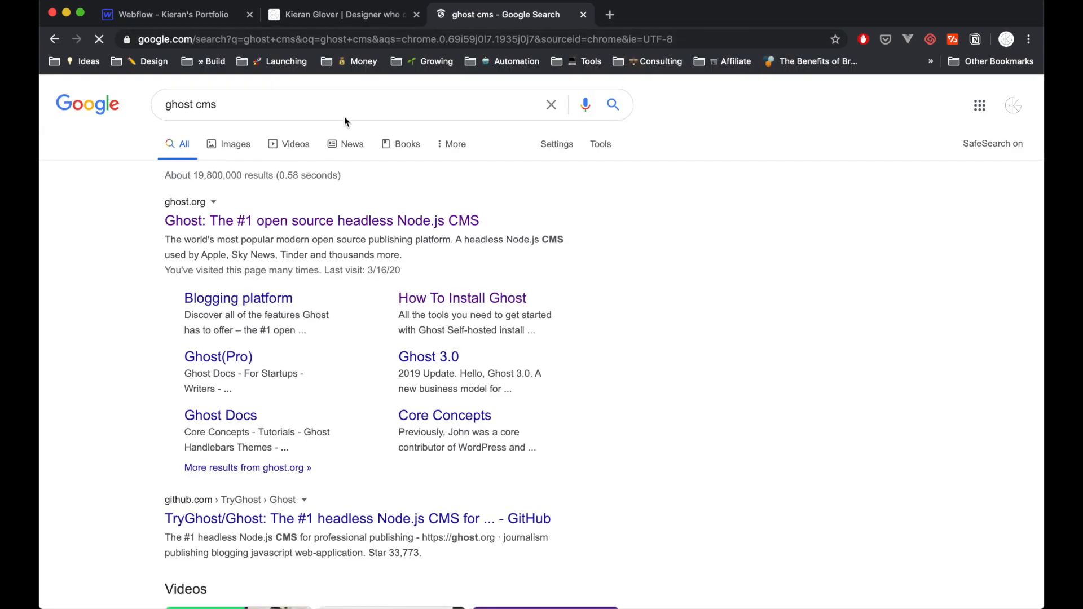
click(321, 220)
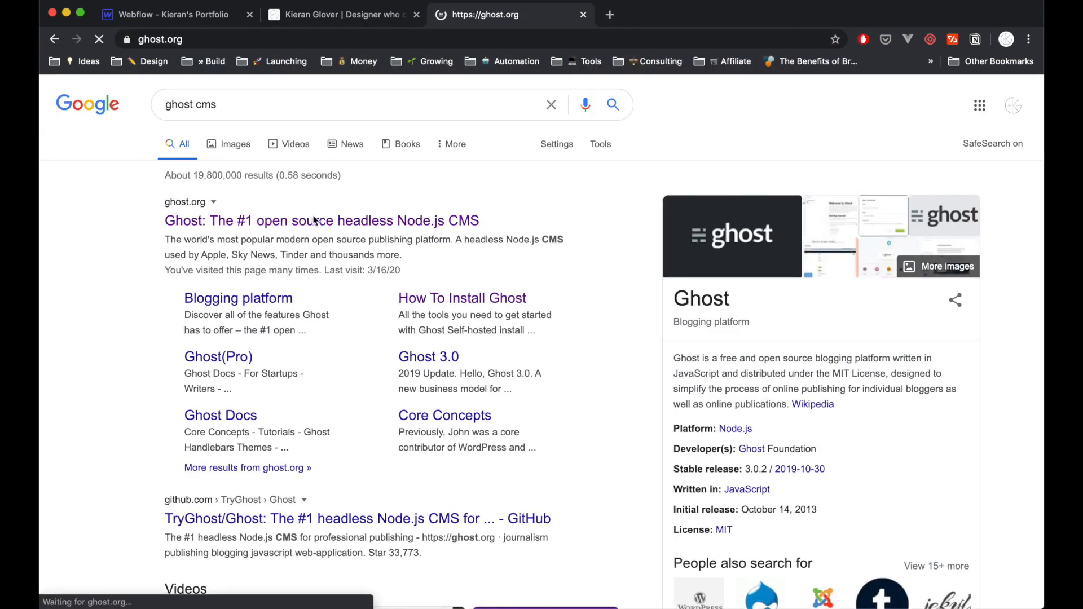
click(321, 220)
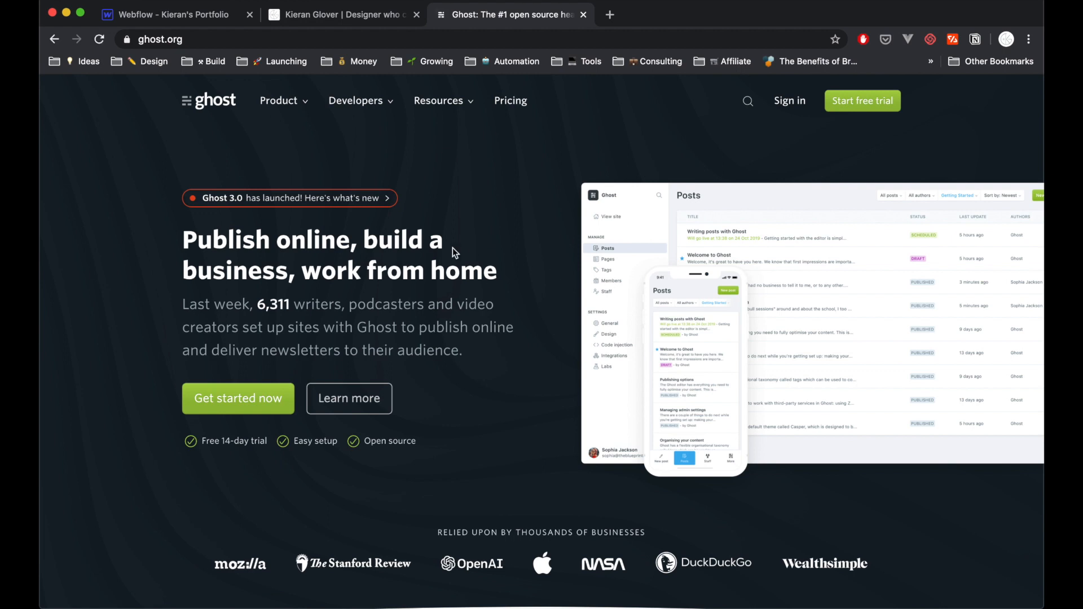
mouse_move(455, 267)
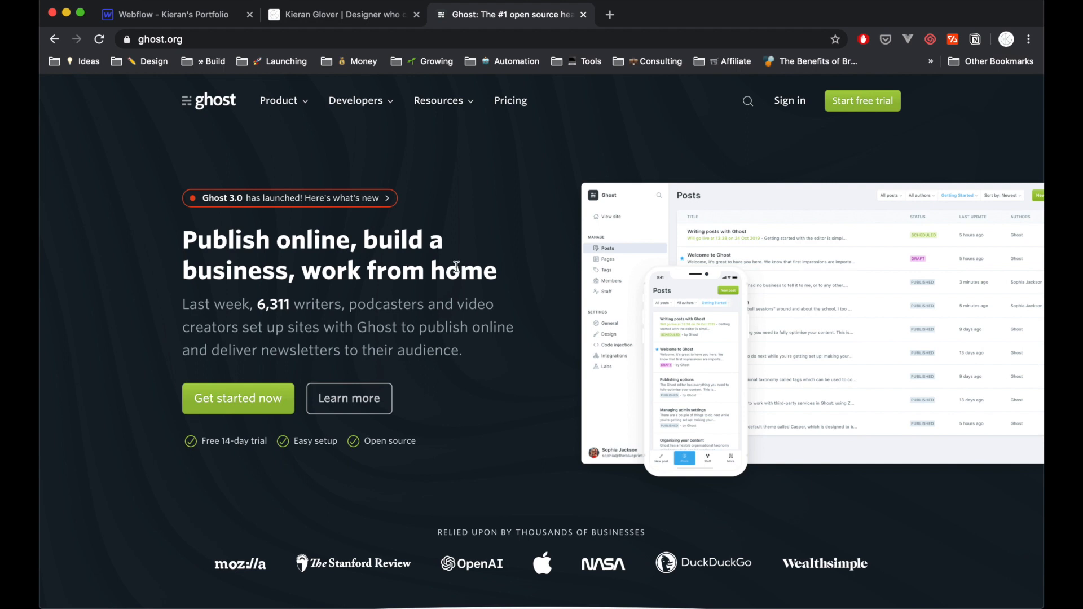
mouse_move(452, 263)
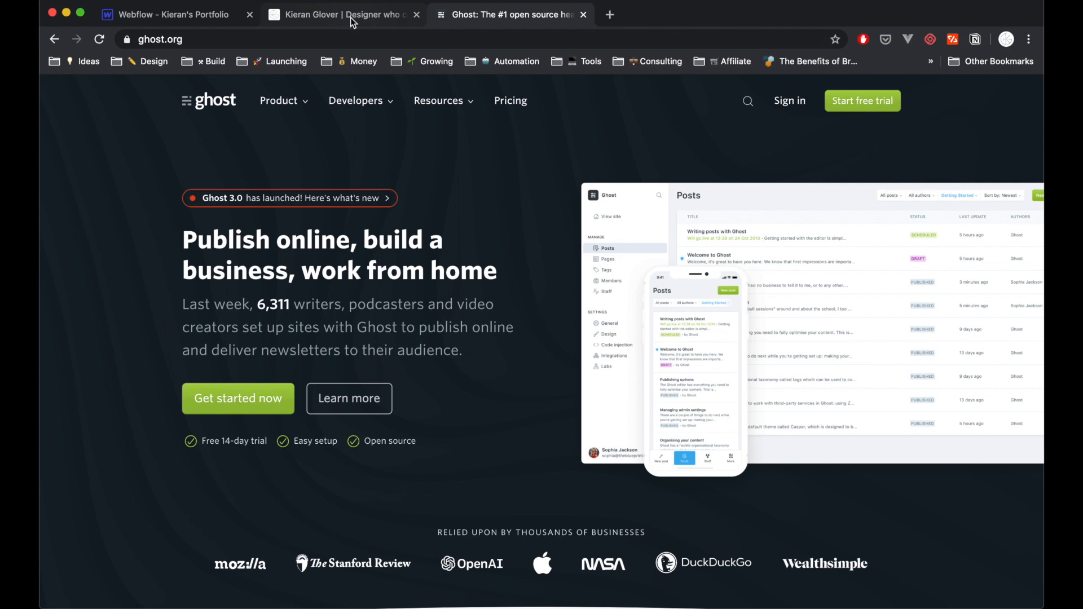
Switch to the live portfolio tab and scroll back up to the hero.
click(341, 14)
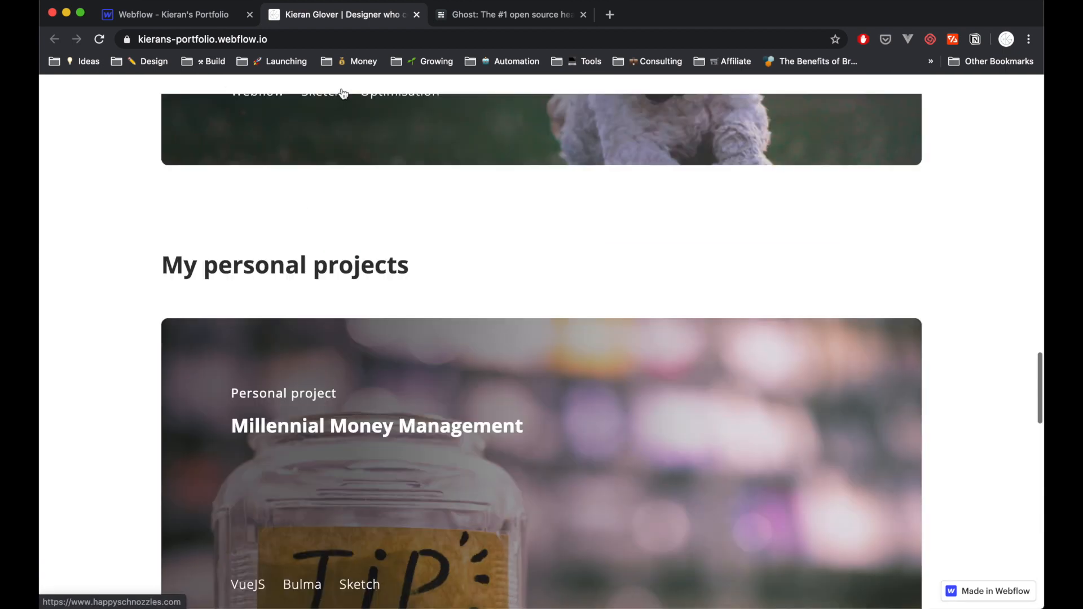
scroll(up, 3)
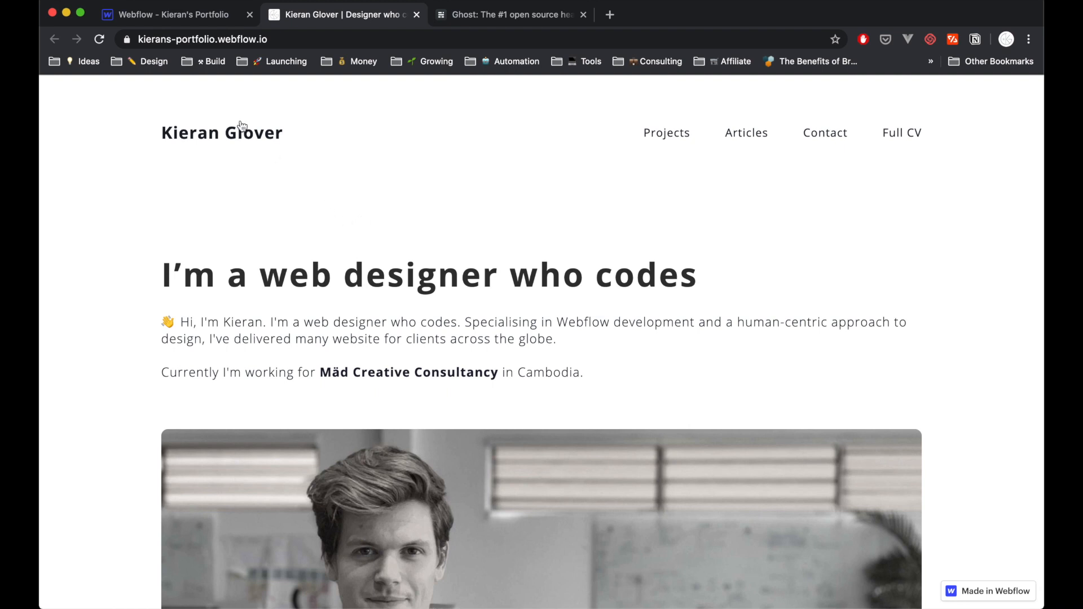
mouse_move(434, 111)
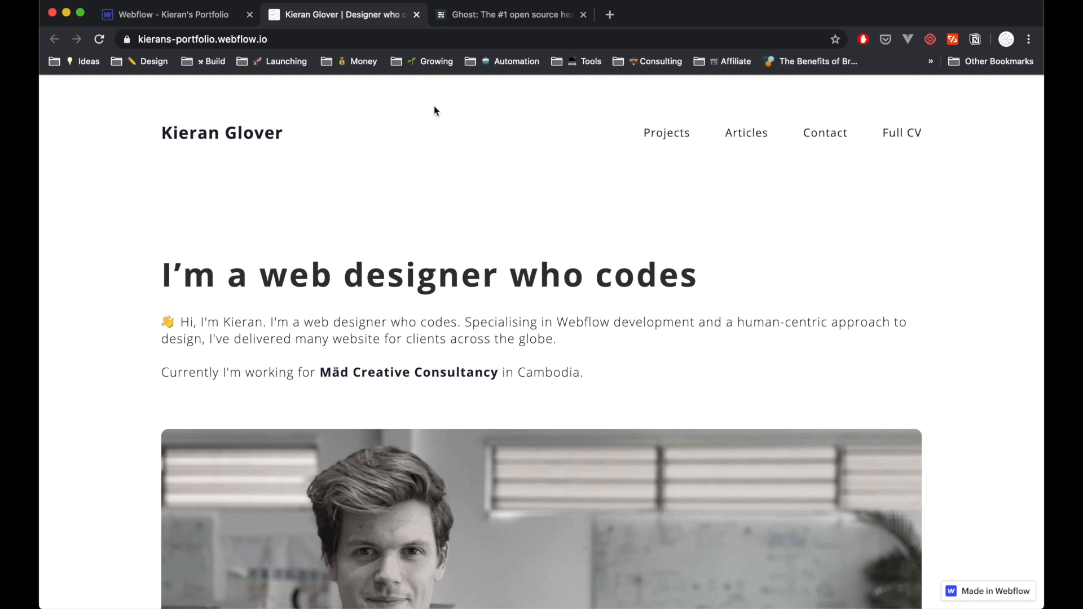